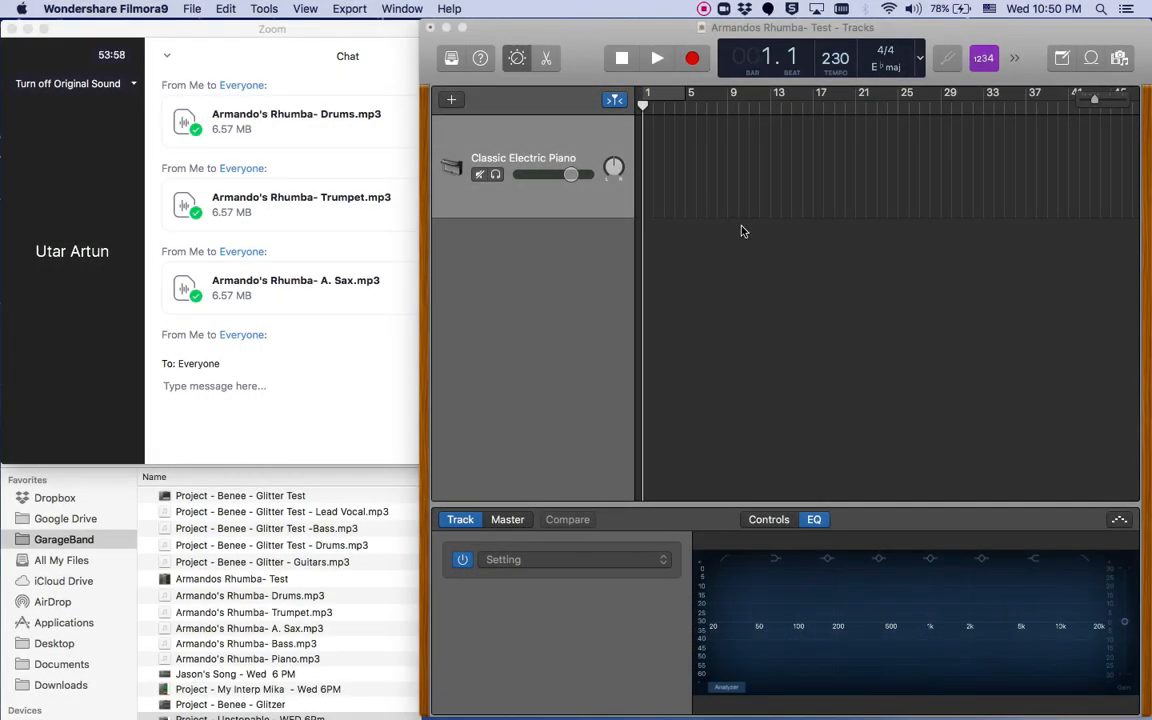
{"action": "mouse_move", "coordinate": [292, 136]}
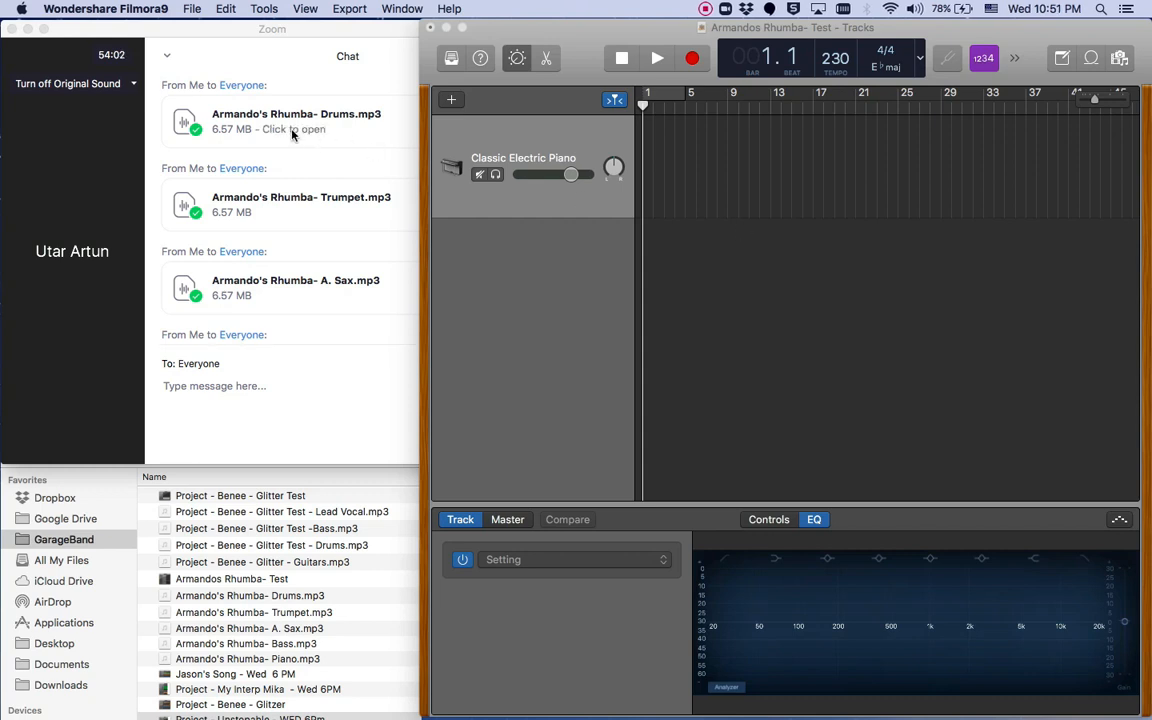
{"action": "mouse_move", "coordinate": [730, 238]}
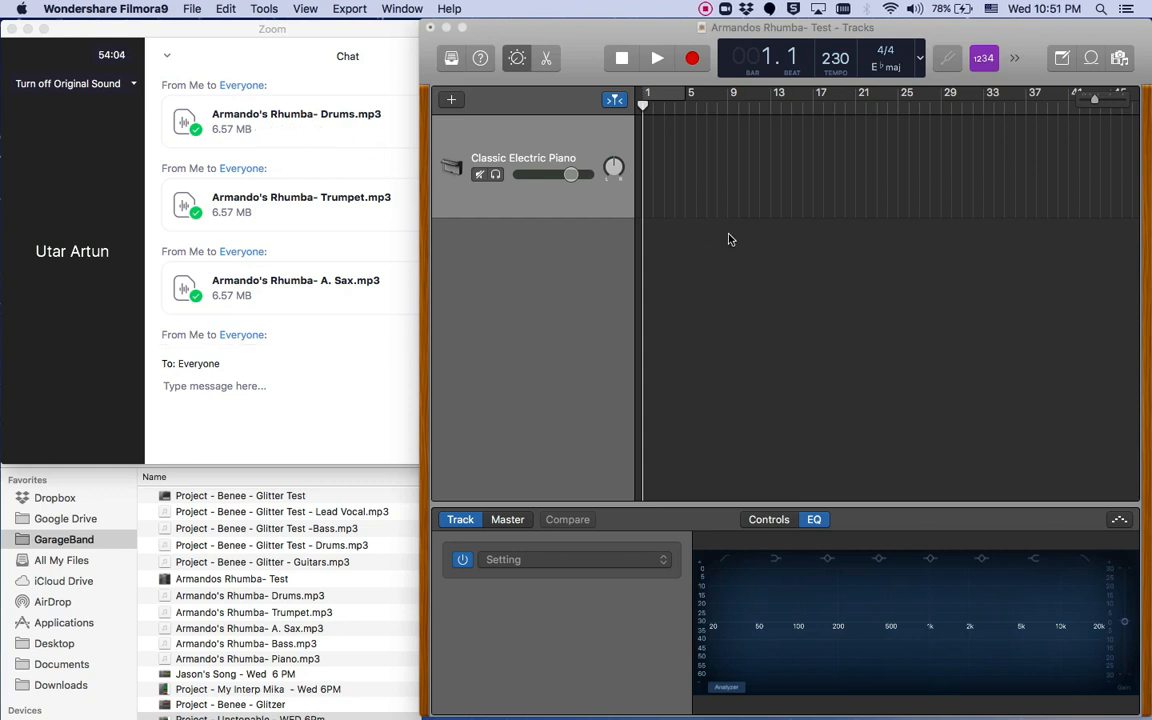
{"action": "mouse_move", "coordinate": [740, 144]}
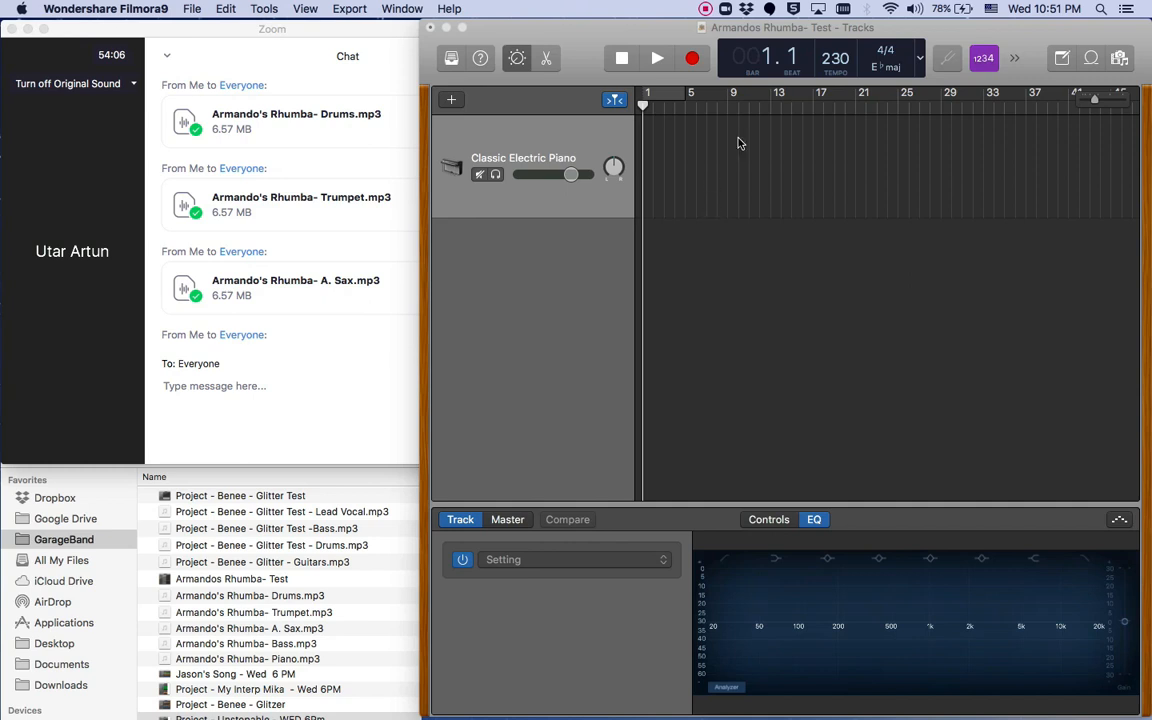
{"action": "mouse_move", "coordinate": [736, 248]}
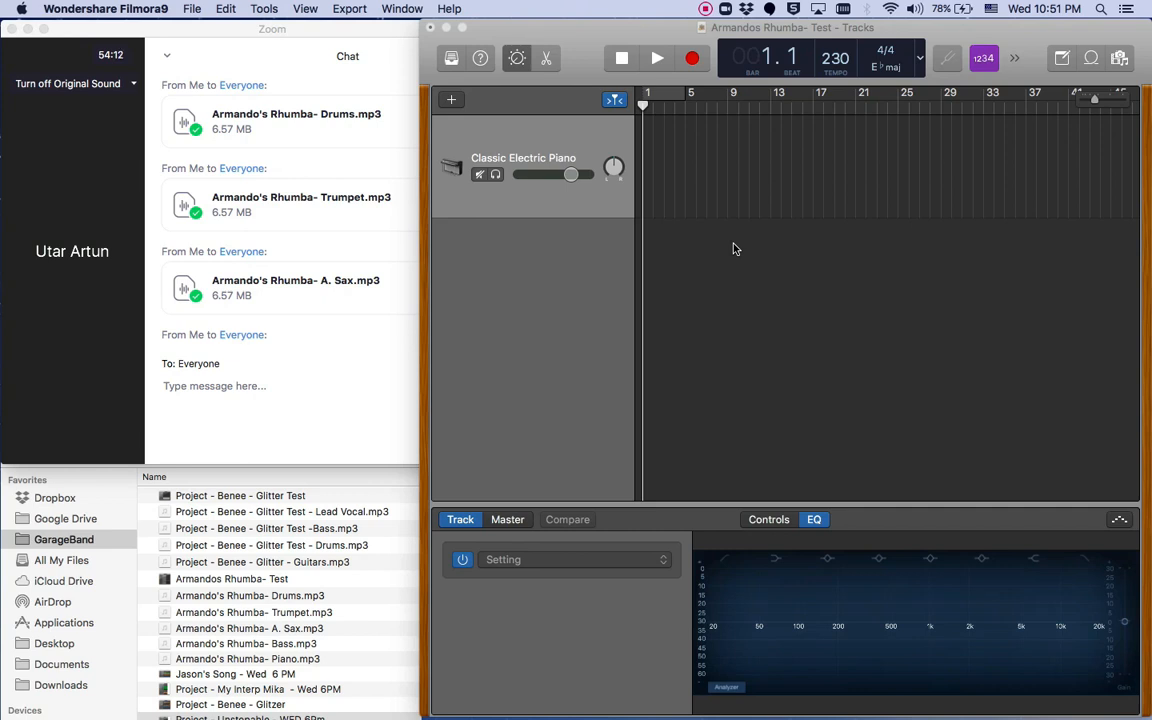
{"action": "mouse_move", "coordinate": [700, 248]}
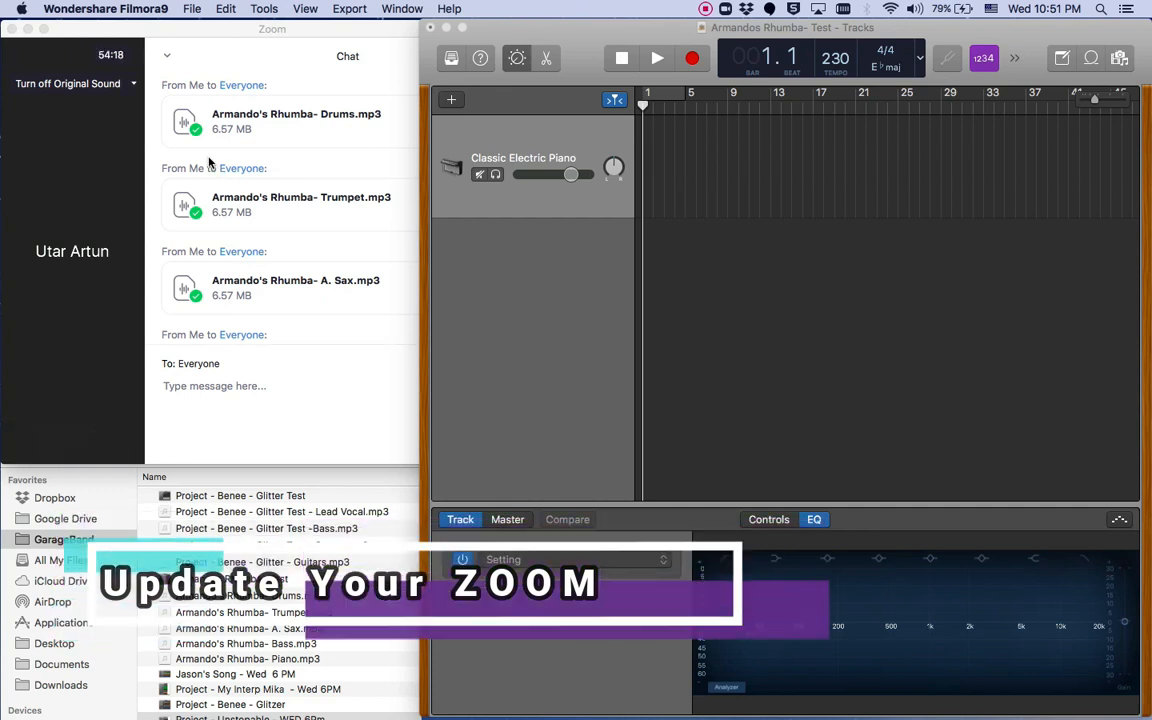
- Move the project window aside to reveal the GarageBand folder with the Armando's Rhumba stems
{"action": "left_click", "coordinate": [68, 8]}
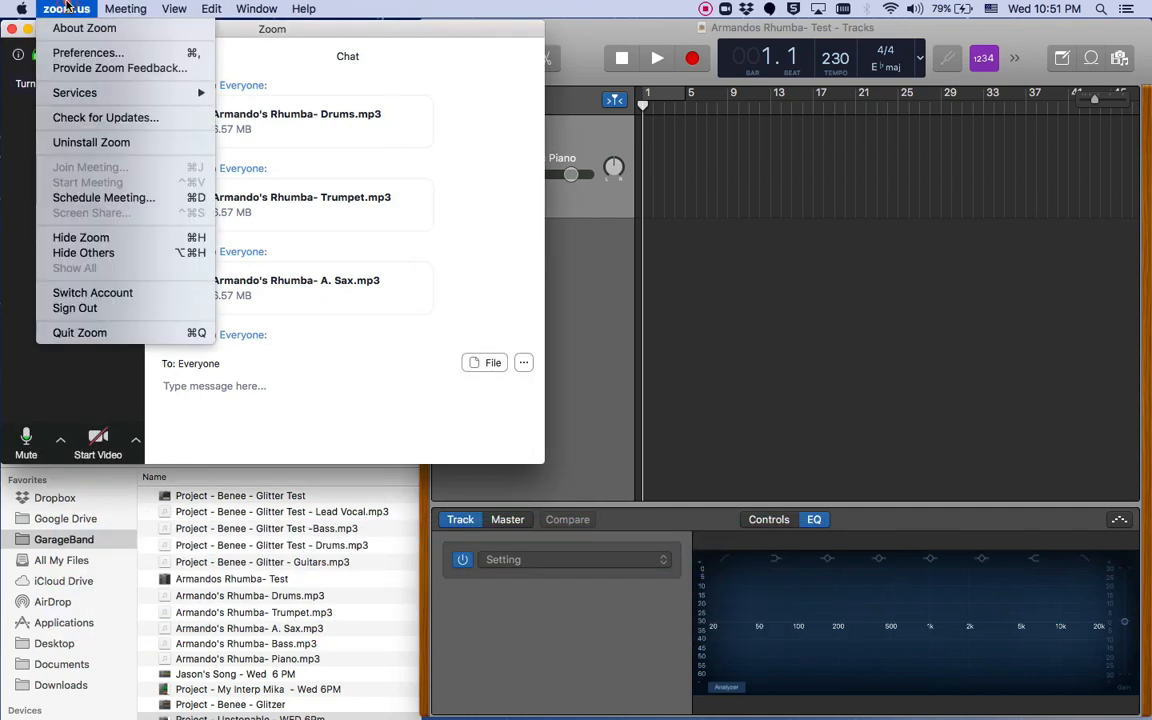
{"action": "mouse_move", "coordinate": [104, 116]}
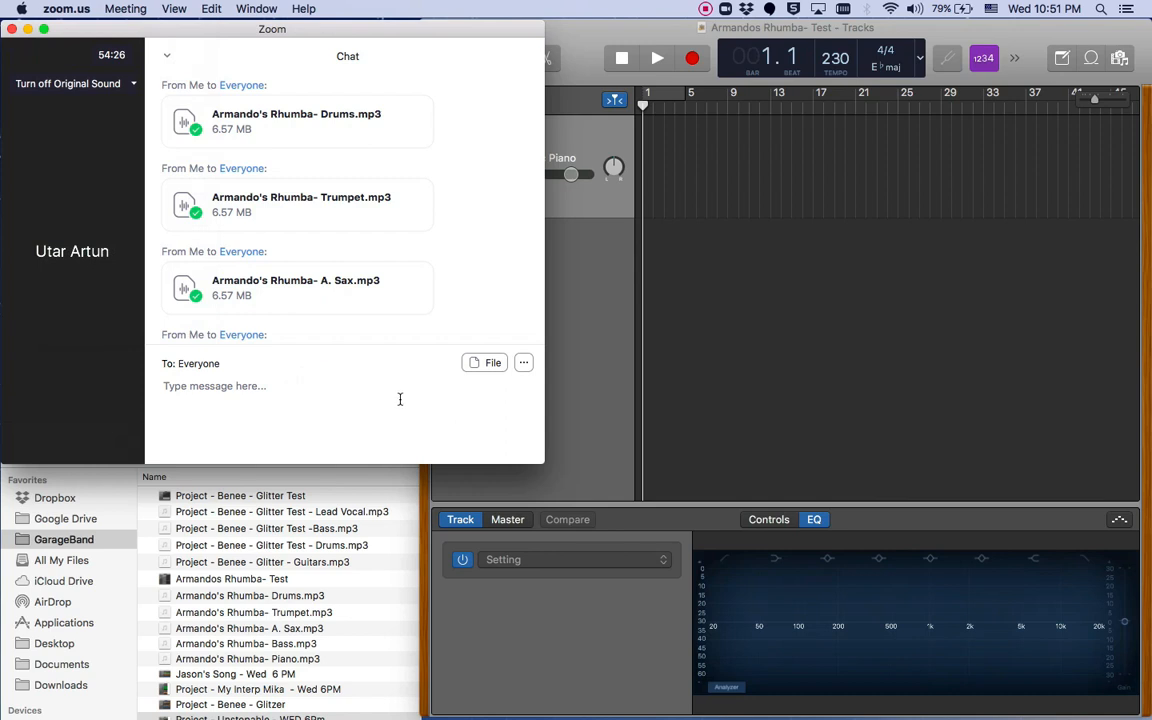
{"action": "mouse_move", "coordinate": [316, 386]}
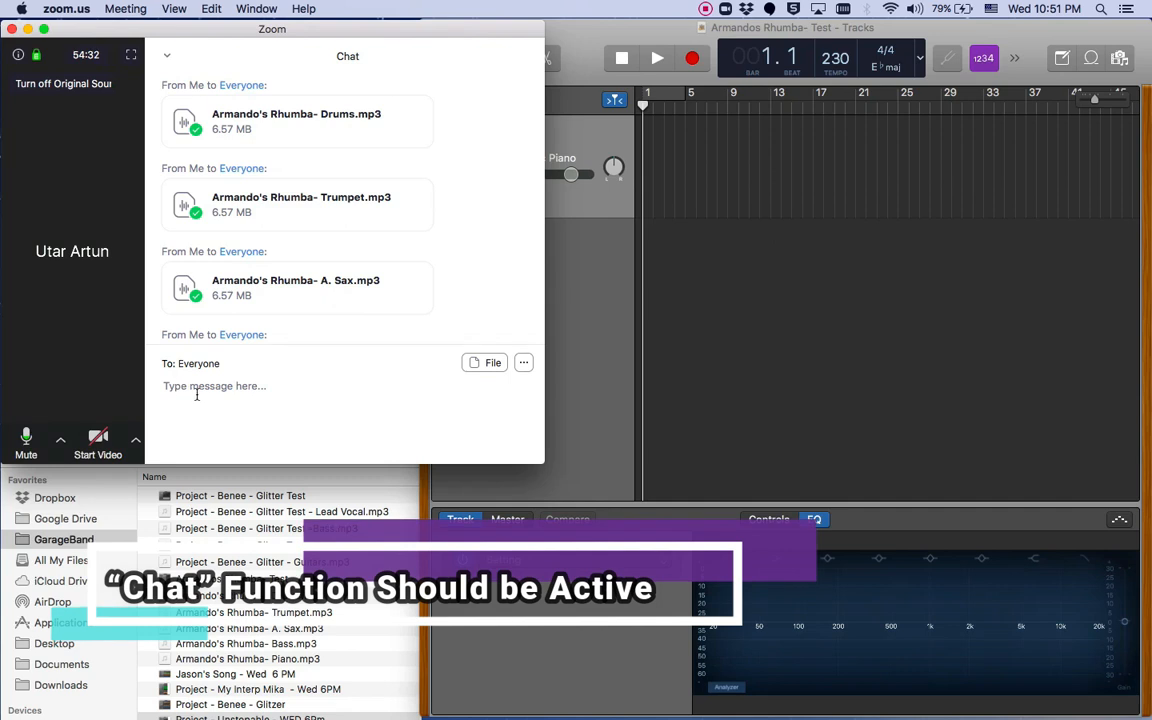
{"action": "left_click", "coordinate": [216, 386]}
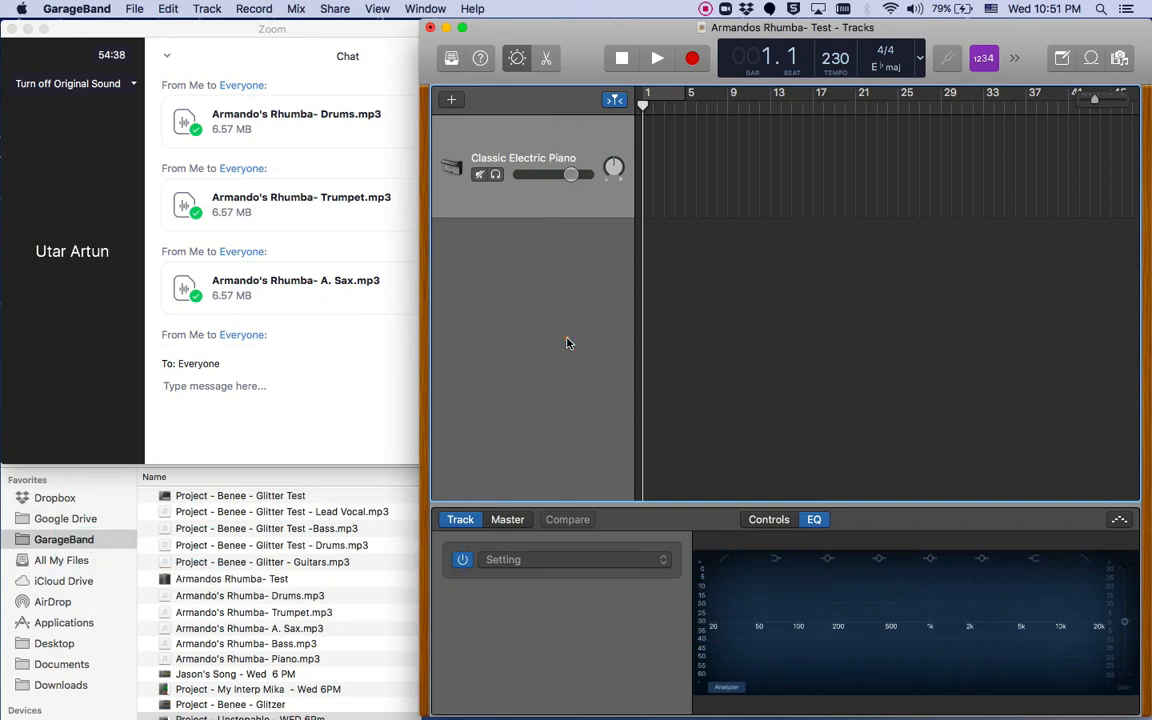
{"action": "mouse_move", "coordinate": [712, 32]}
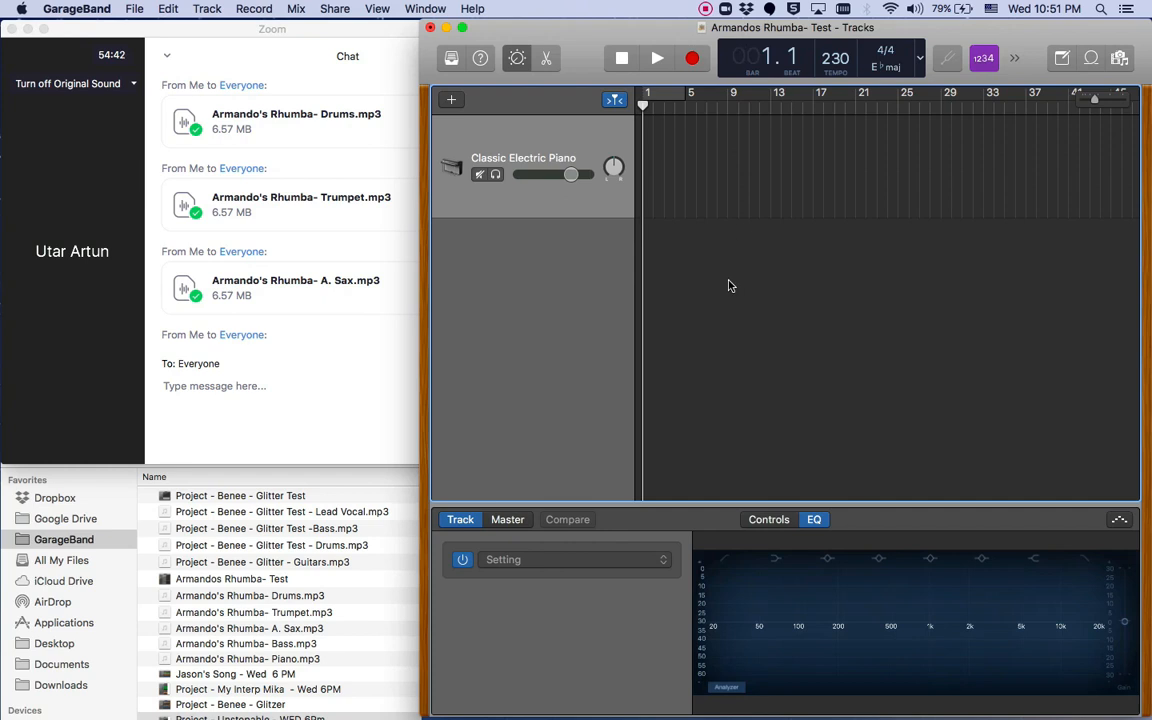
{"action": "mouse_move", "coordinate": [728, 50]}
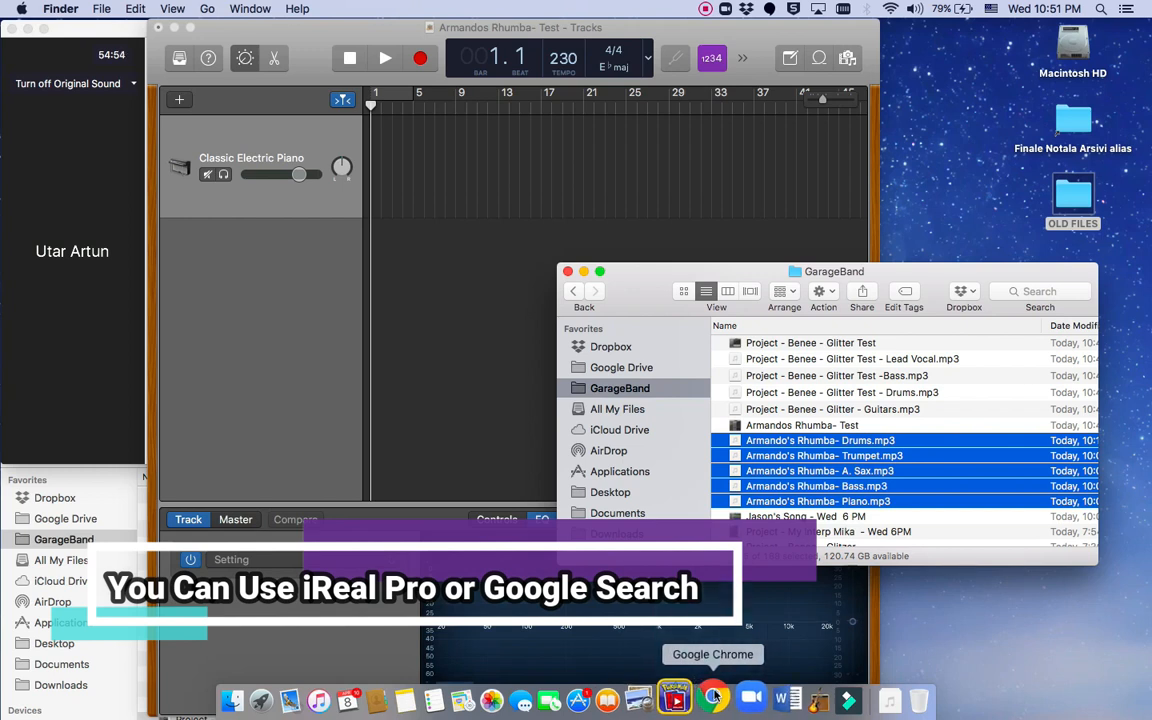
- Search Google in Chrome for 'armando's rhumba midi'
{"action": "left_click", "coordinate": [712, 698]}
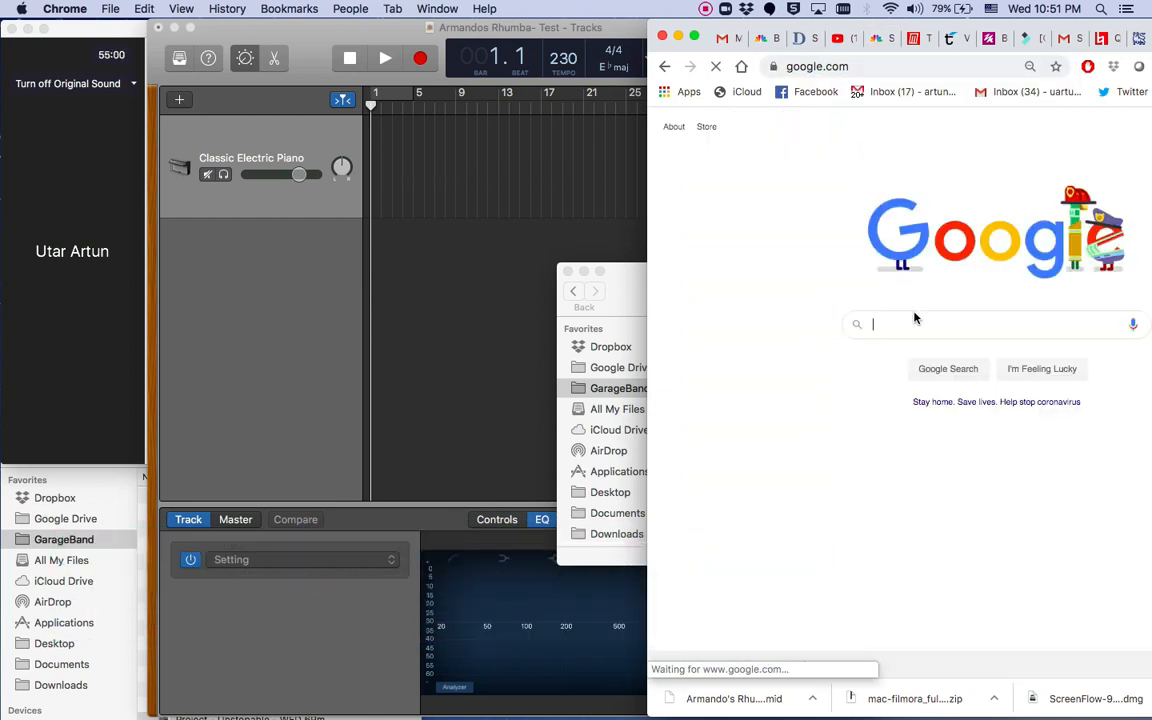
{"action": "type", "text": "armal"}
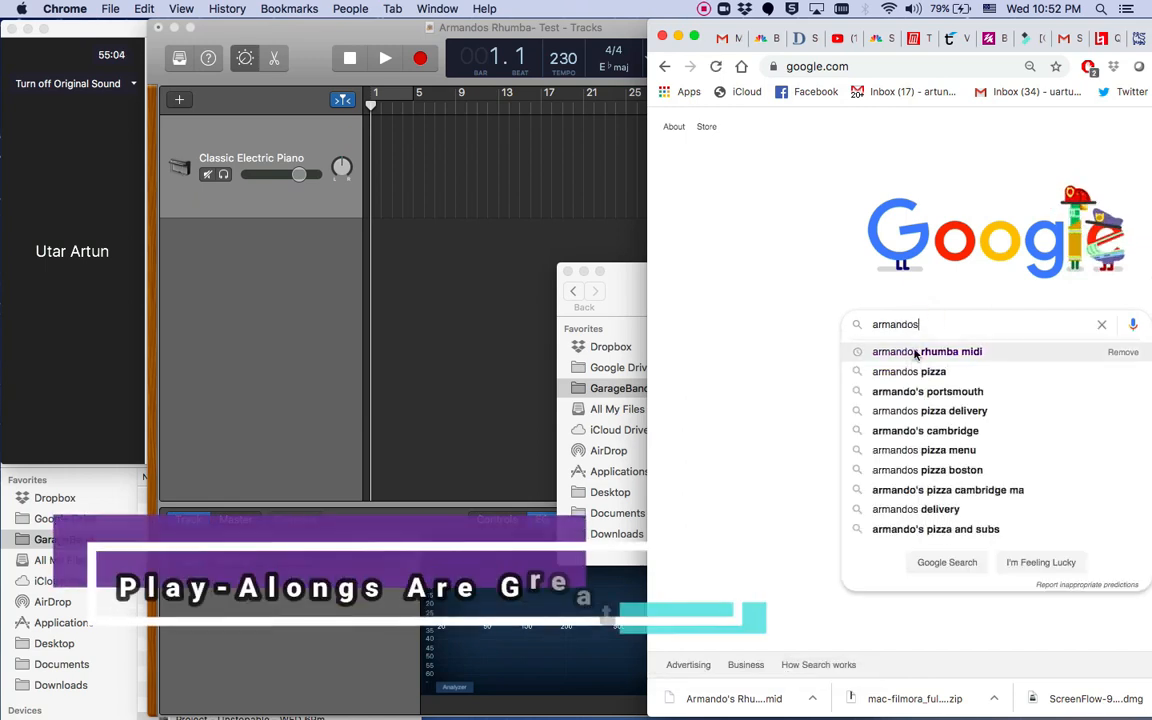
{"action": "left_click", "coordinate": [926, 352]}
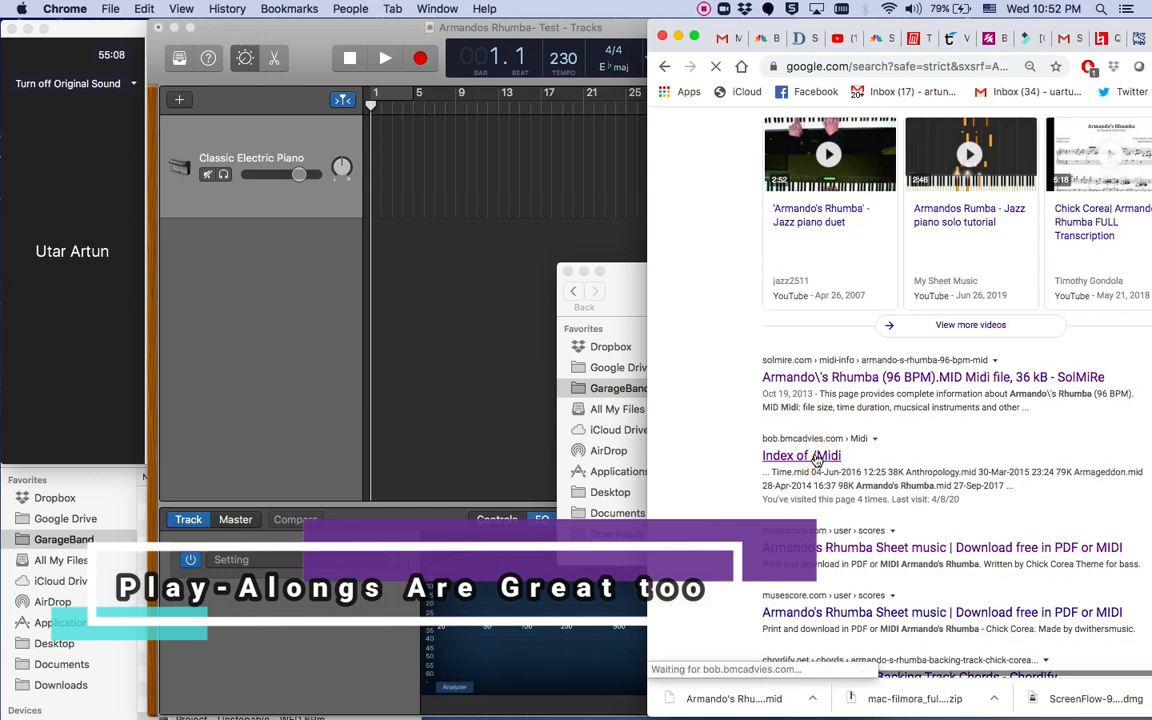
- Open the 'Index of /Midi' result and browse its list of downloadable MIDI files
{"action": "left_click", "coordinate": [800, 456]}
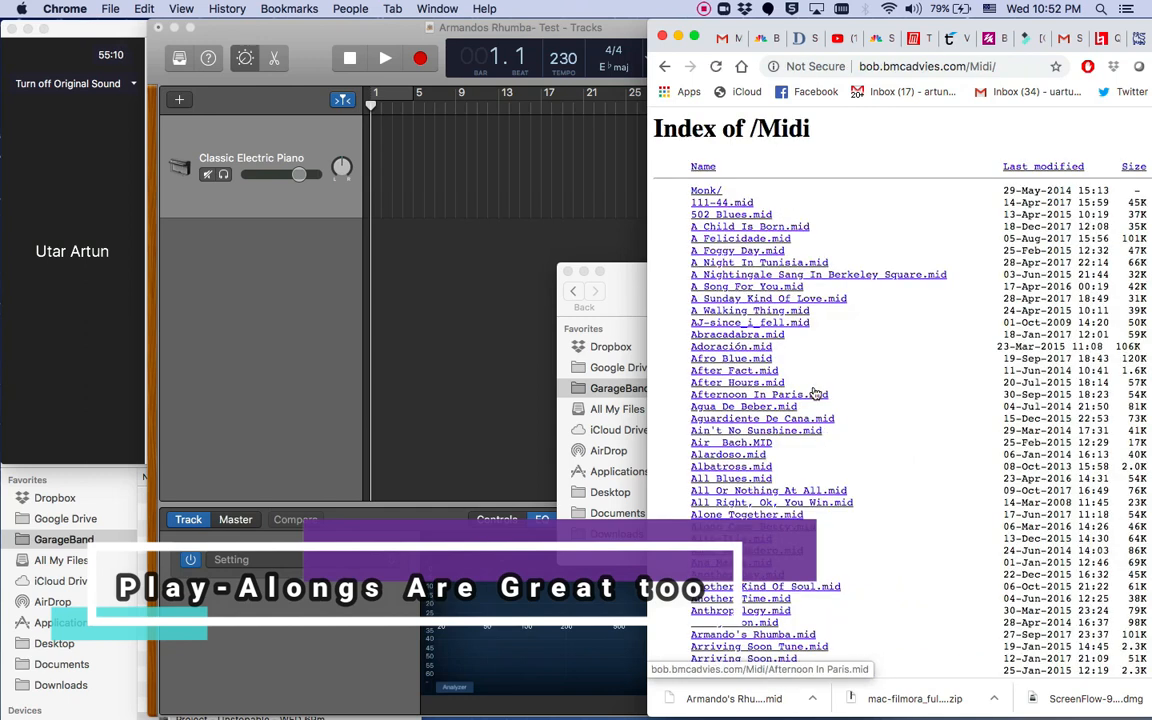
{"action": "scroll", "scroll_direction": "down", "scroll_amount": 3}
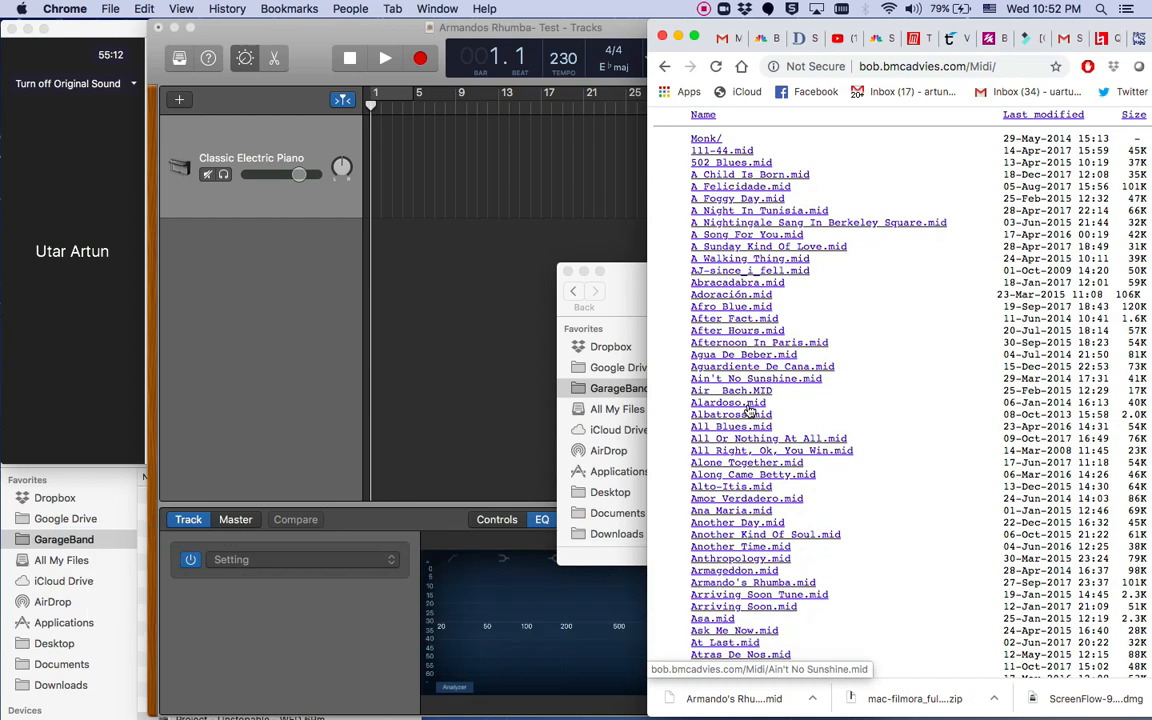
{"action": "scroll", "scroll_direction": "down", "scroll_amount": 3}
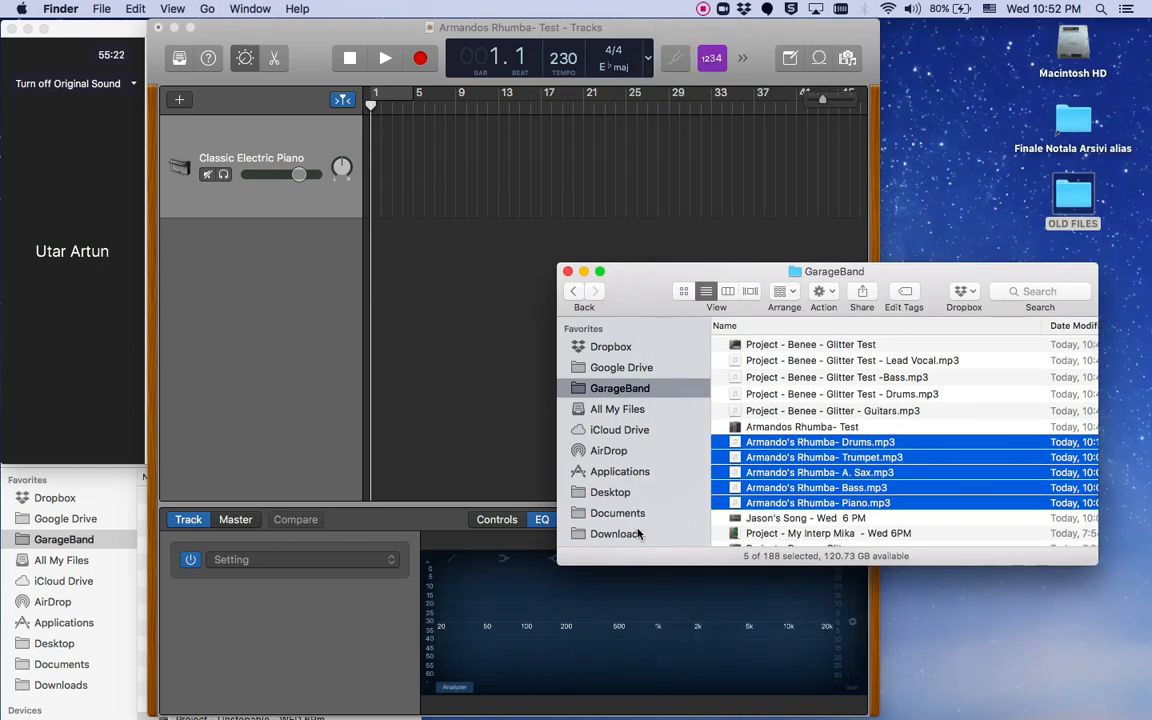
- Drag Armando's Rhumba (1).mid from the Downloads folder into the GarageBand tracks area
{"action": "left_click", "coordinate": [616, 532]}
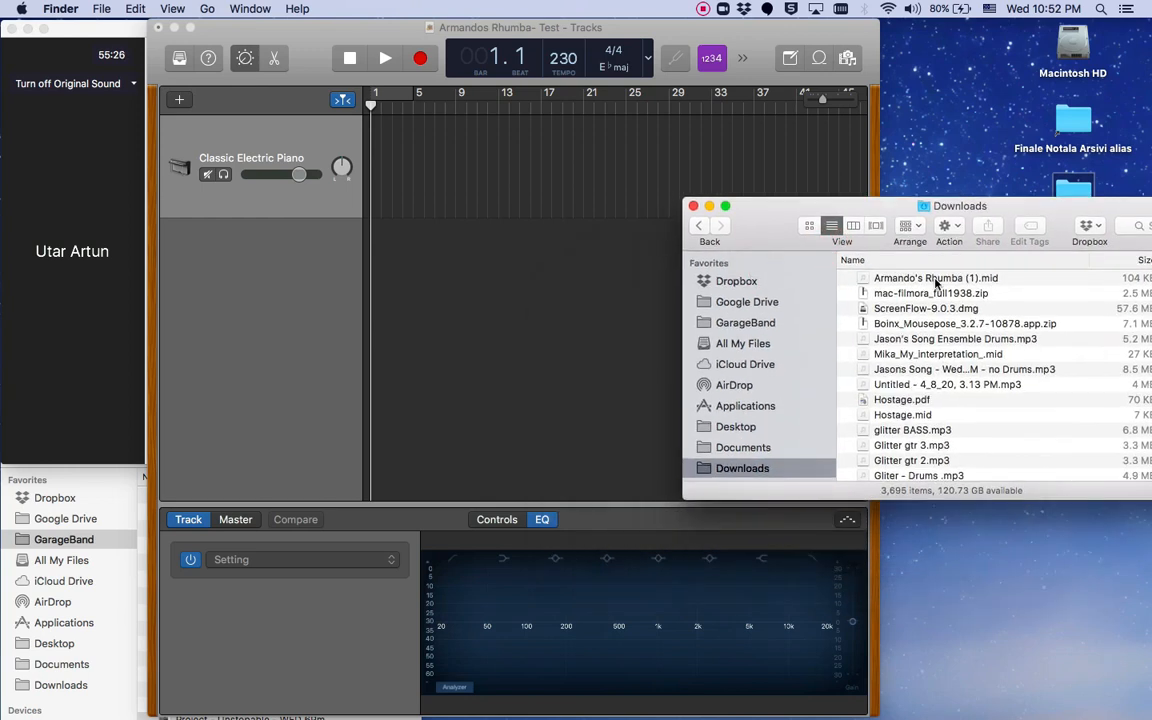
{"action": "left_click", "coordinate": [936, 278]}
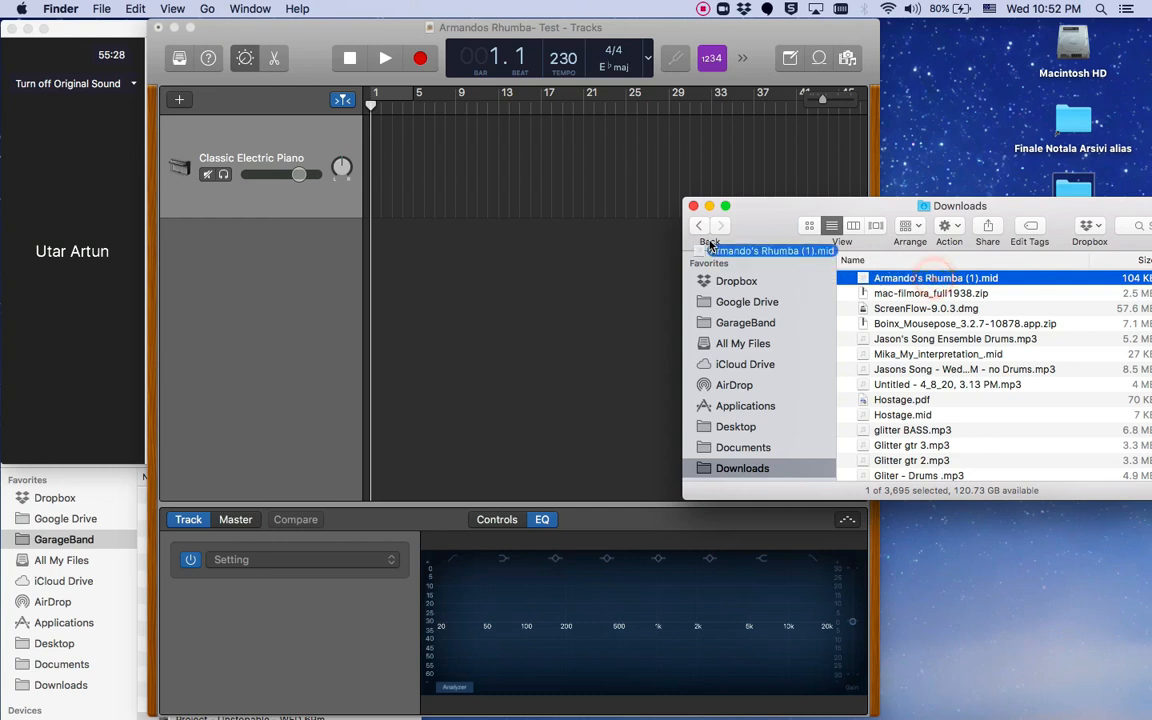
{"action": "left_click_drag", "start_coordinate": [936, 278], "coordinate": [368, 206]}
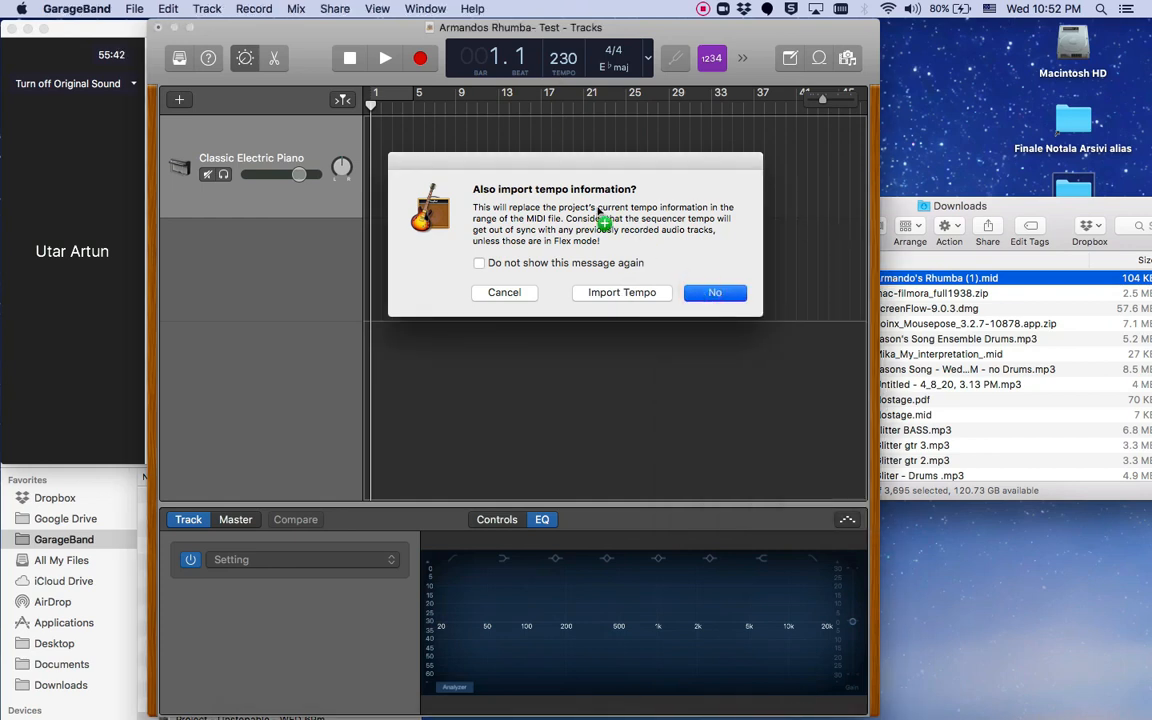
- Decline importing tempo information so the MIDI parts load as bass, drums, guitar, piano, melody and brass tracks
{"action": "left_click", "coordinate": [716, 292]}
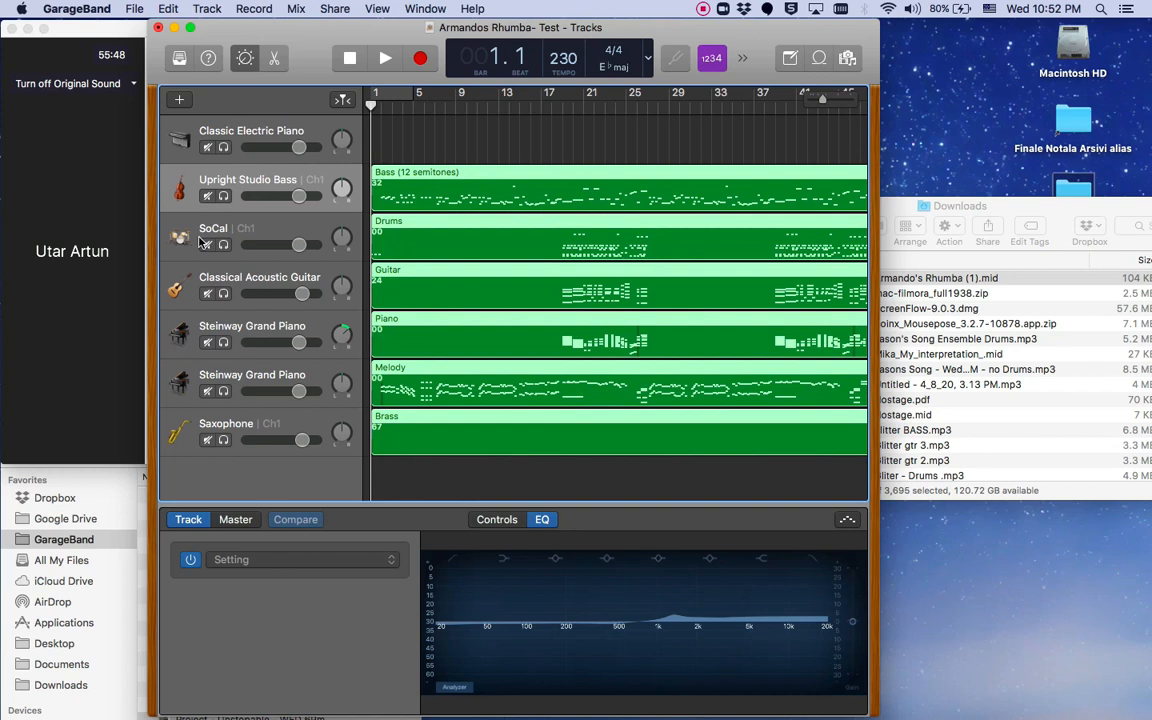
{"action": "mouse_move", "coordinate": [396, 352]}
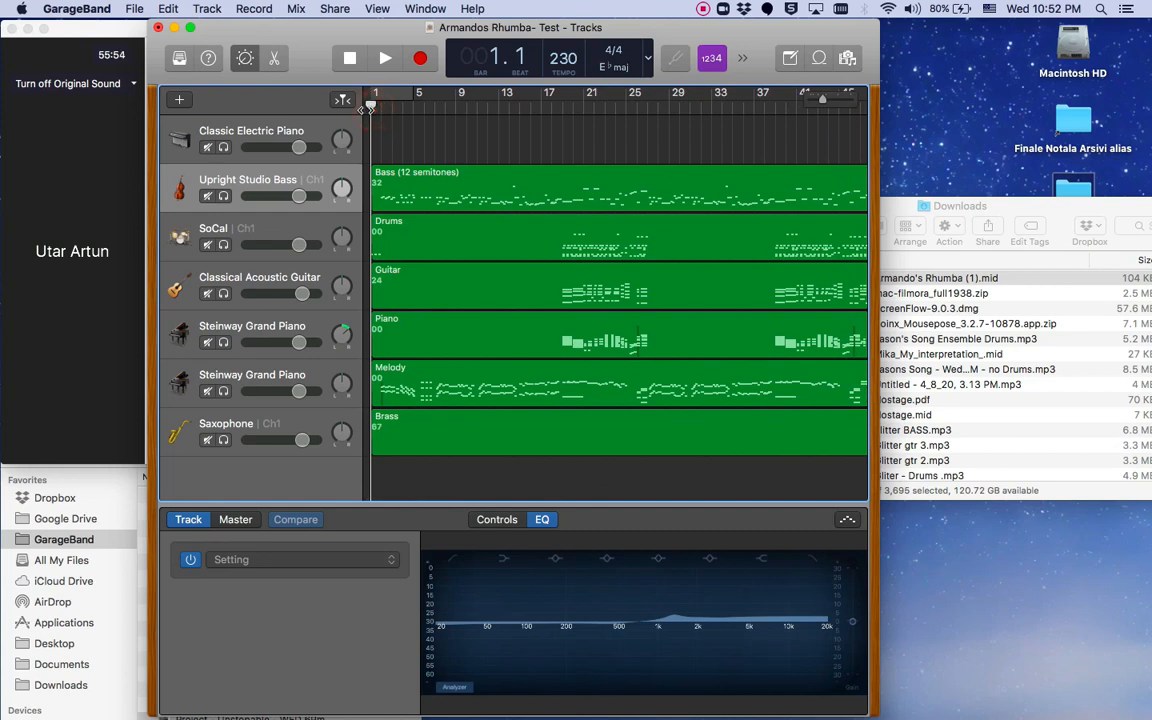
{"action": "left_click", "coordinate": [742, 58]}
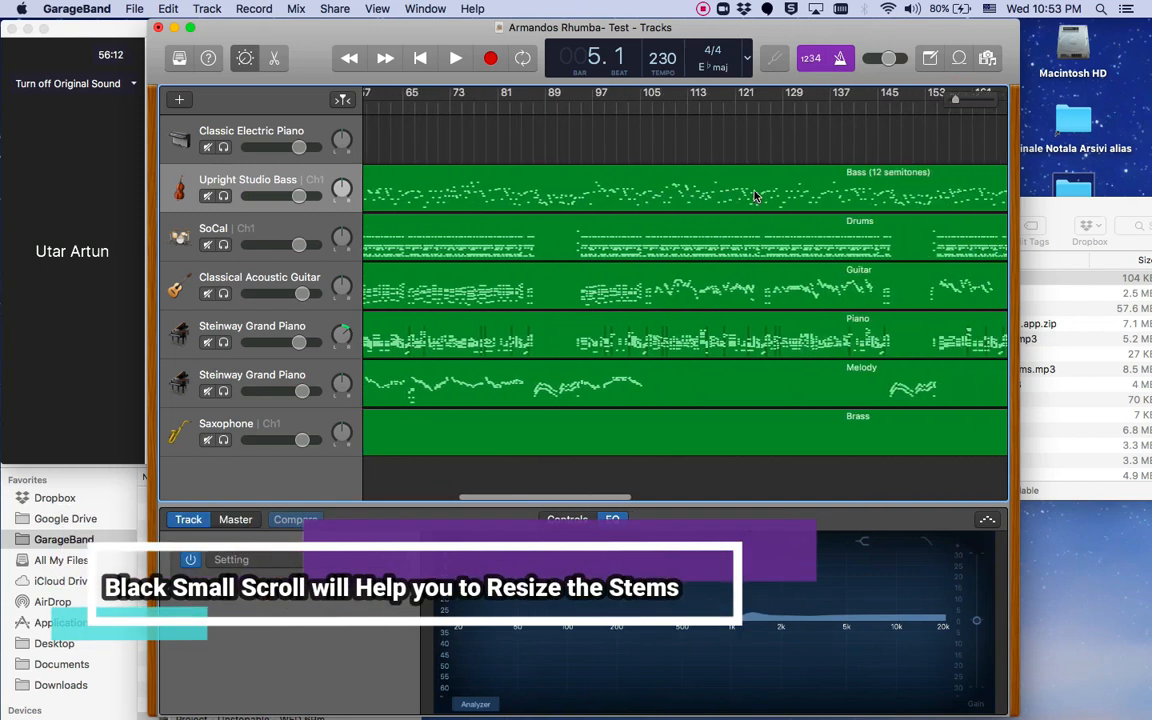
- Move to the end of the timeline and set the playhead around bar 164
{"action": "scroll", "scroll_direction": "right", "scroll_amount": 3}
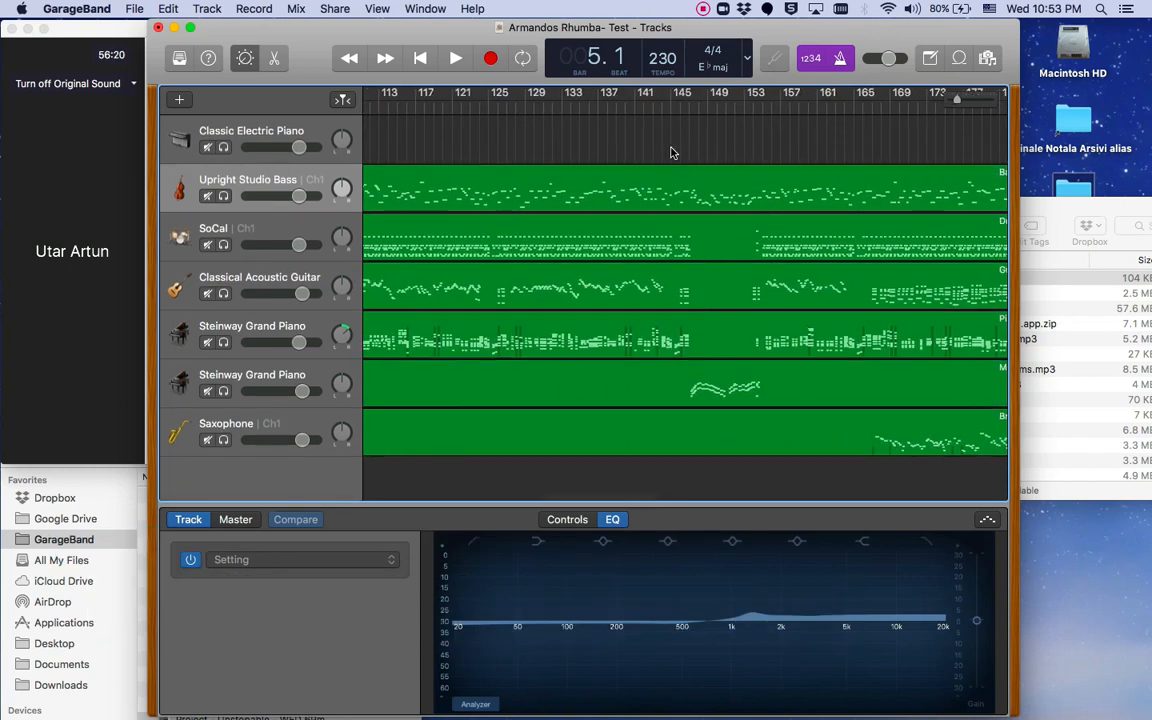
{"action": "scroll", "scroll_direction": "right", "scroll_amount": 3}
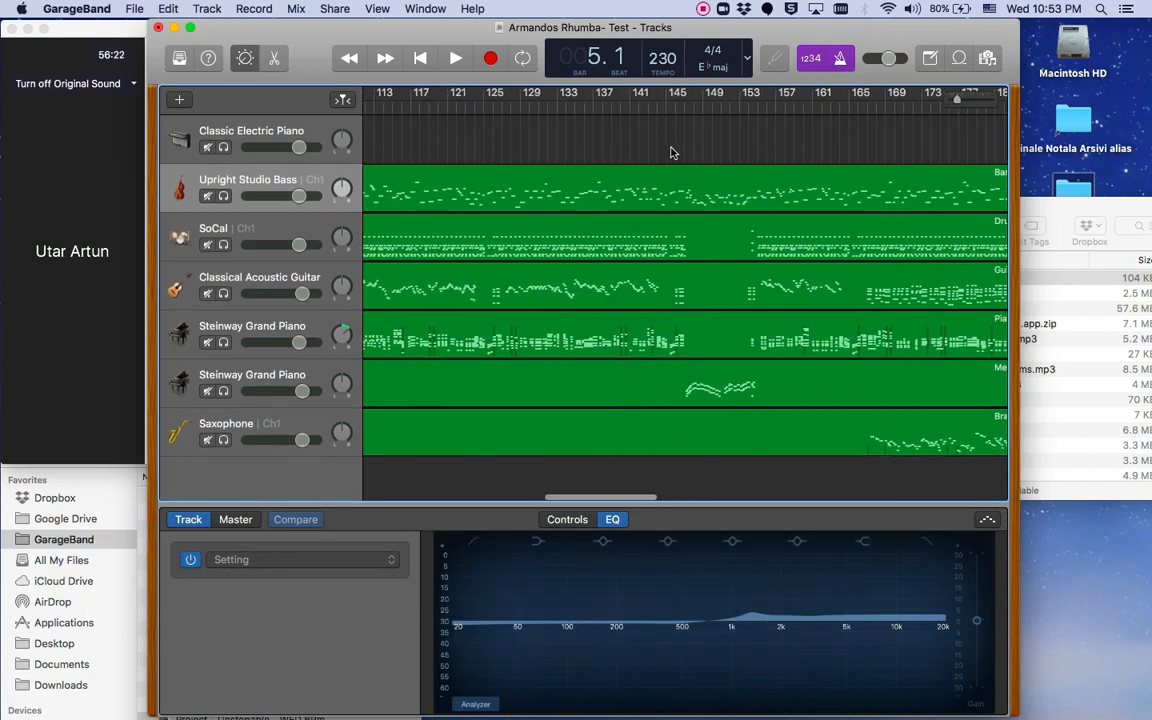
{"action": "scroll", "scroll_direction": "right", "scroll_amount": 3}
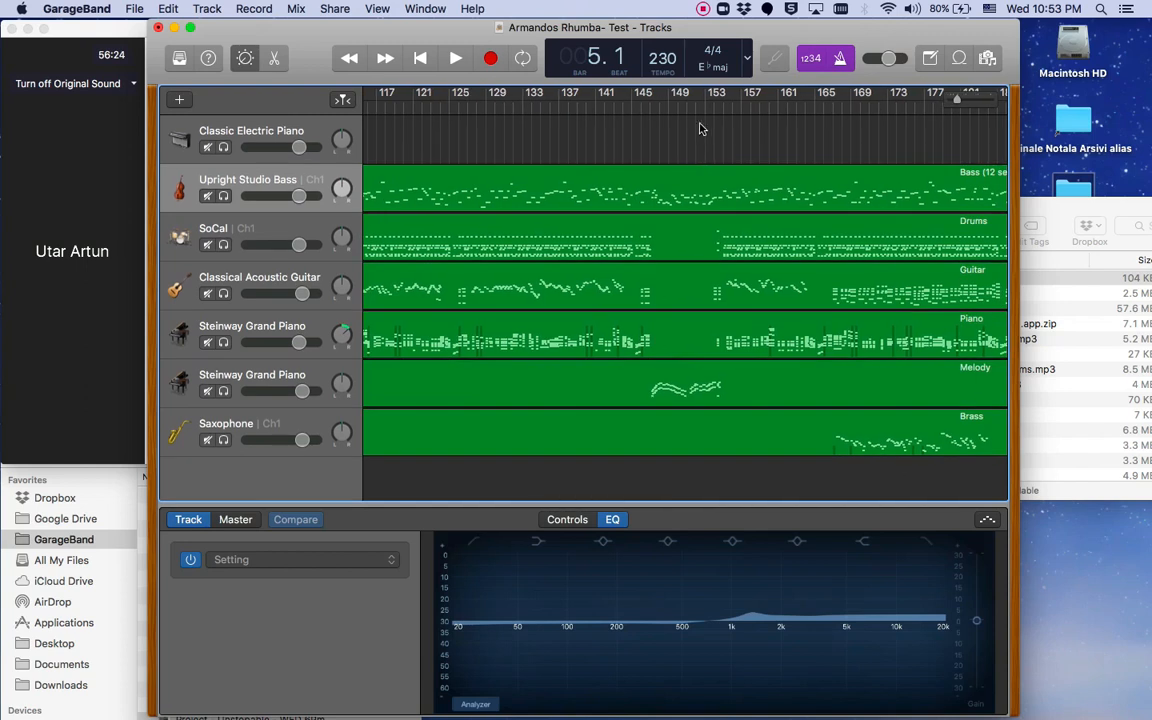
{"action": "left_click", "coordinate": [804, 108]}
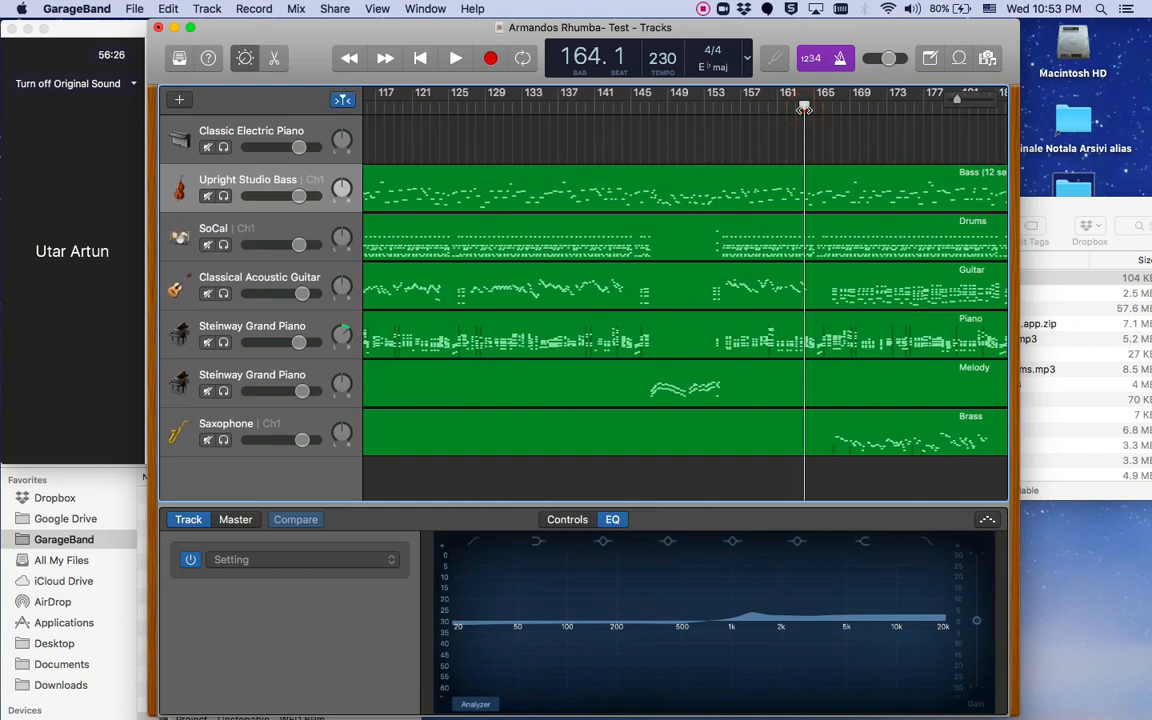
- Play back the song's closing section from bar 164, stopping and restarting as needed
{"action": "left_click", "coordinate": [456, 58]}
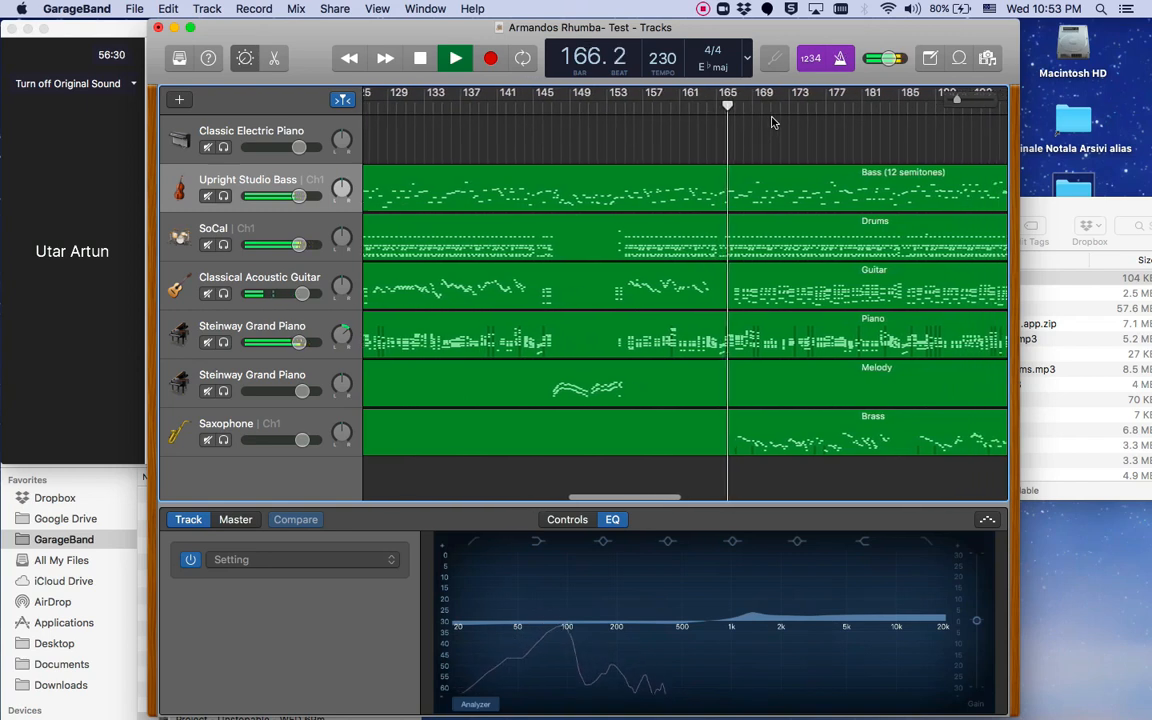
{"action": "left_click", "coordinate": [456, 56]}
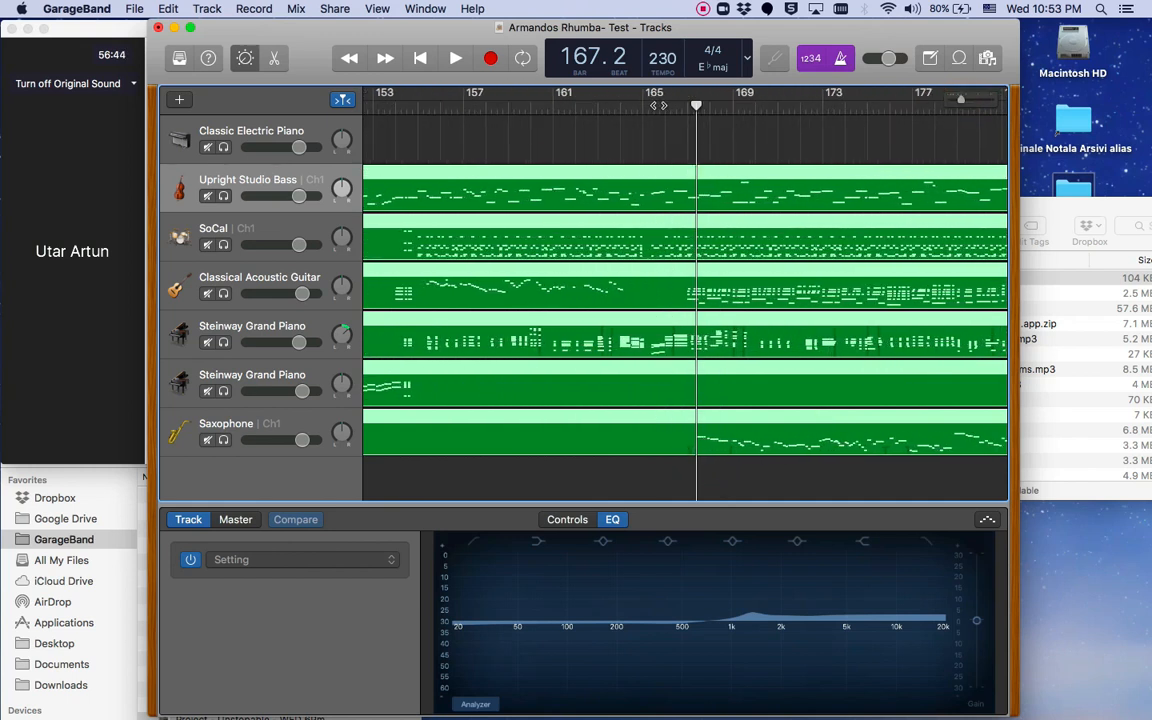
{"action": "left_click", "coordinate": [456, 56]}
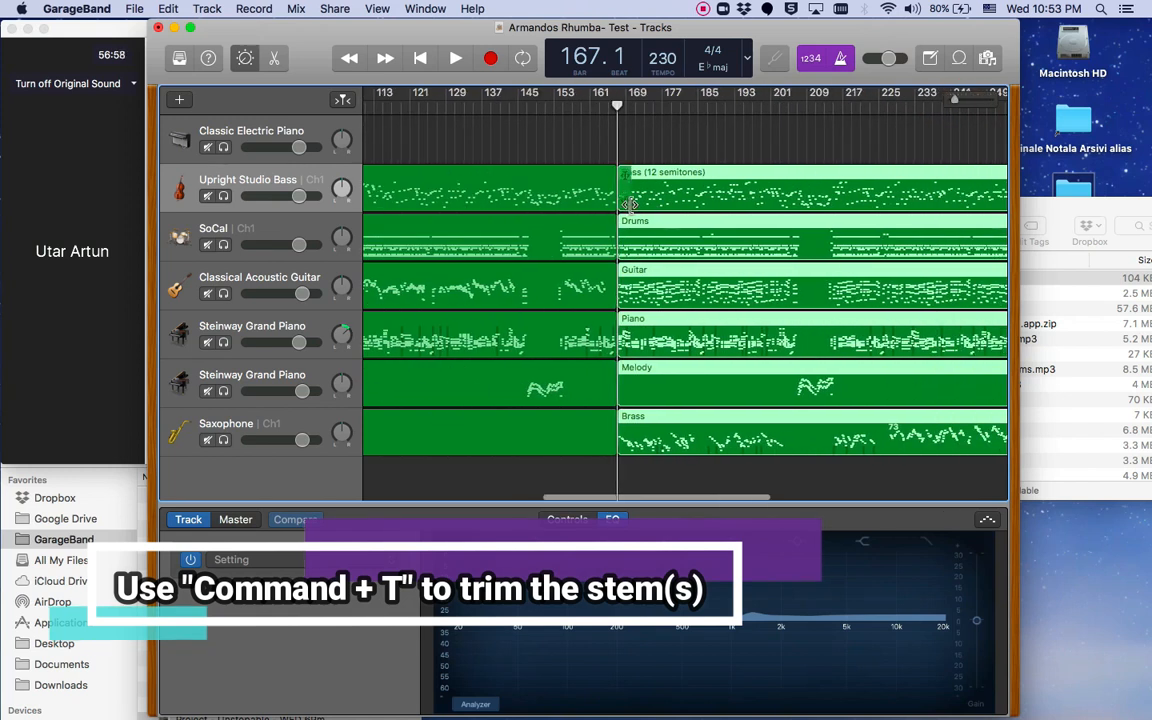
- Split all stem regions at the playhead and play back the section to check the split point
{"action": "scroll", "scroll_direction": "right", "scroll_amount": 3}
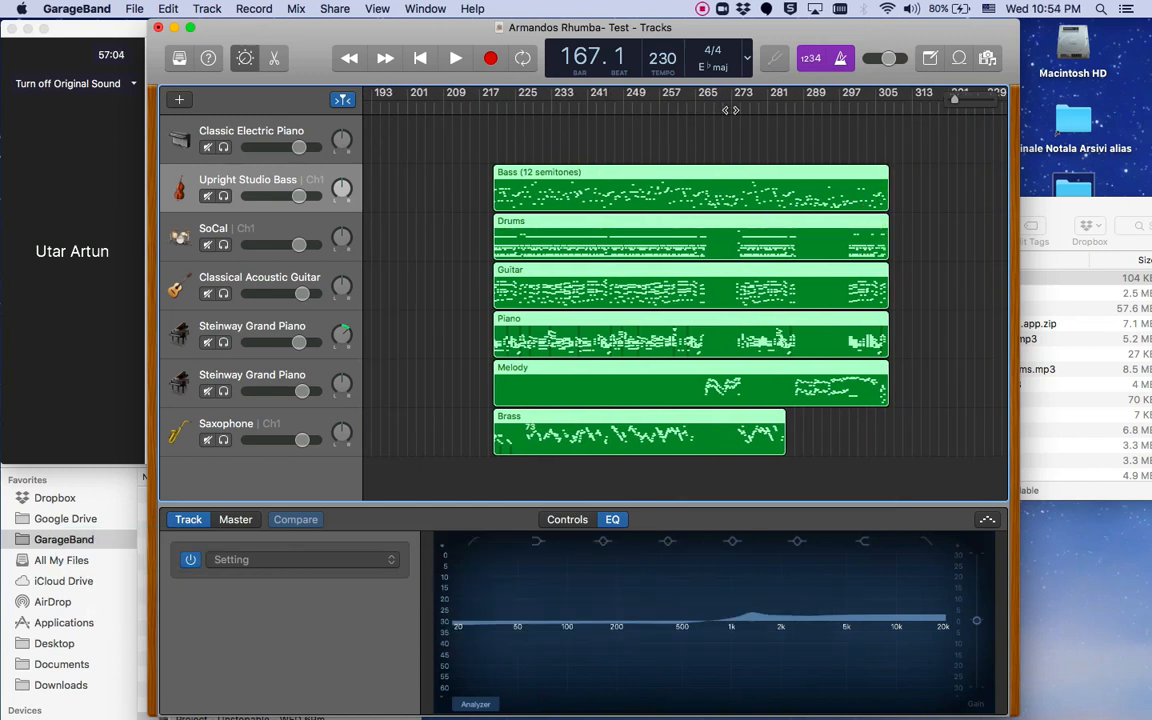
{"action": "left_click", "coordinate": [456, 58]}
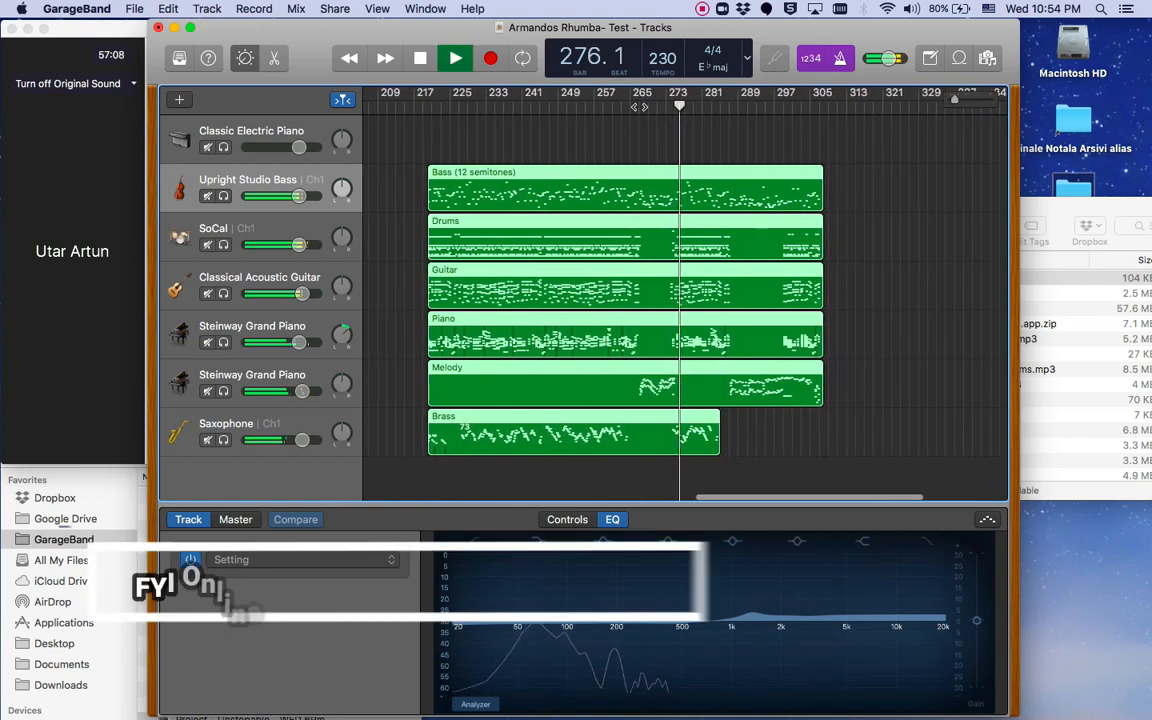
{"action": "left_click", "coordinate": [456, 56]}
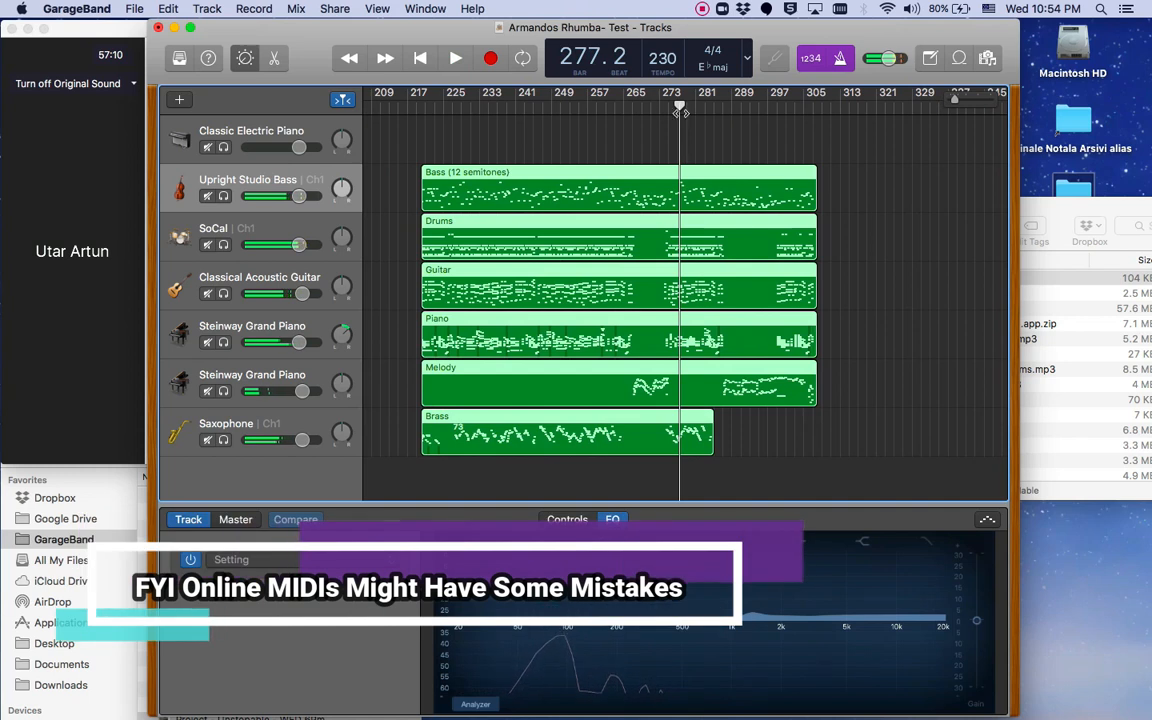
{"action": "left_click", "coordinate": [456, 58]}
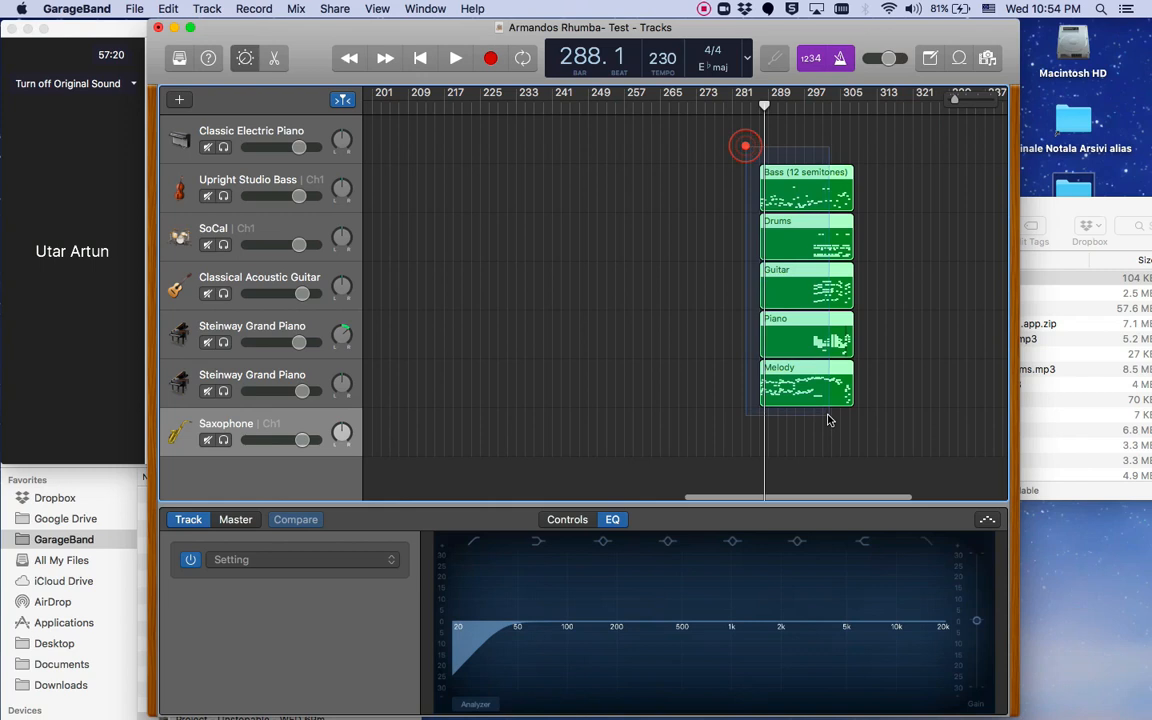
- Delete the split-off tail regions so every track ends together around bar 187
{"action": "scroll", "scroll_direction": "right", "scroll_amount": 3}
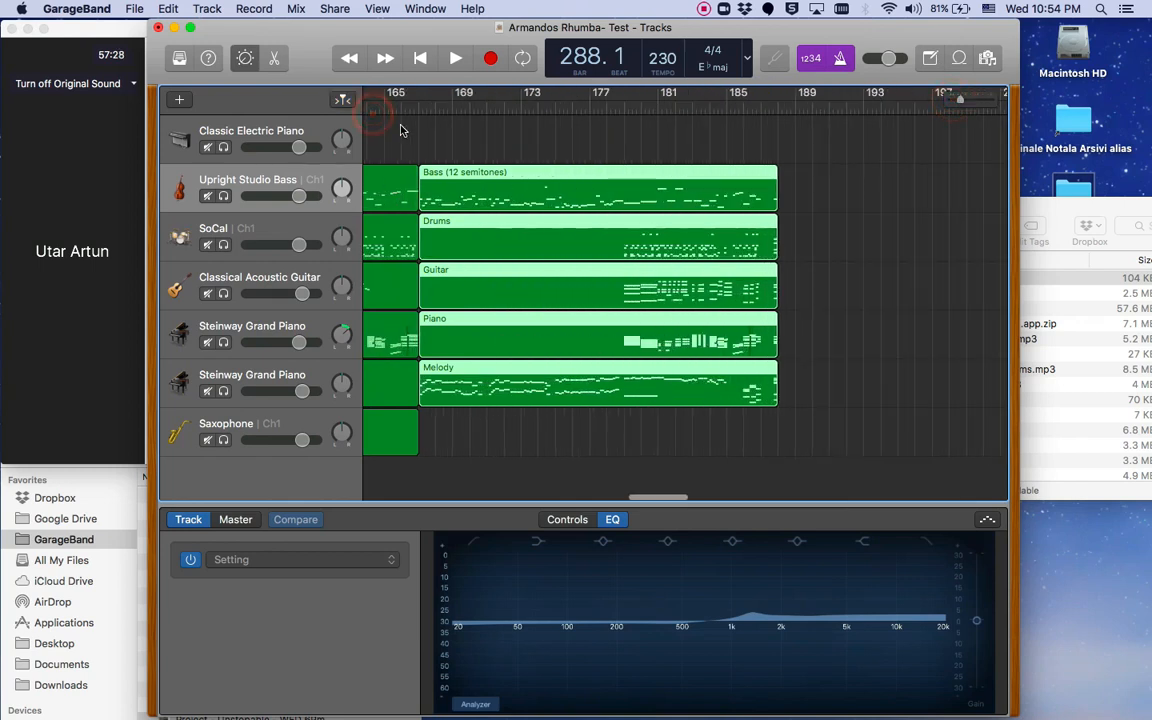
{"action": "left_click", "coordinate": [456, 56]}
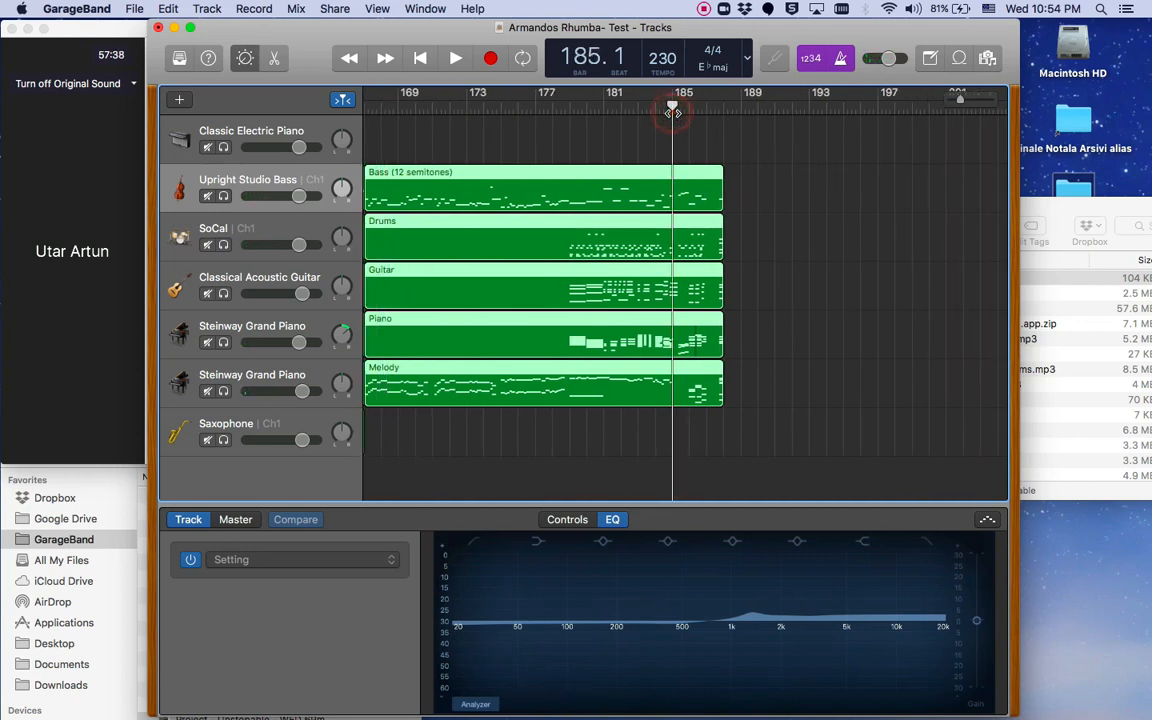
{"action": "left_click", "coordinate": [456, 56]}
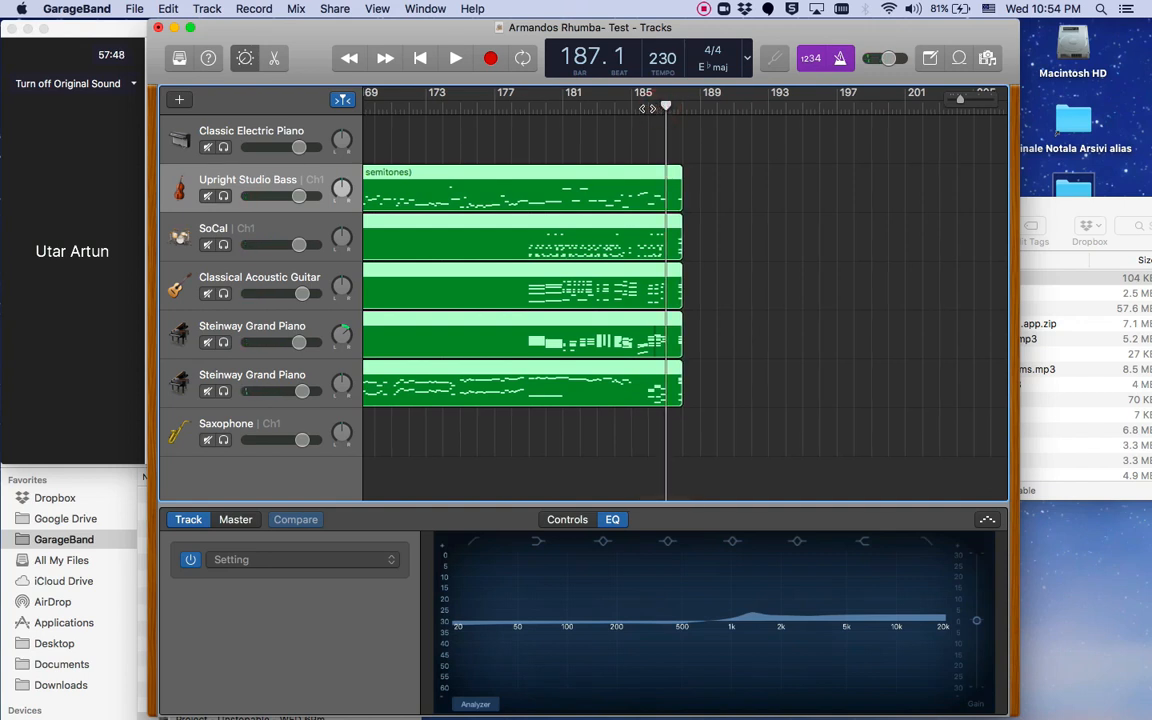
{"action": "left_click", "coordinate": [456, 56]}
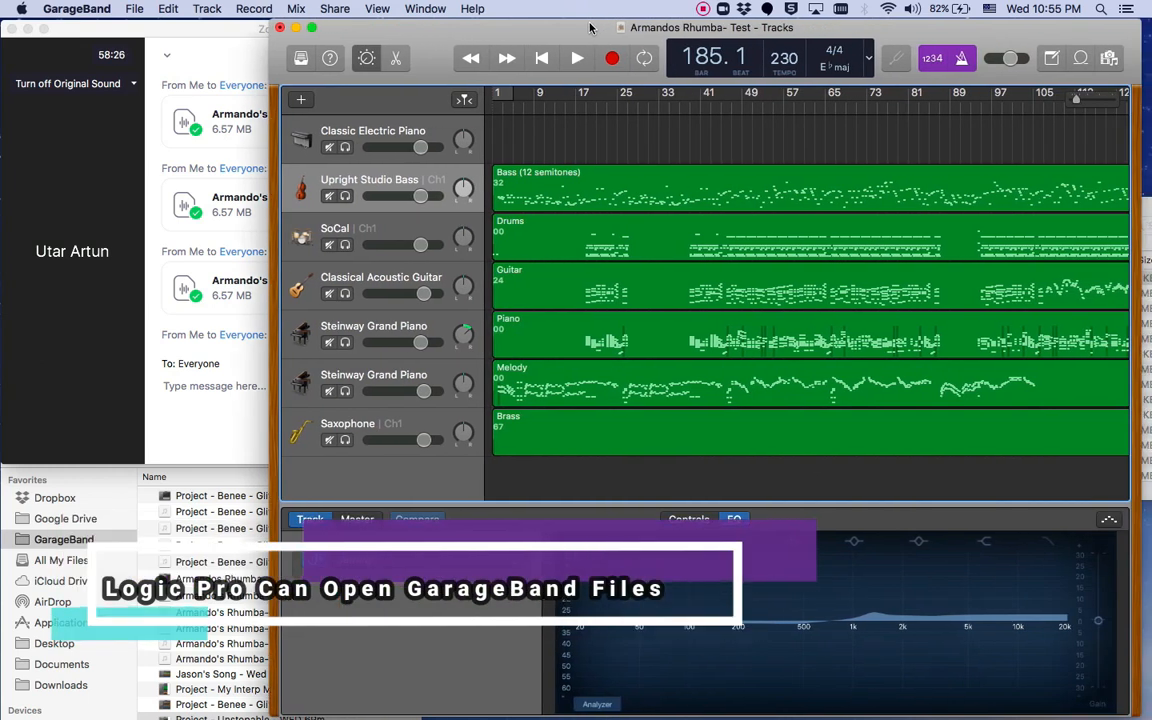
{"action": "mouse_move", "coordinate": [572, 34]}
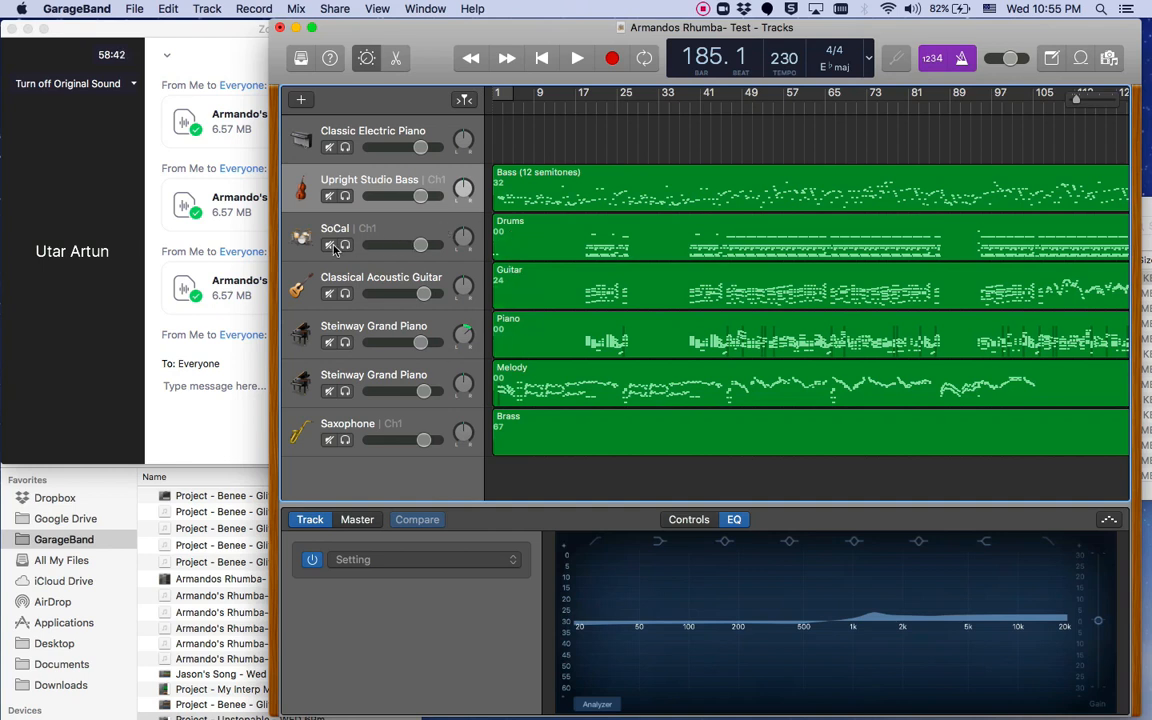
- Mute the SoCal drums track so the mix plays without drums
{"action": "left_click", "coordinate": [328, 246]}
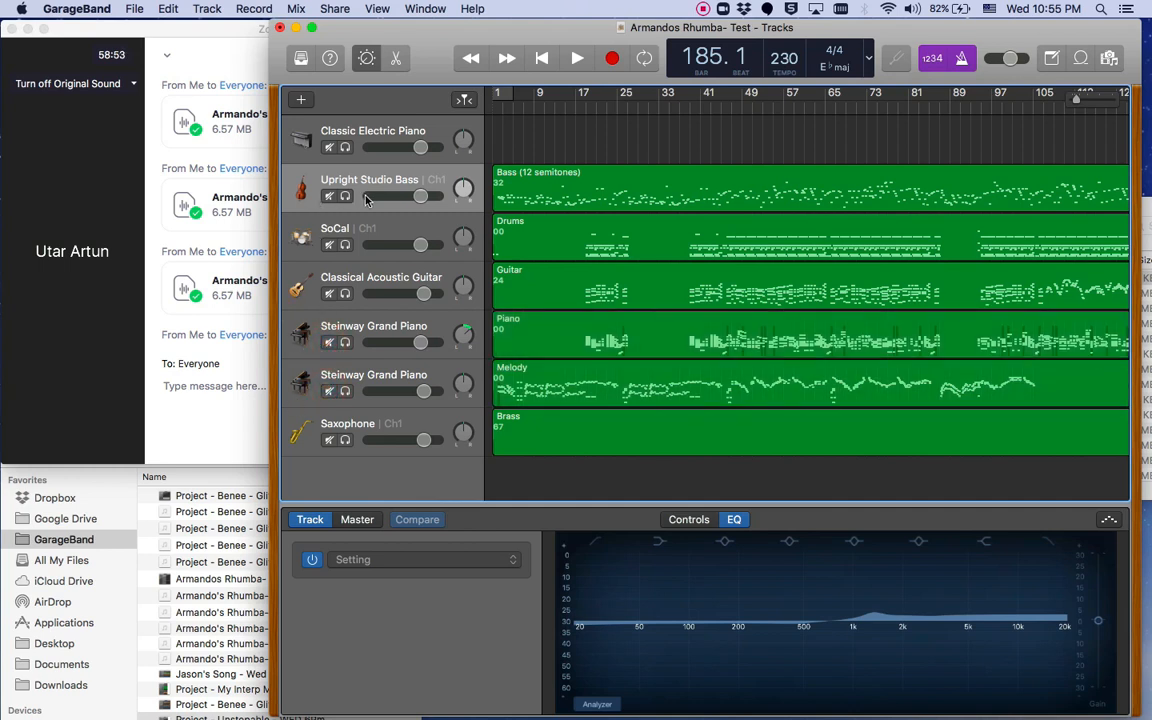
{"action": "mouse_move", "coordinate": [344, 264]}
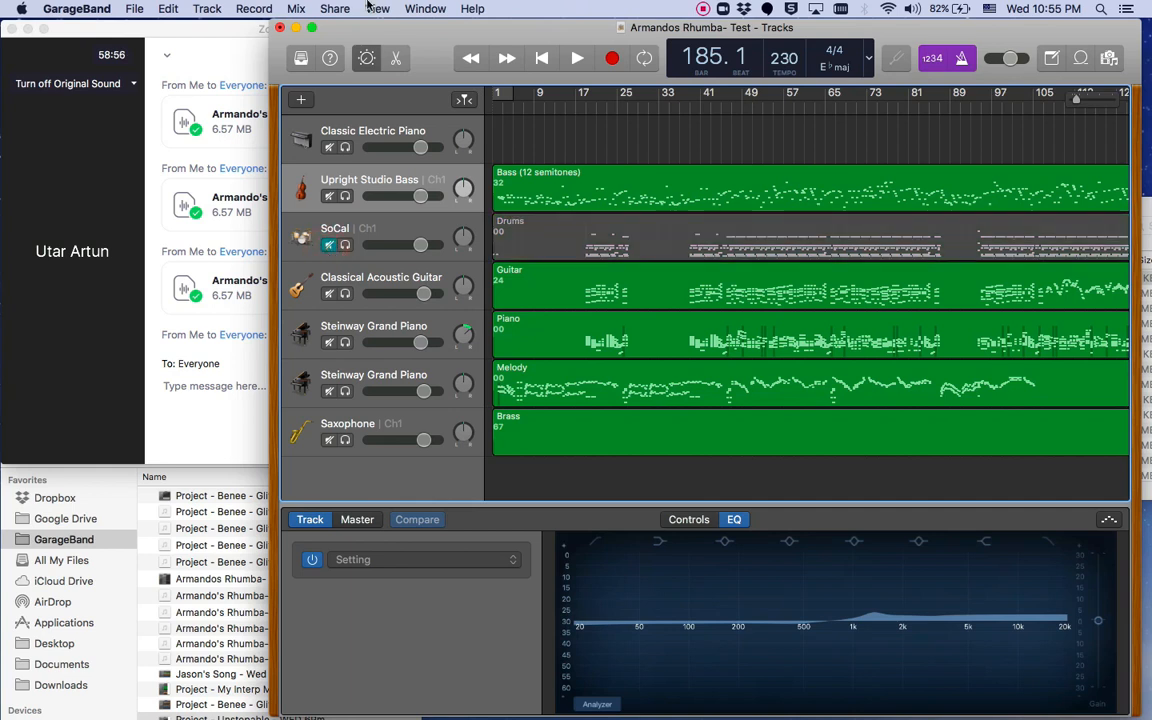
{"action": "mouse_move", "coordinate": [560, 240]}
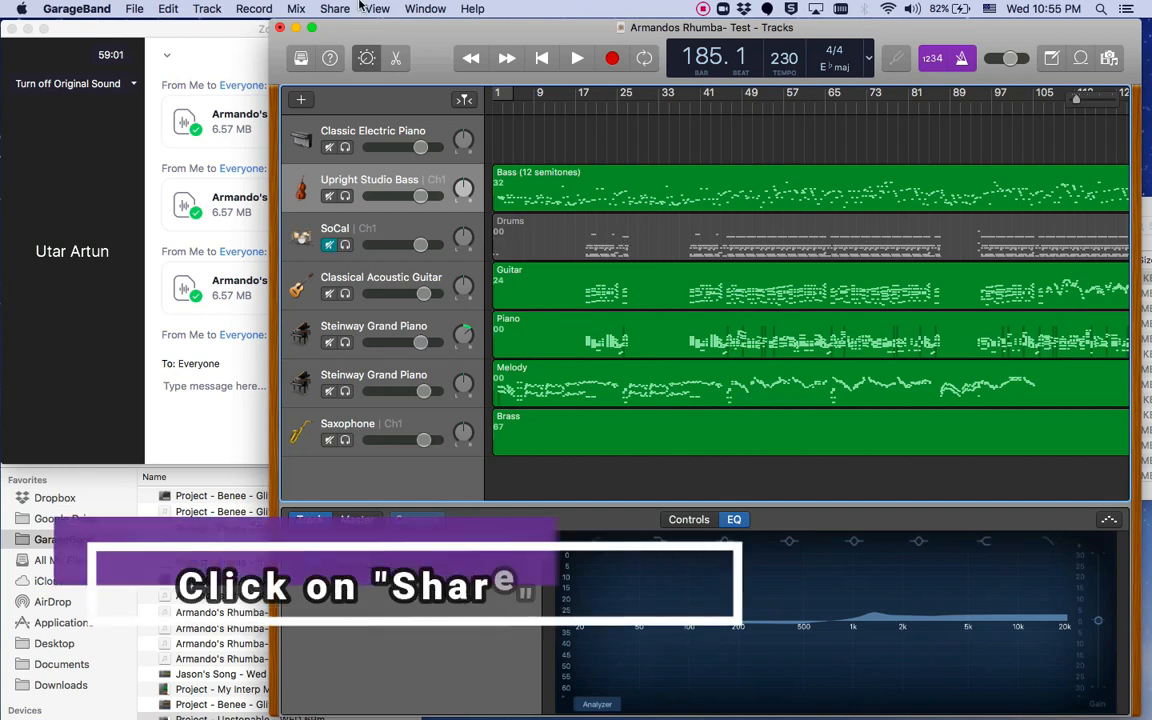
- Start Export Song to Disk from the Share menu and name the file 'Armandos Rhumba- no Drums'
{"action": "left_click", "coordinate": [334, 8]}
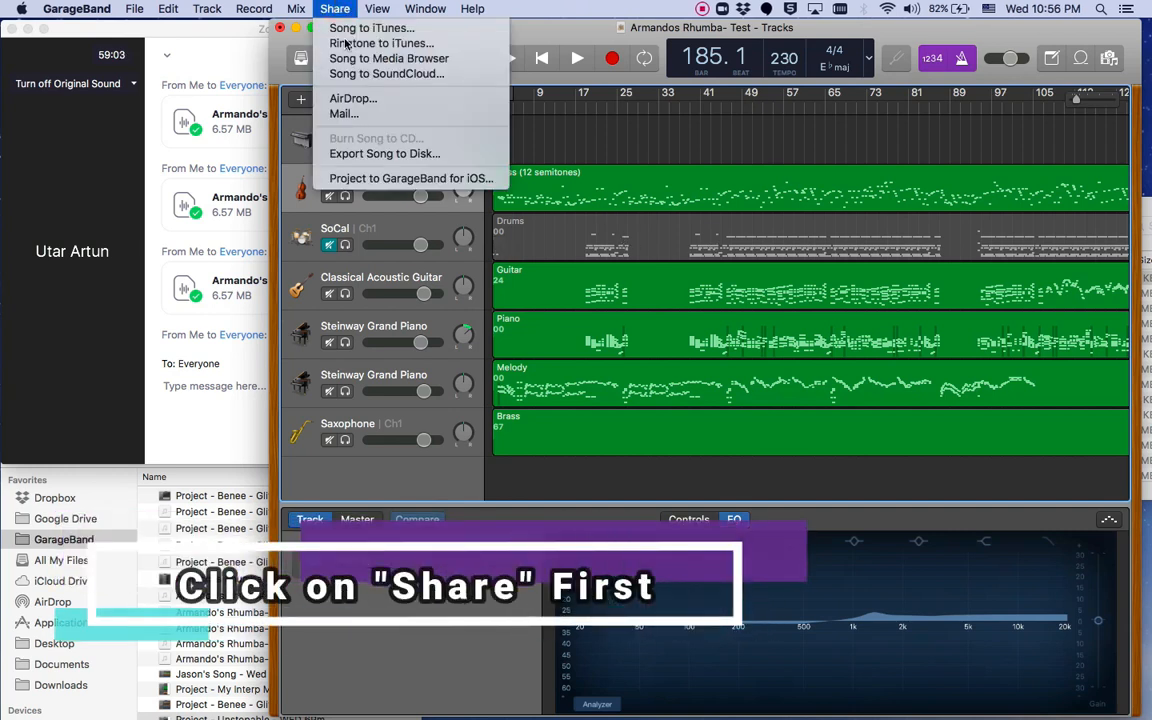
{"action": "left_click", "coordinate": [384, 152]}
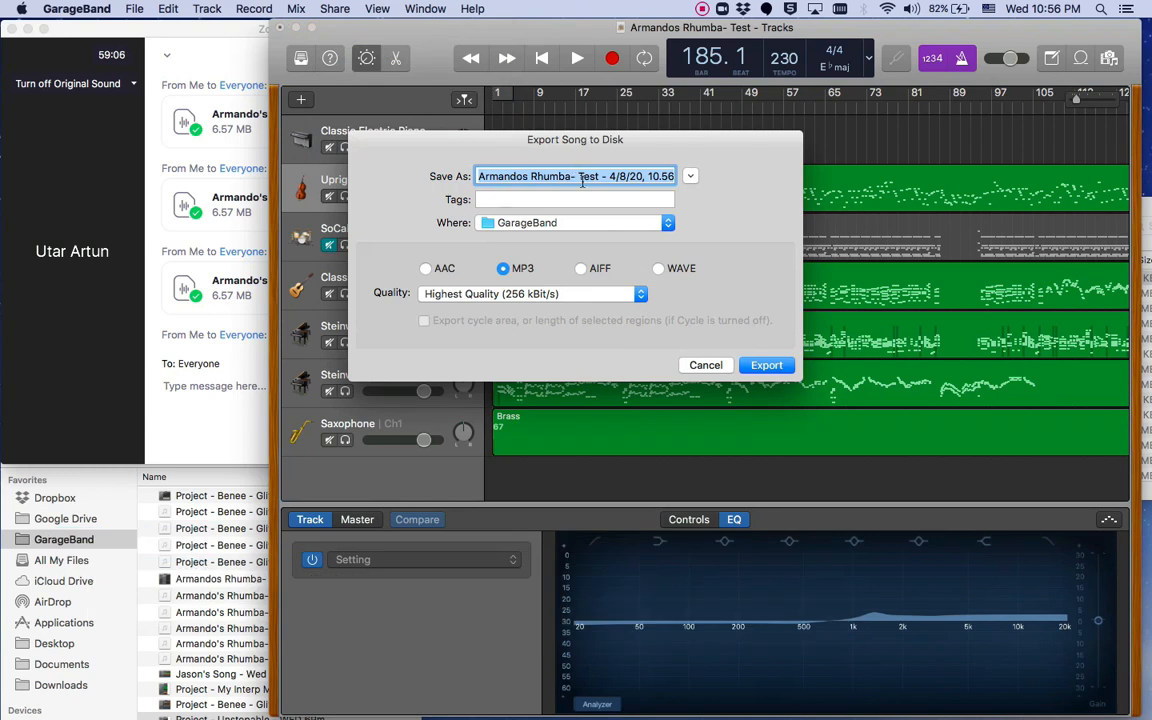
{"action": "type", "text": "Armandos Rhumba- D"}
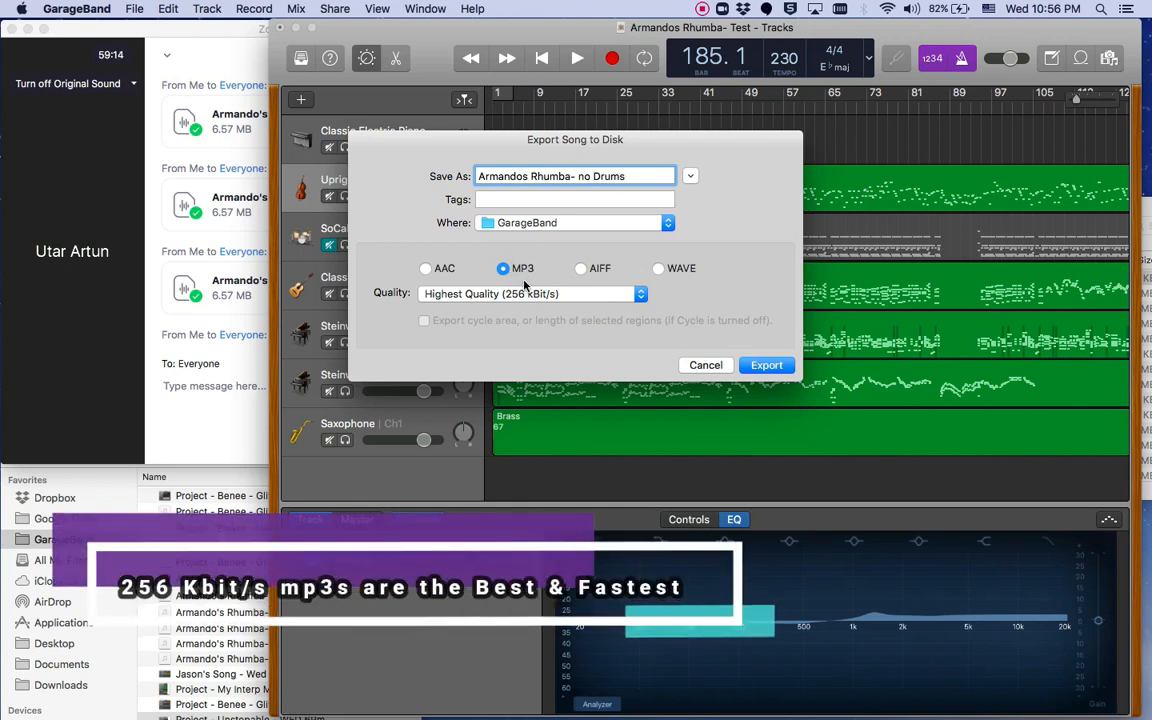
- Set the export format to MP3 at Highest Quality, 256 kbit/s
{"action": "left_click", "coordinate": [530, 292]}
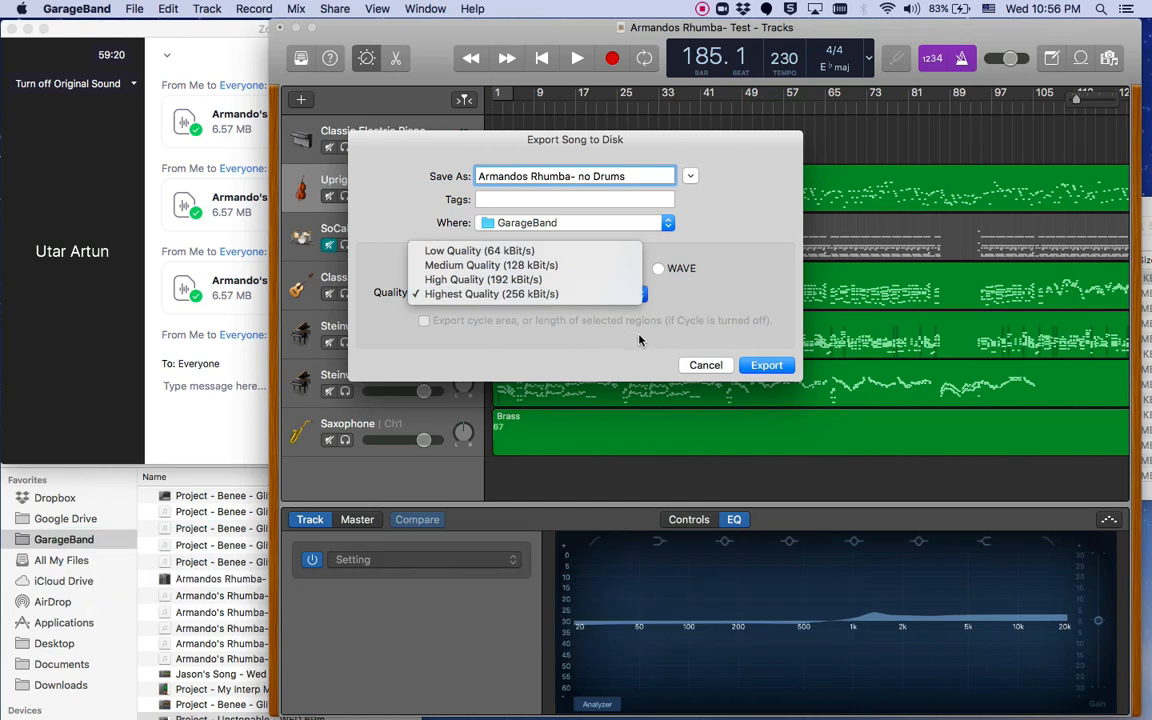
{"action": "left_click", "coordinate": [766, 364]}
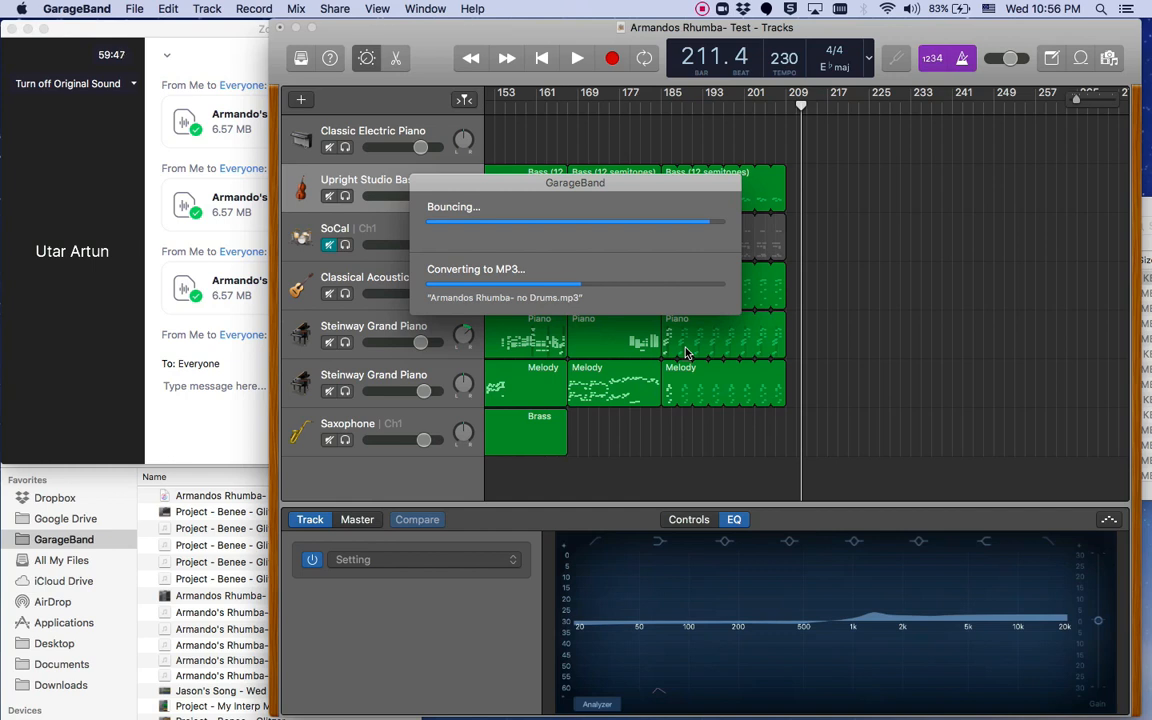
{"action": "mouse_move", "coordinate": [176, 412]}
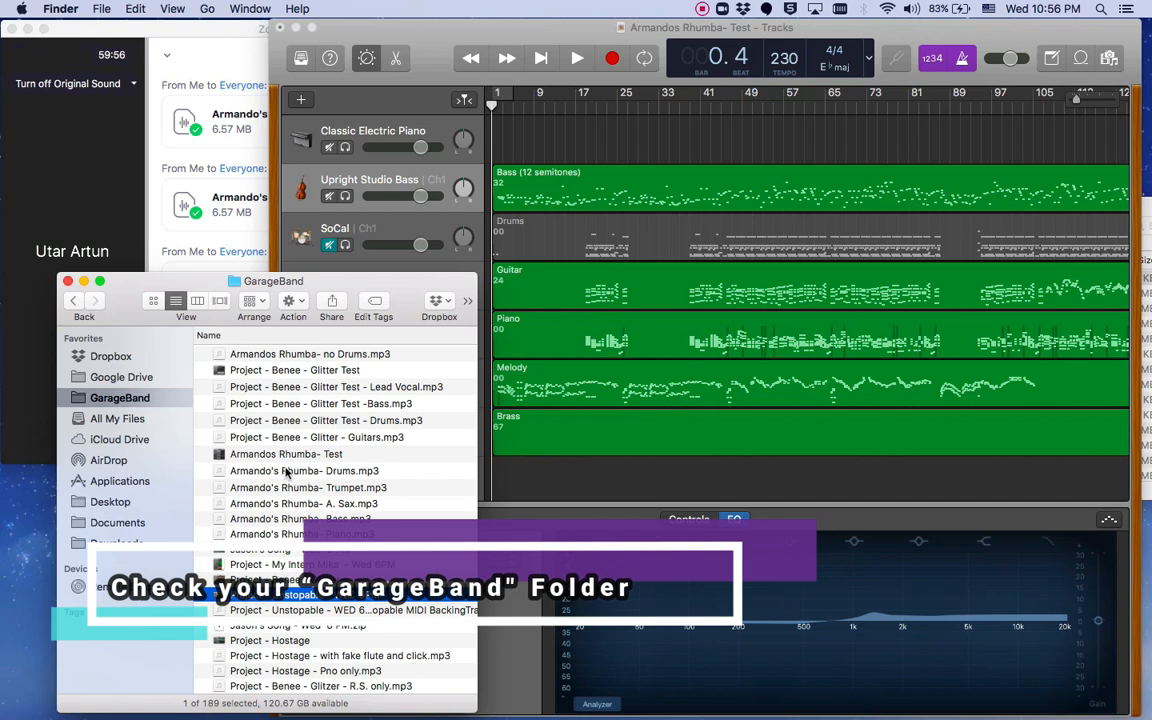
{"action": "mouse_move", "coordinate": [288, 404]}
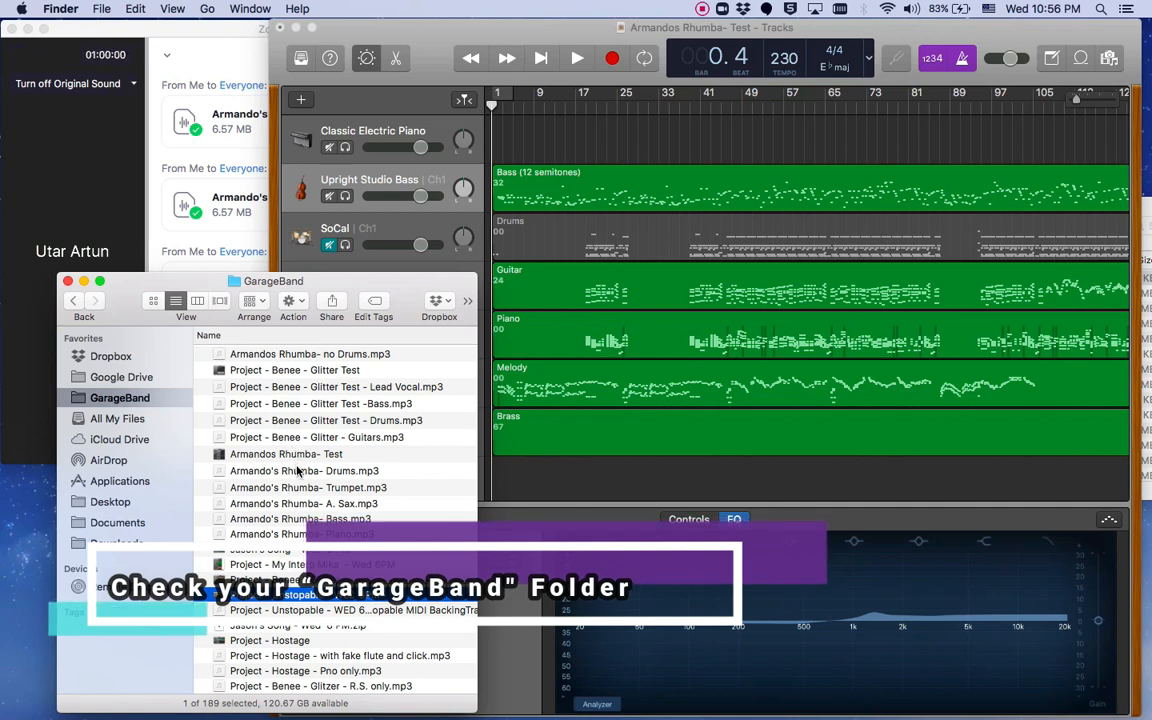
- Locate the exported Armandos Rhumba- no Drums.mp3 in the GarageBand folder, then return to the project
{"action": "left_click", "coordinate": [310, 352]}
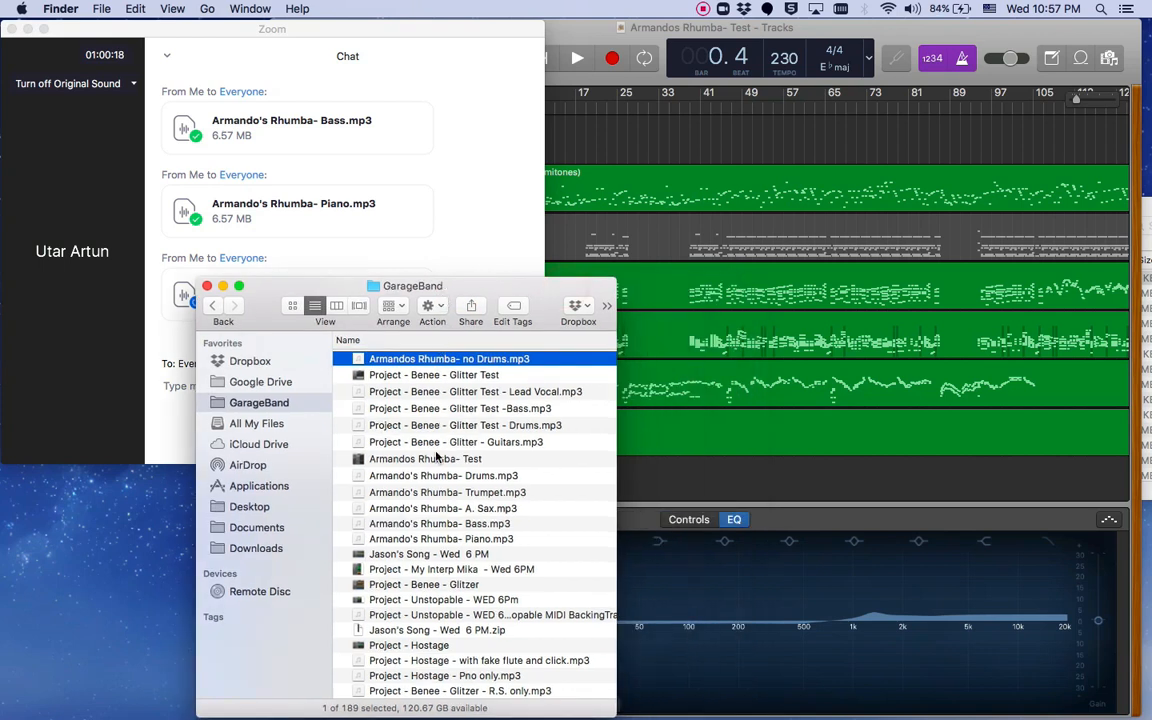
{"action": "left_click", "coordinate": [424, 458]}
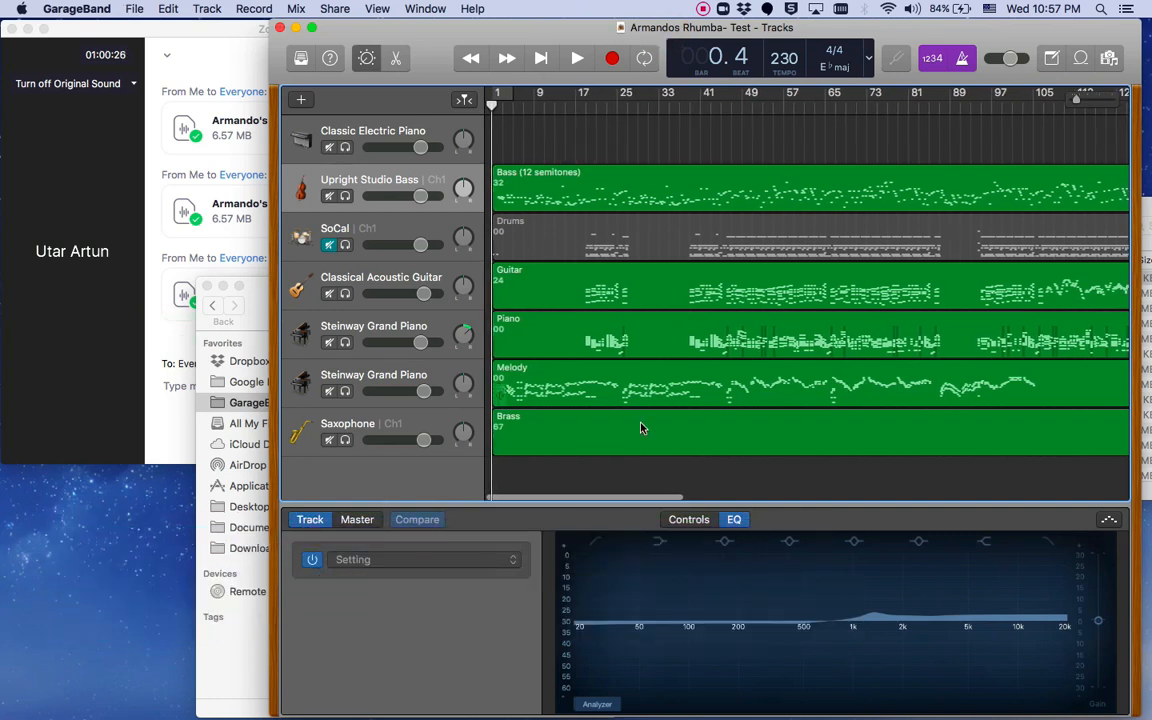
- Compress the Armandos Rhumba- Test project to a zip and drag it into the Zoom chat
{"action": "scroll", "scroll_direction": "right", "scroll_amount": 3}
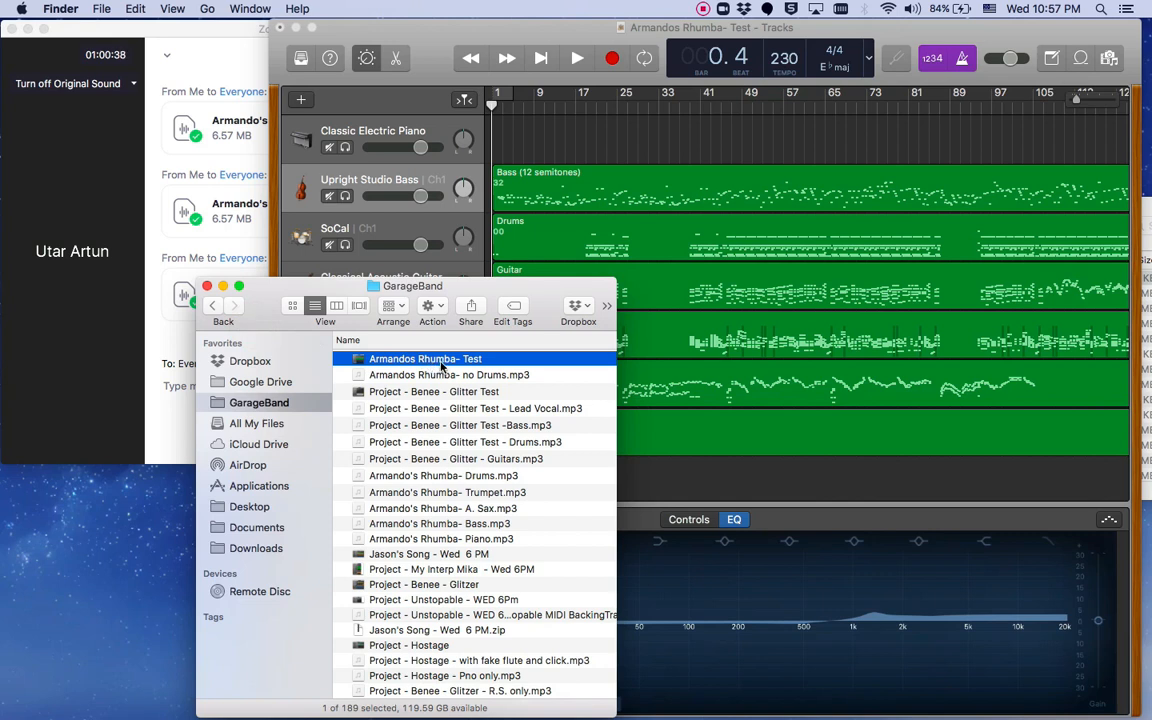
{"action": "right_click", "coordinate": [424, 358]}
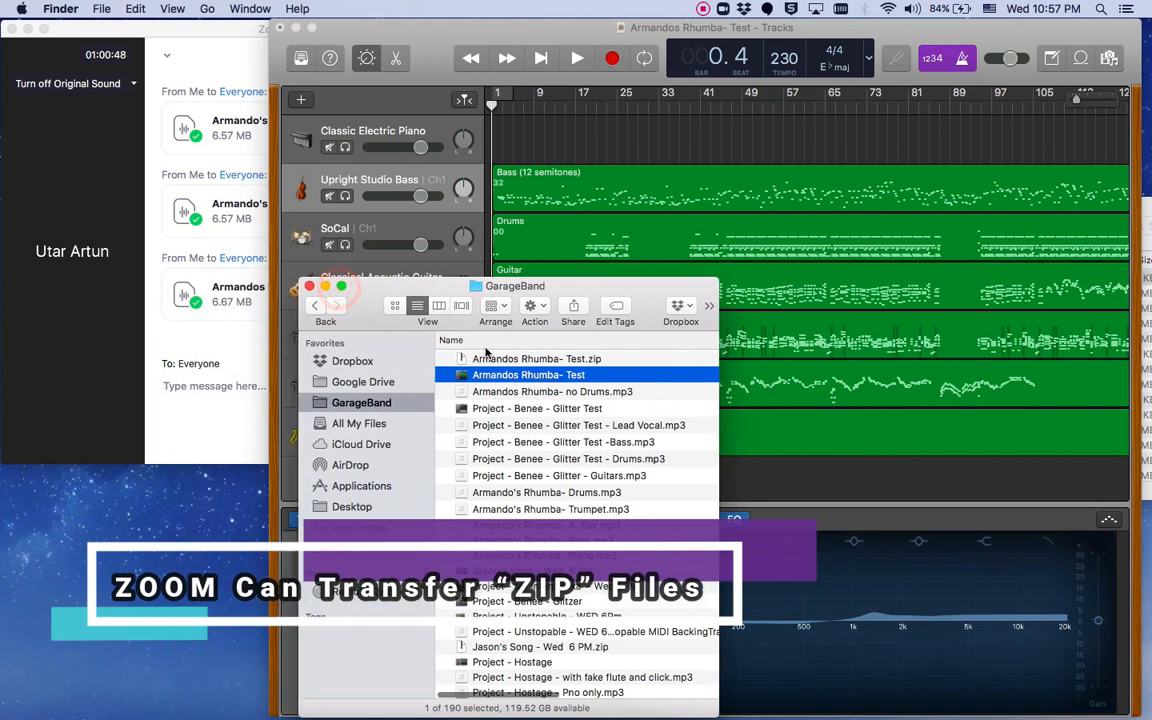
{"action": "left_click_drag", "start_coordinate": [536, 374], "coordinate": [230, 400]}
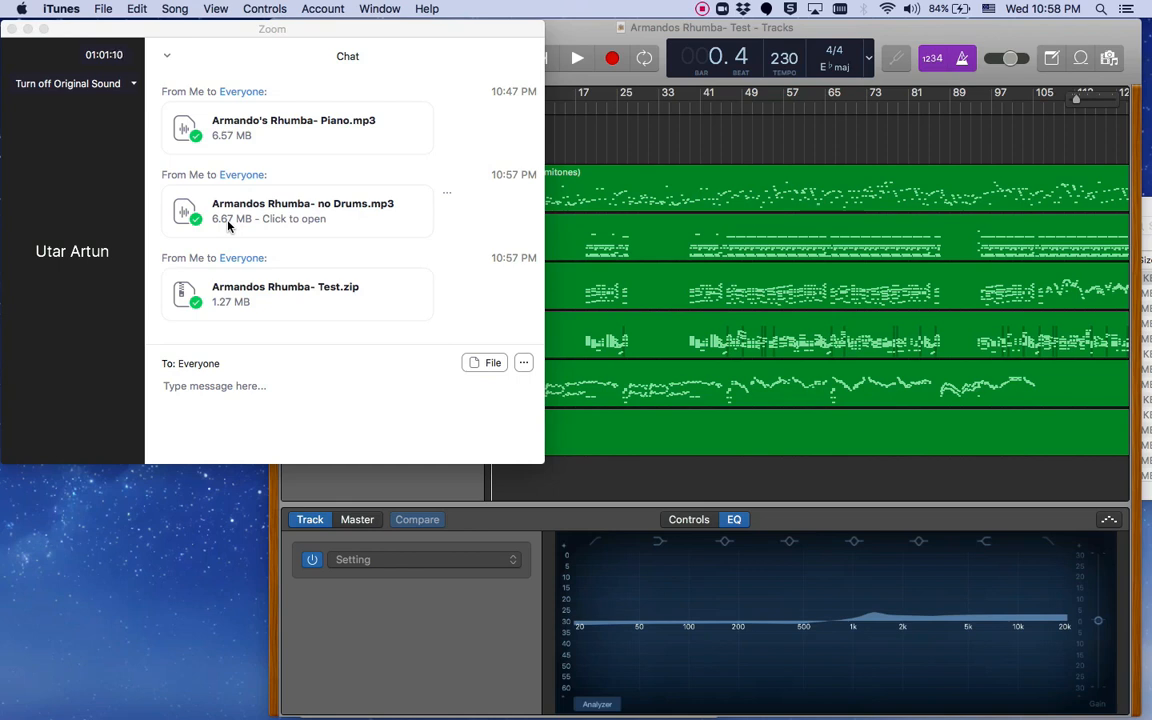
{"action": "mouse_move", "coordinate": [378, 332]}
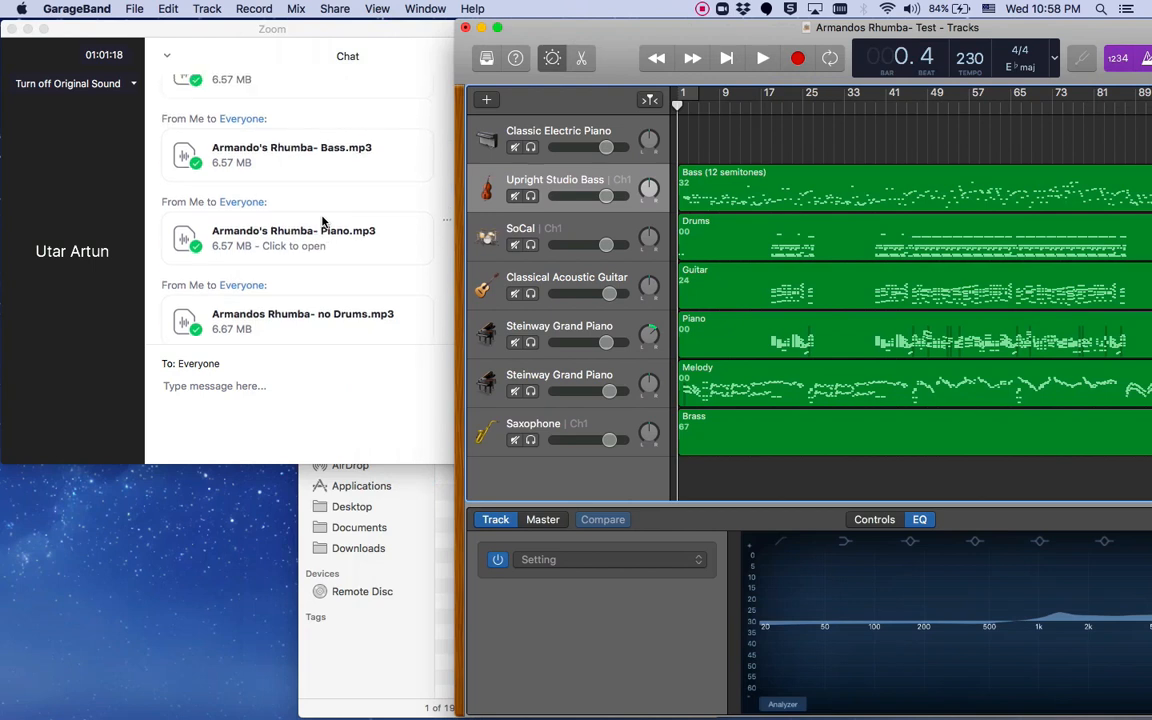
{"action": "scroll", "scroll_direction": "down", "scroll_amount": 3}
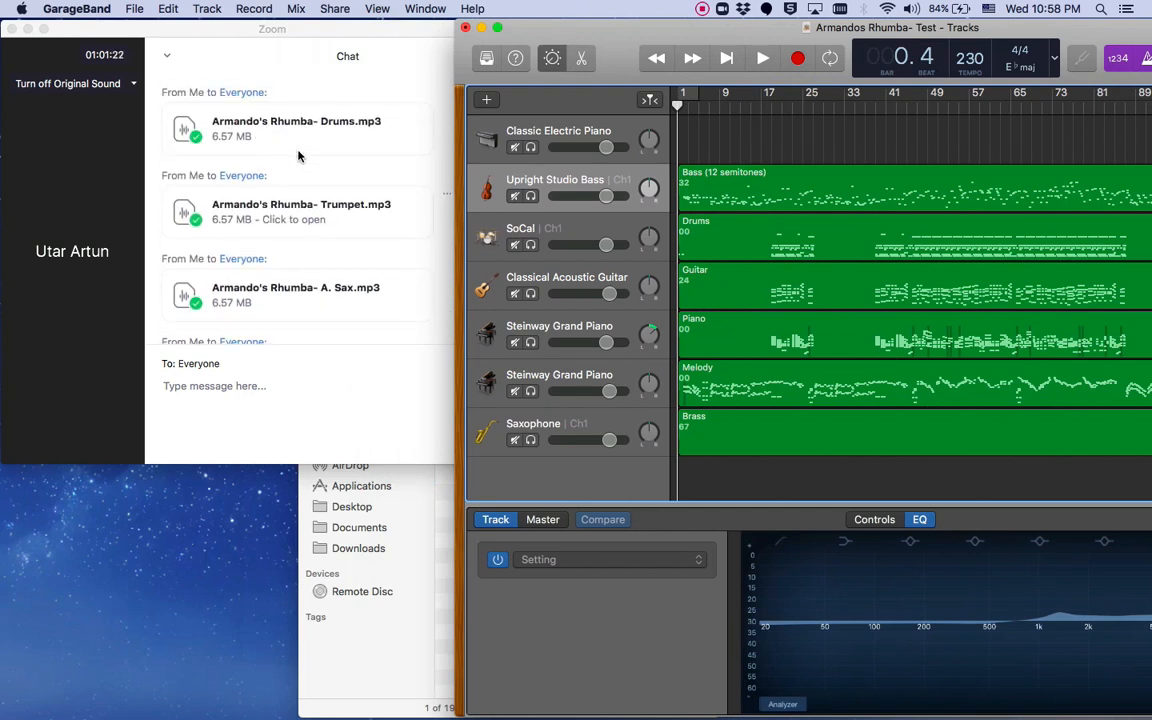
{"action": "scroll", "scroll_direction": "down", "scroll_amount": 3}
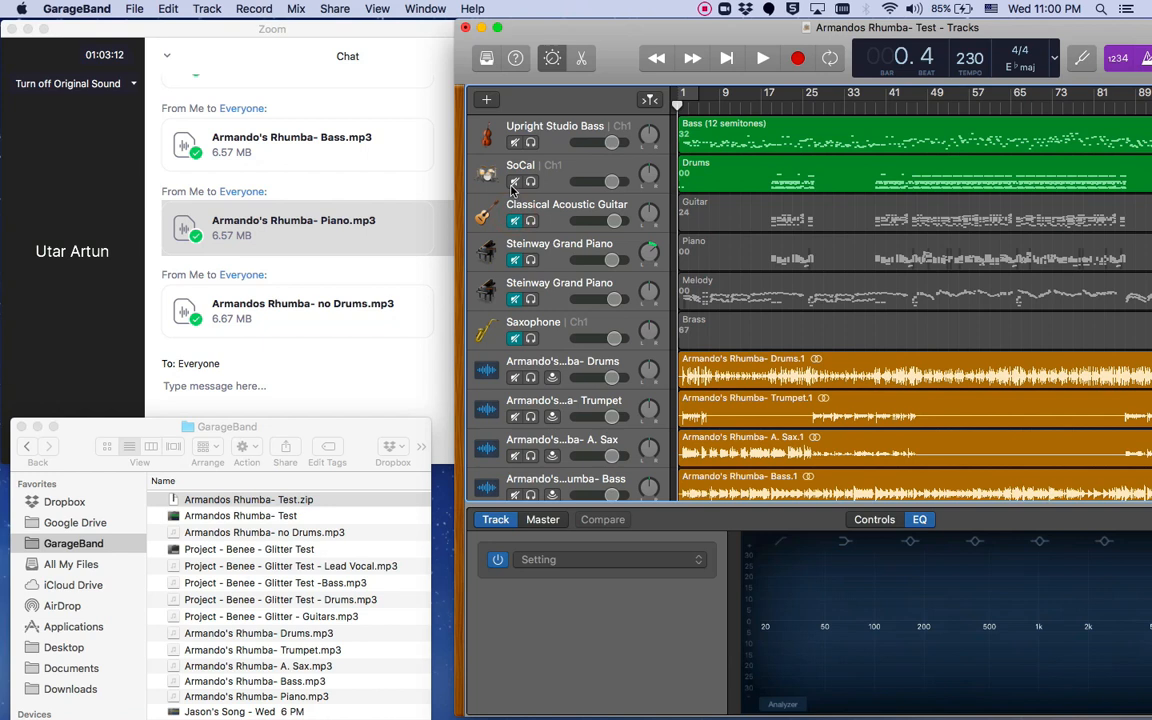
{"action": "scroll", "scroll_direction": "down", "scroll_amount": 3}
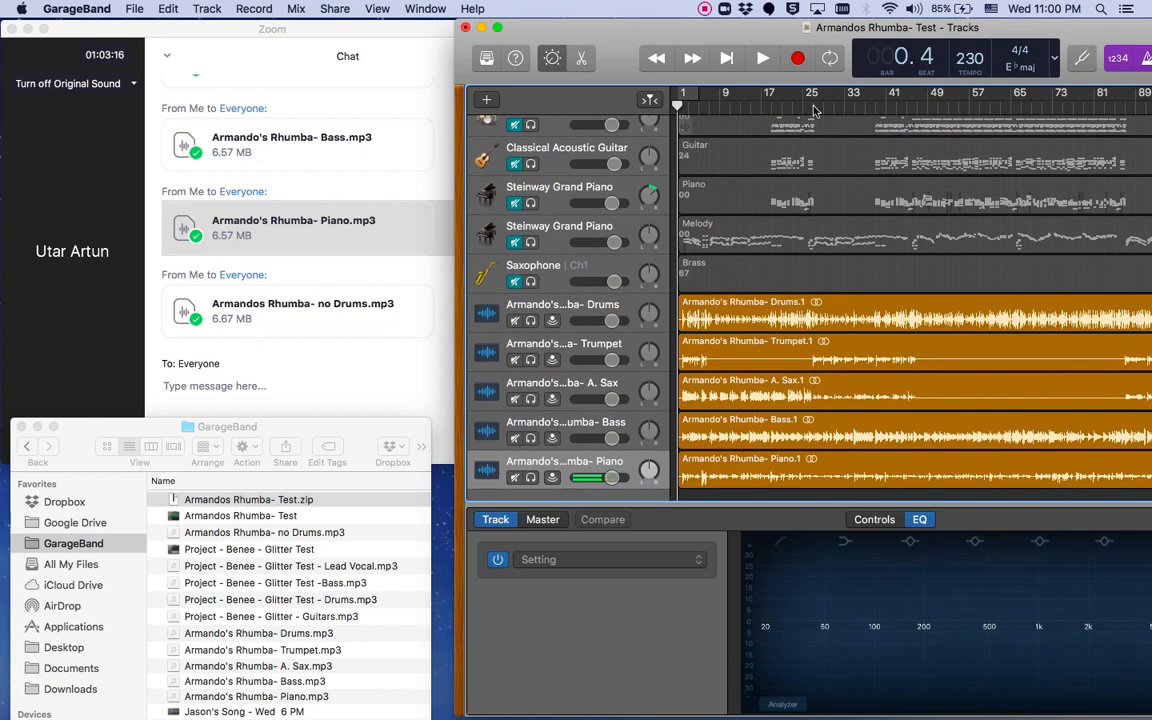
{"action": "left_click", "coordinate": [762, 58]}
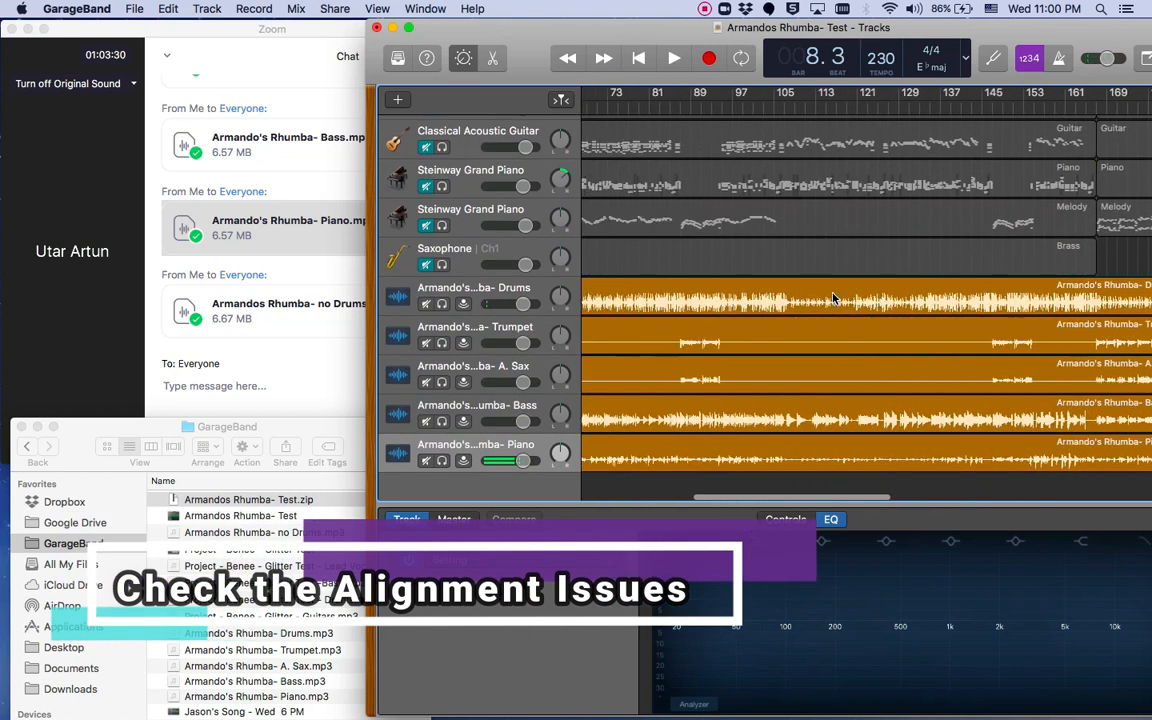
{"action": "scroll", "scroll_direction": "left", "scroll_amount": 3}
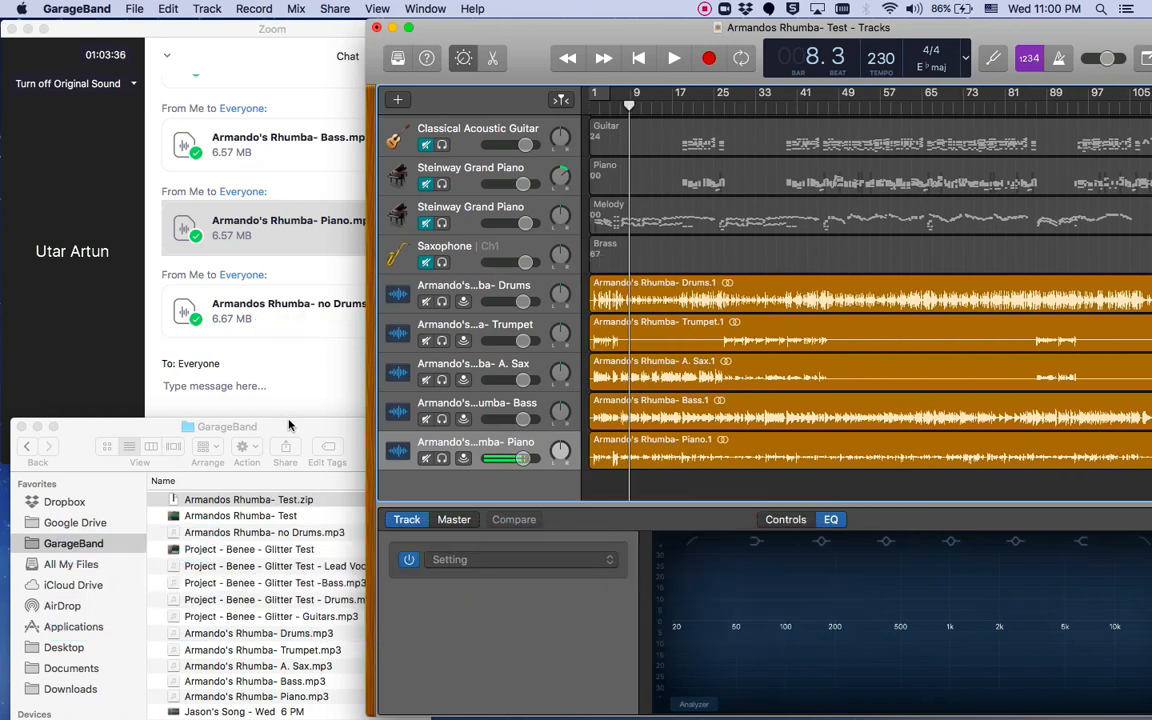
{"action": "left_click", "coordinate": [248, 488]}
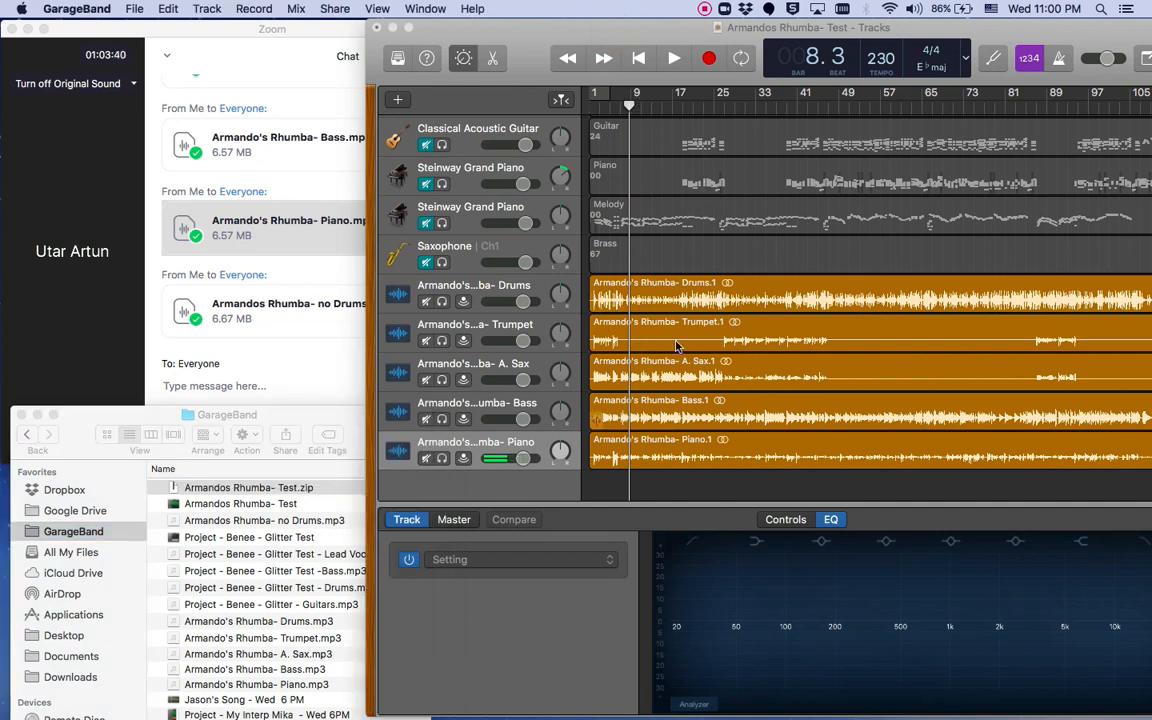
{"action": "left_click", "coordinate": [336, 8]}
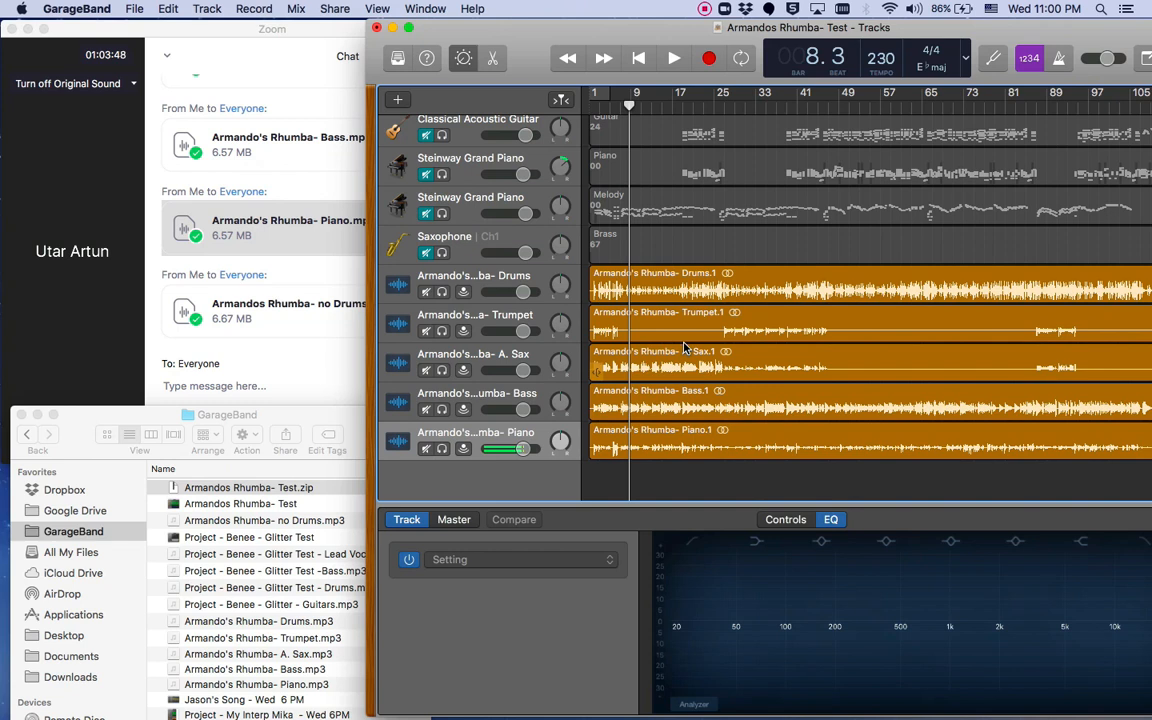
{"action": "mouse_move", "coordinate": [264, 248]}
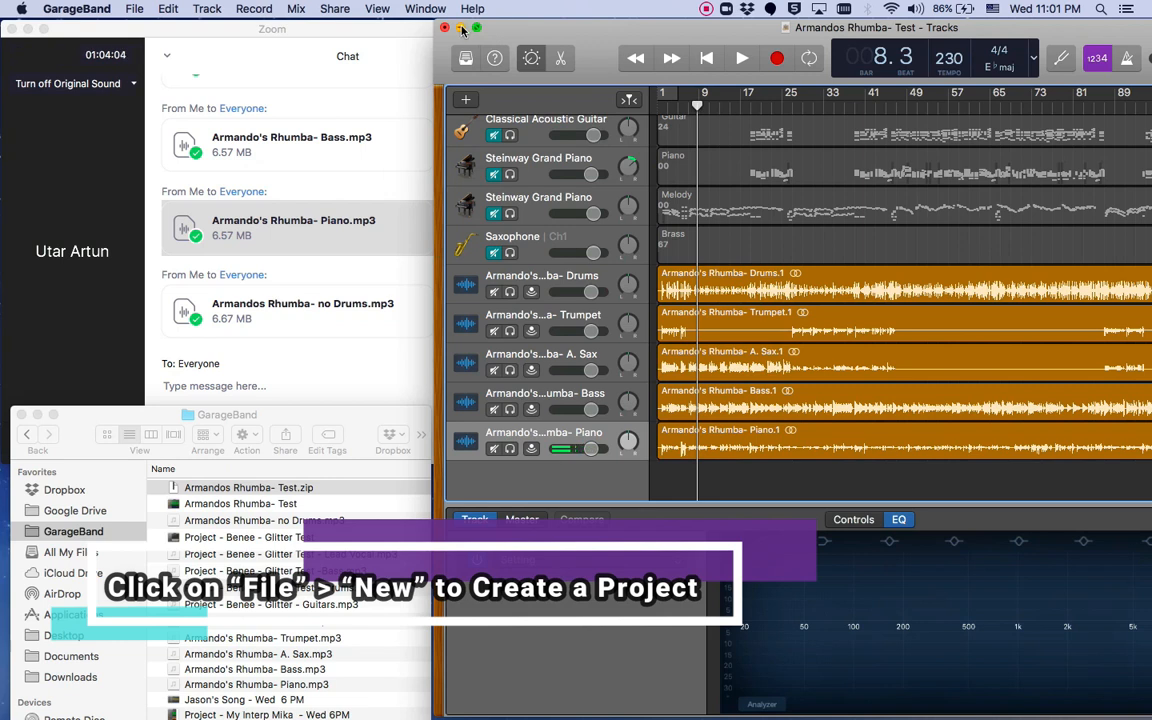
- Start a new project via File > New, answering the save prompt for Armando's Rhumba- Test
{"action": "left_click", "coordinate": [134, 8]}
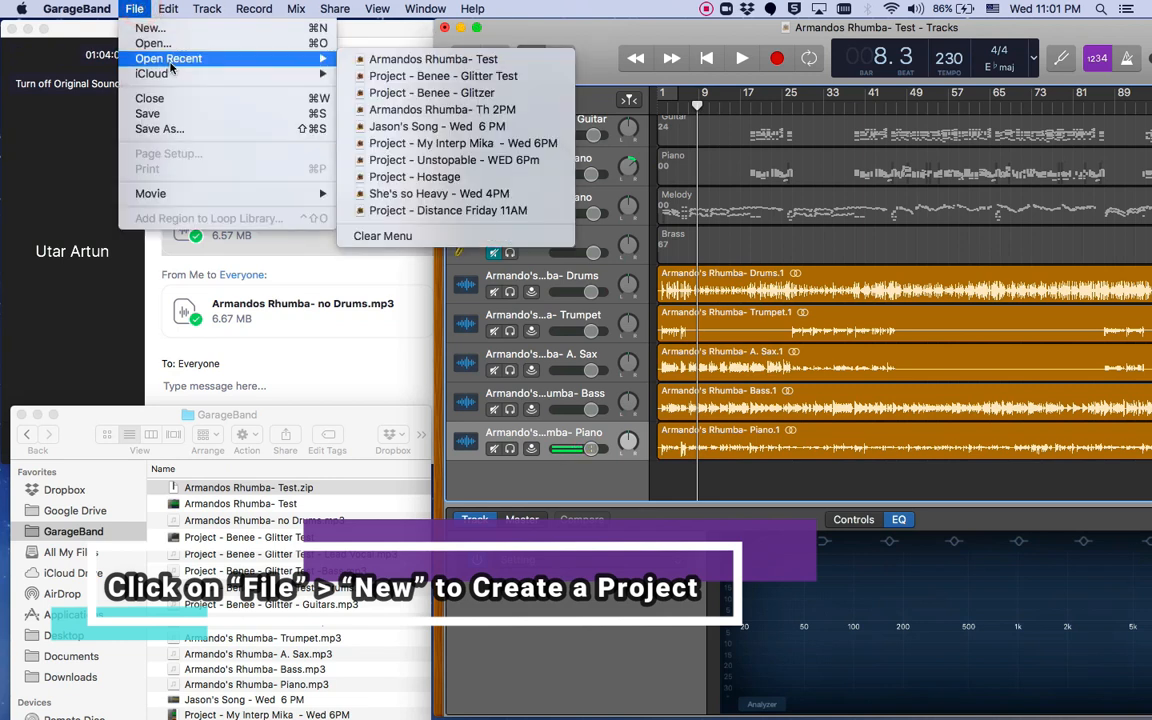
{"action": "mouse_move", "coordinate": [432, 60]}
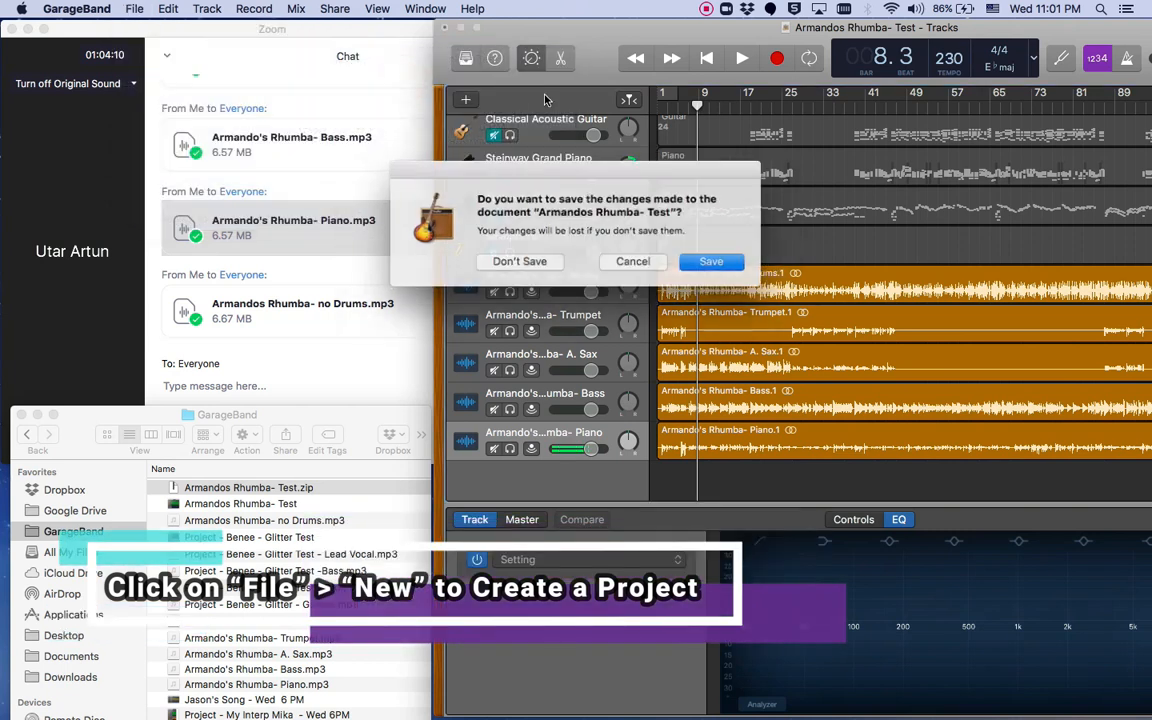
{"action": "left_click", "coordinate": [520, 260]}
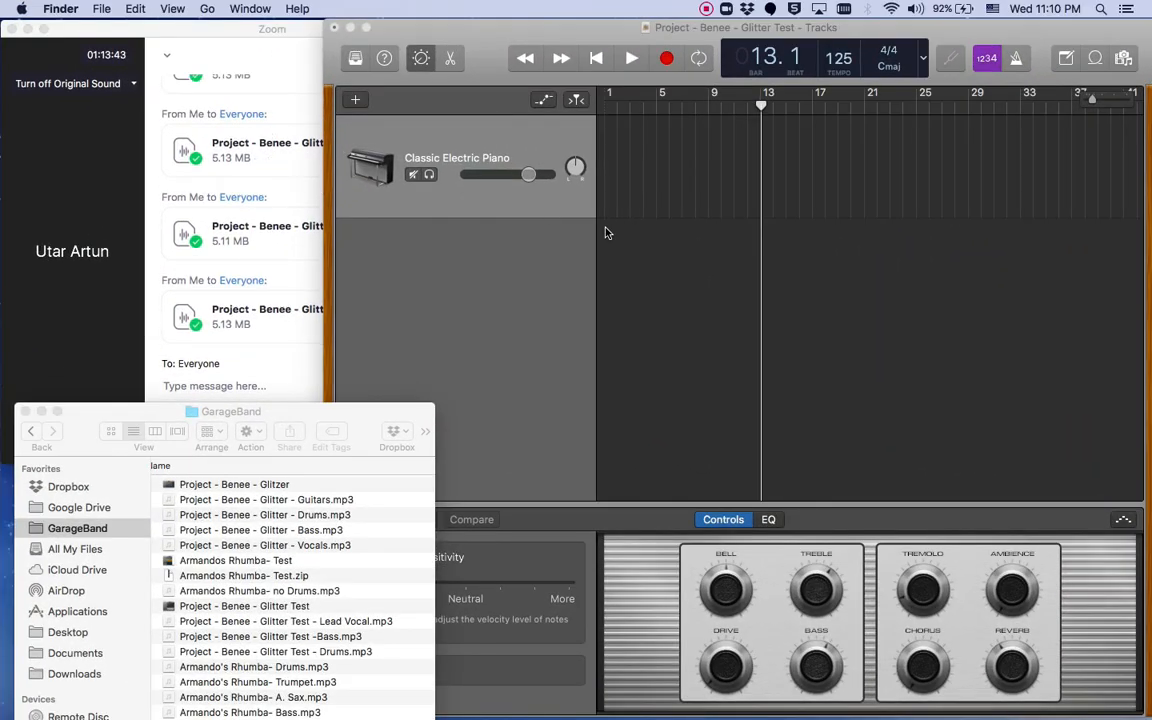
{"action": "mouse_move", "coordinate": [622, 246]}
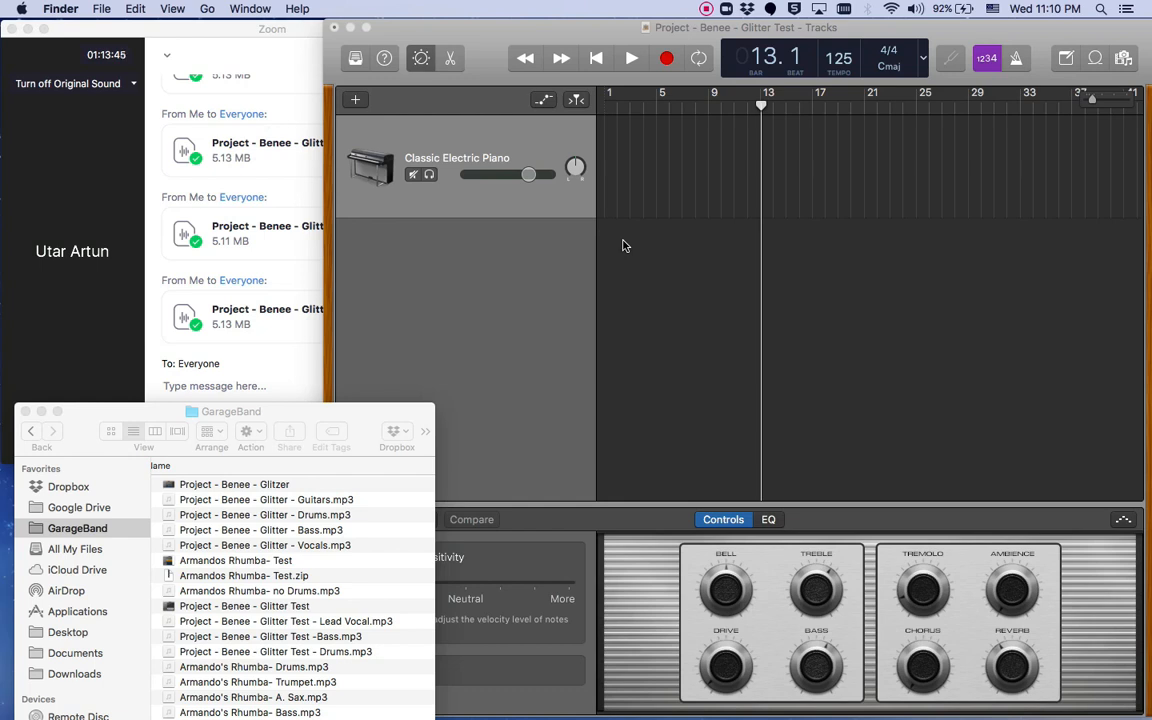
{"action": "mouse_move", "coordinate": [490, 48]}
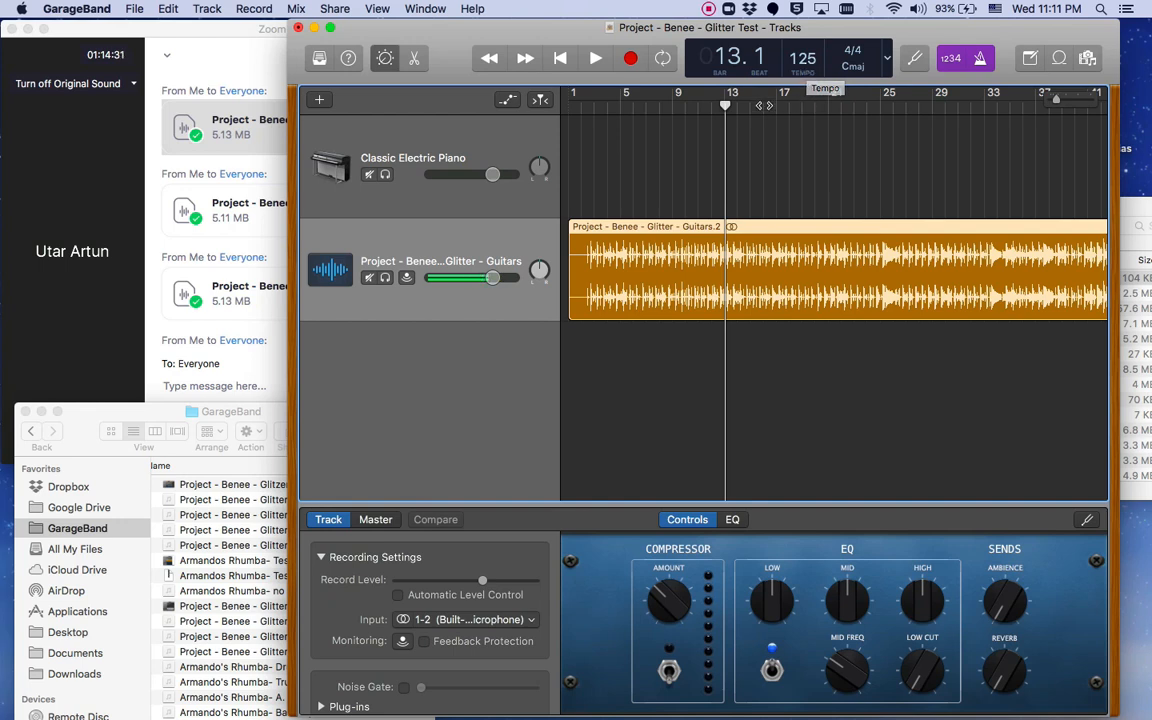
- Audition the guitars stem alone, then play guitars and bass together and stop
{"action": "left_click", "coordinate": [596, 56]}
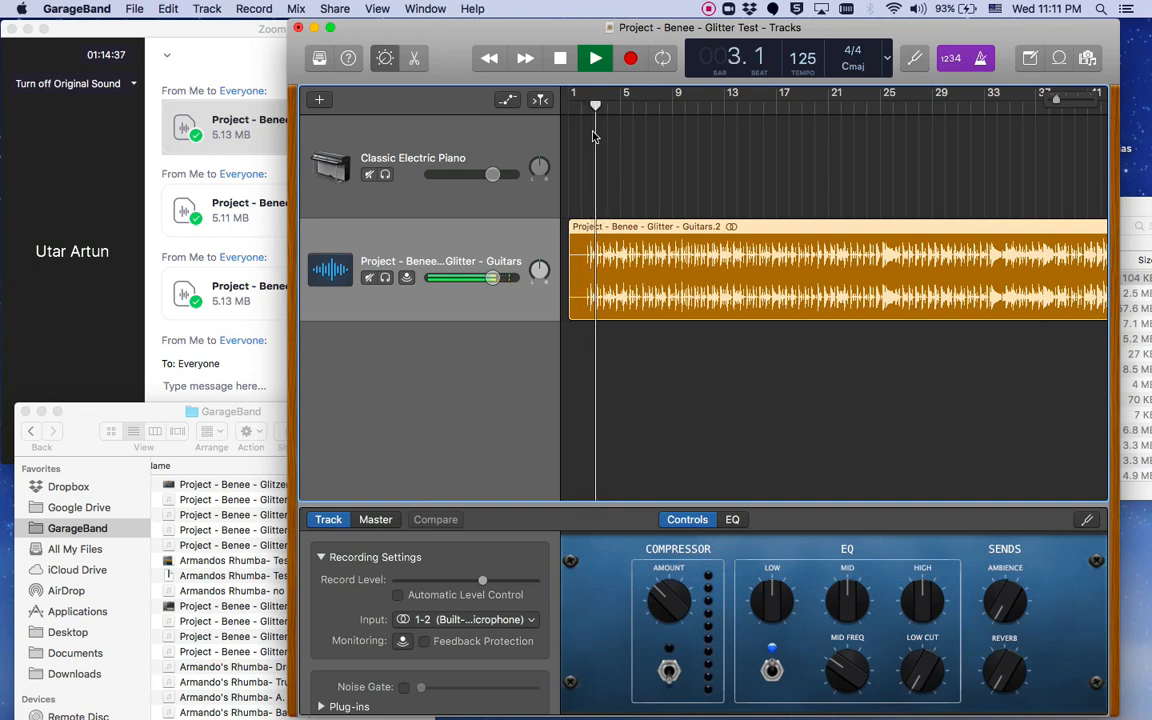
{"action": "left_click", "coordinate": [596, 58]}
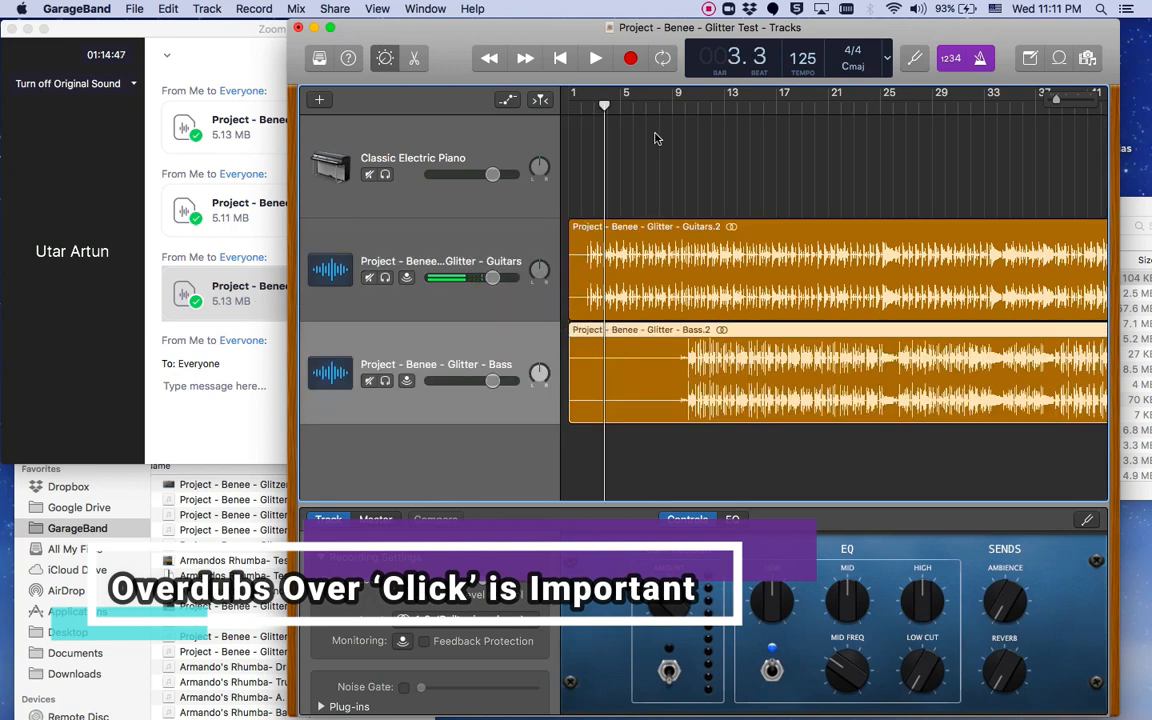
{"action": "left_click", "coordinate": [596, 56]}
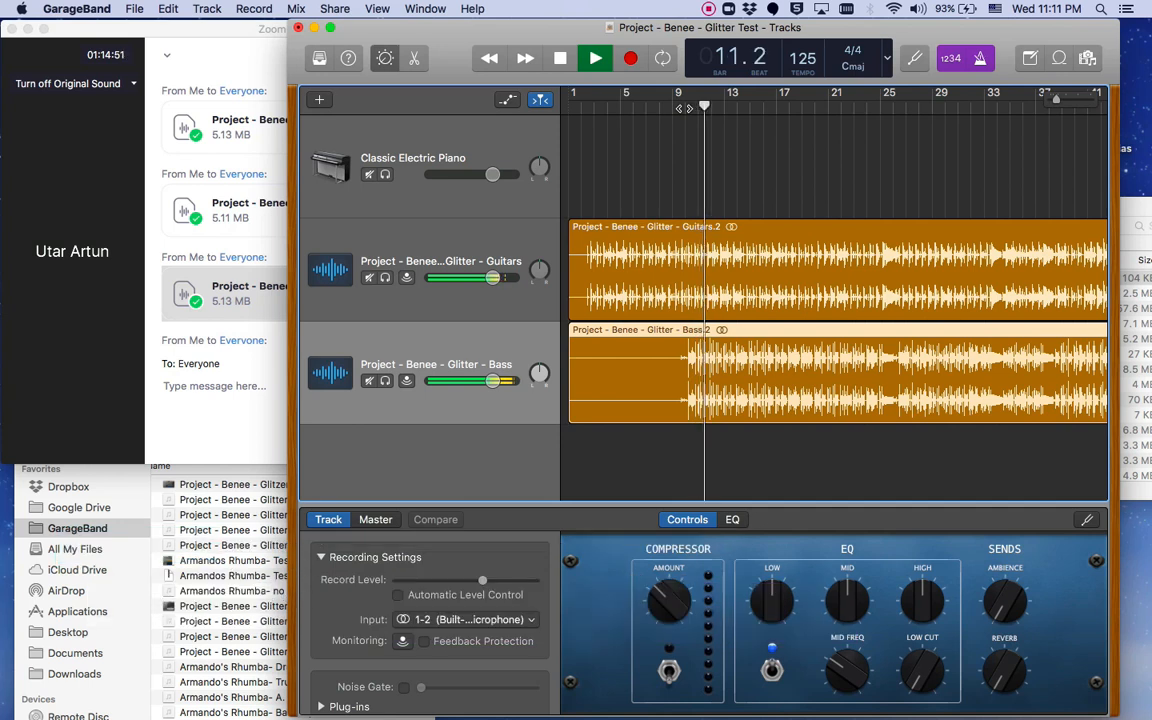
{"action": "left_click", "coordinate": [596, 58]}
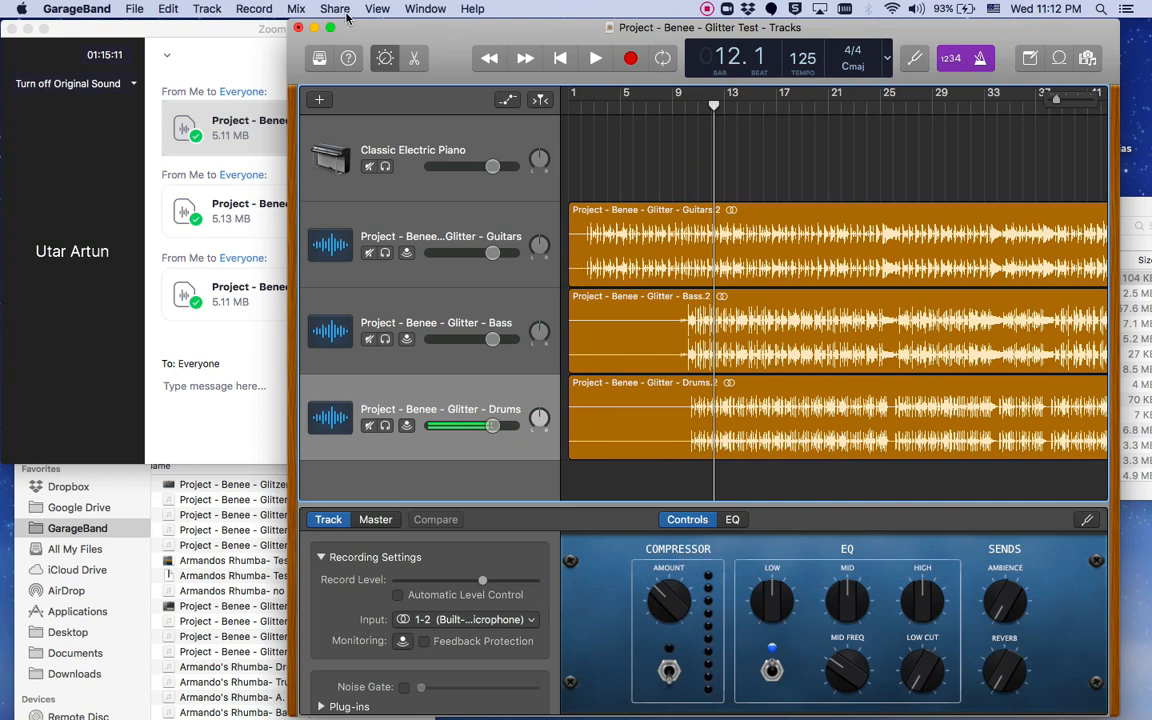
- Play back the full four-stem Benee Glitter arrangement from the beginning, following the timeline
{"action": "left_click", "coordinate": [336, 8]}
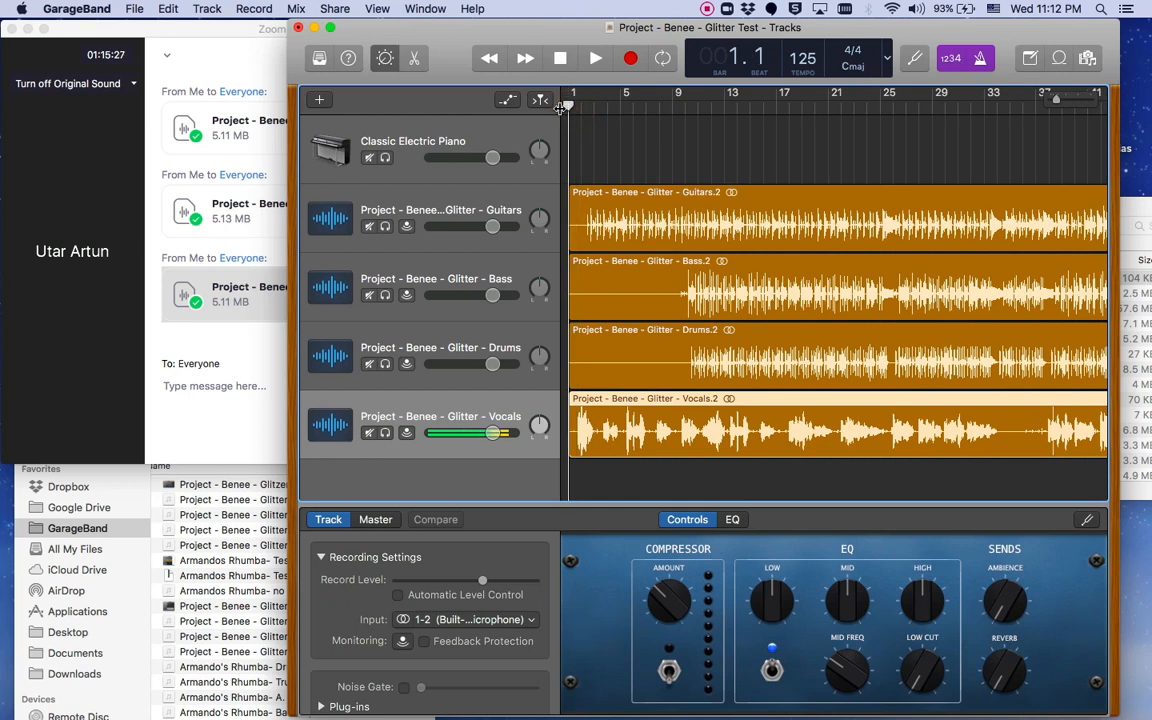
{"action": "left_click", "coordinate": [596, 58]}
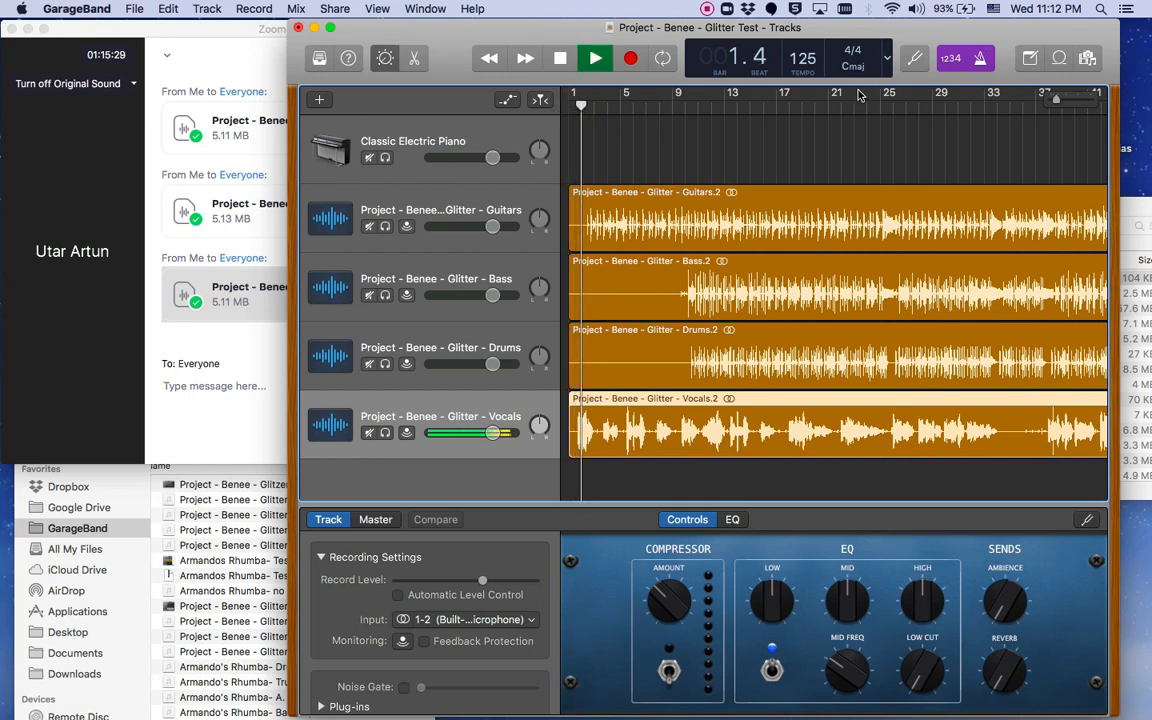
{"action": "left_click", "coordinate": [596, 56]}
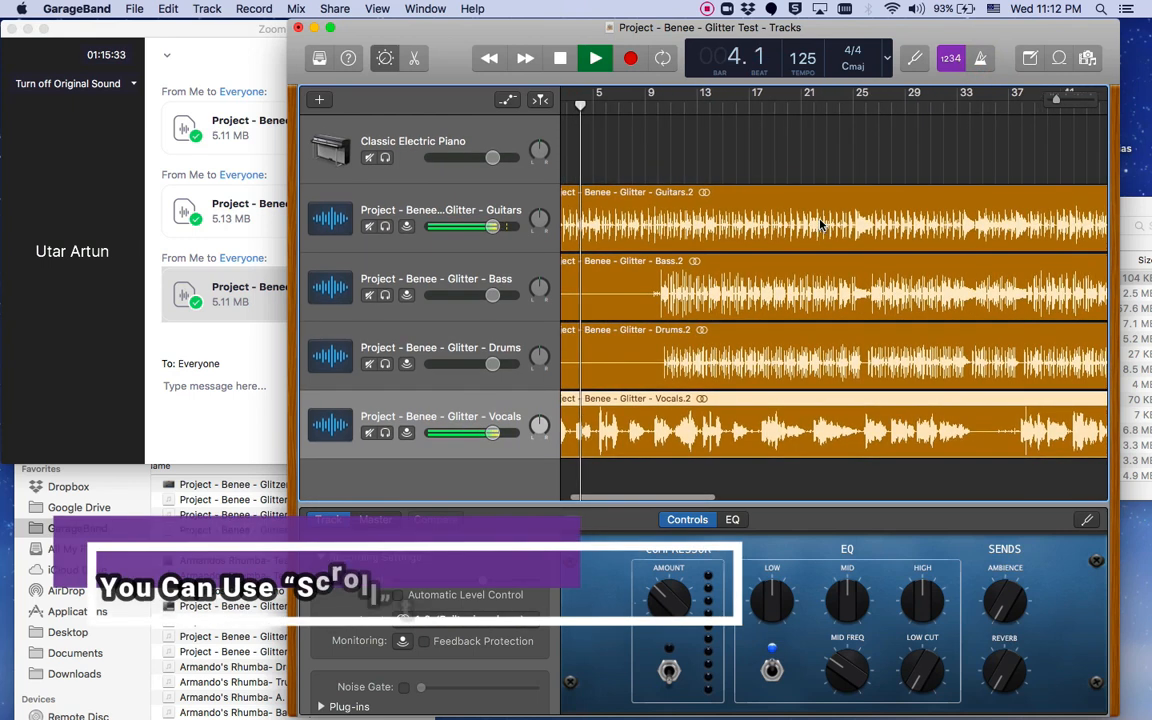
{"action": "scroll", "scroll_direction": "right", "scroll_amount": 3}
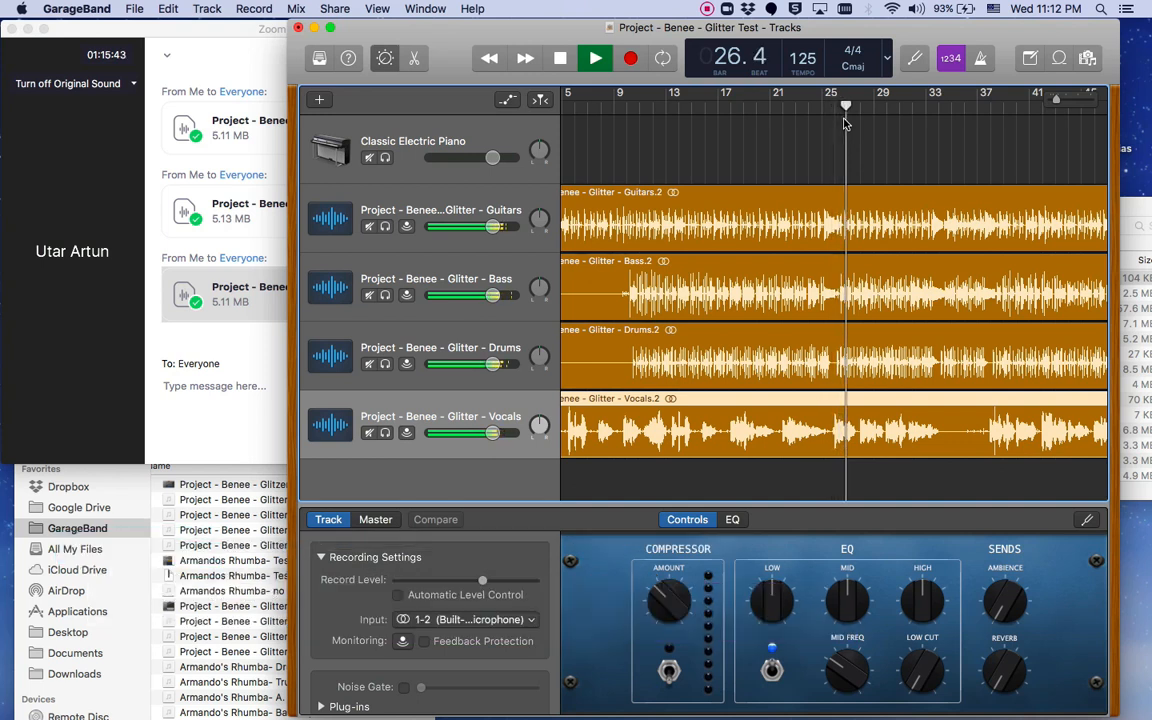
- Stop playback and nudge the Guitars and Bass volume sliders slightly lower
{"action": "left_click", "coordinate": [596, 58]}
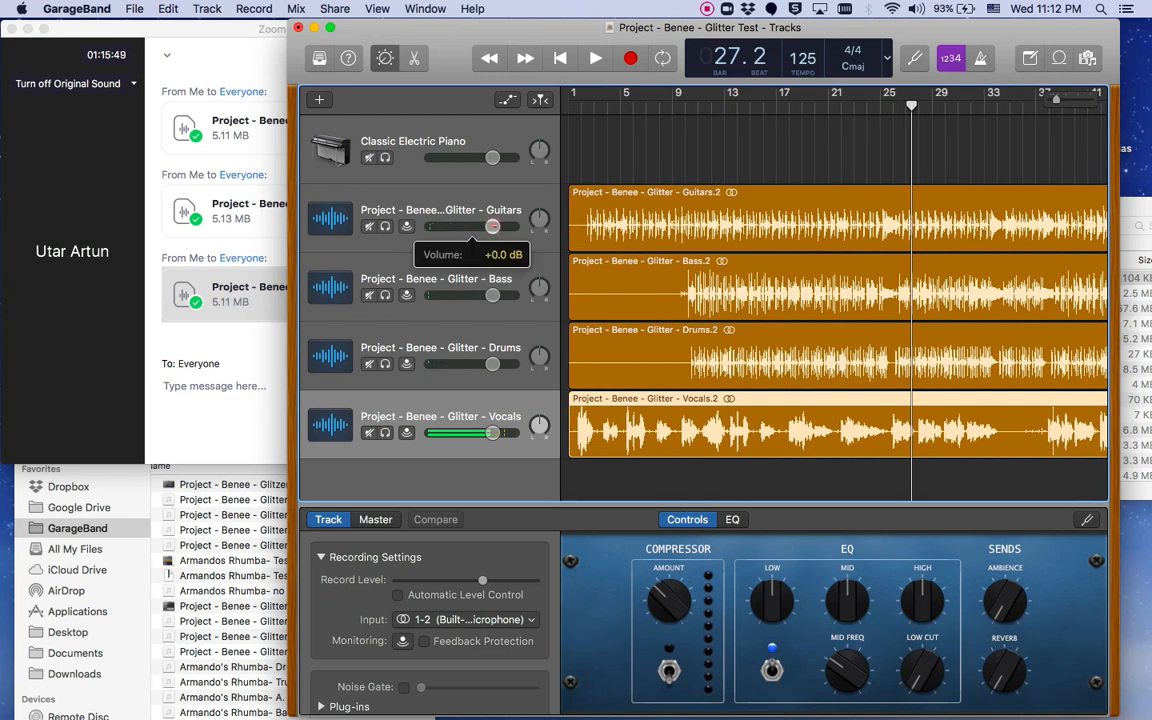
{"action": "left_click_drag", "start_coordinate": [492, 224], "coordinate": [484, 224]}
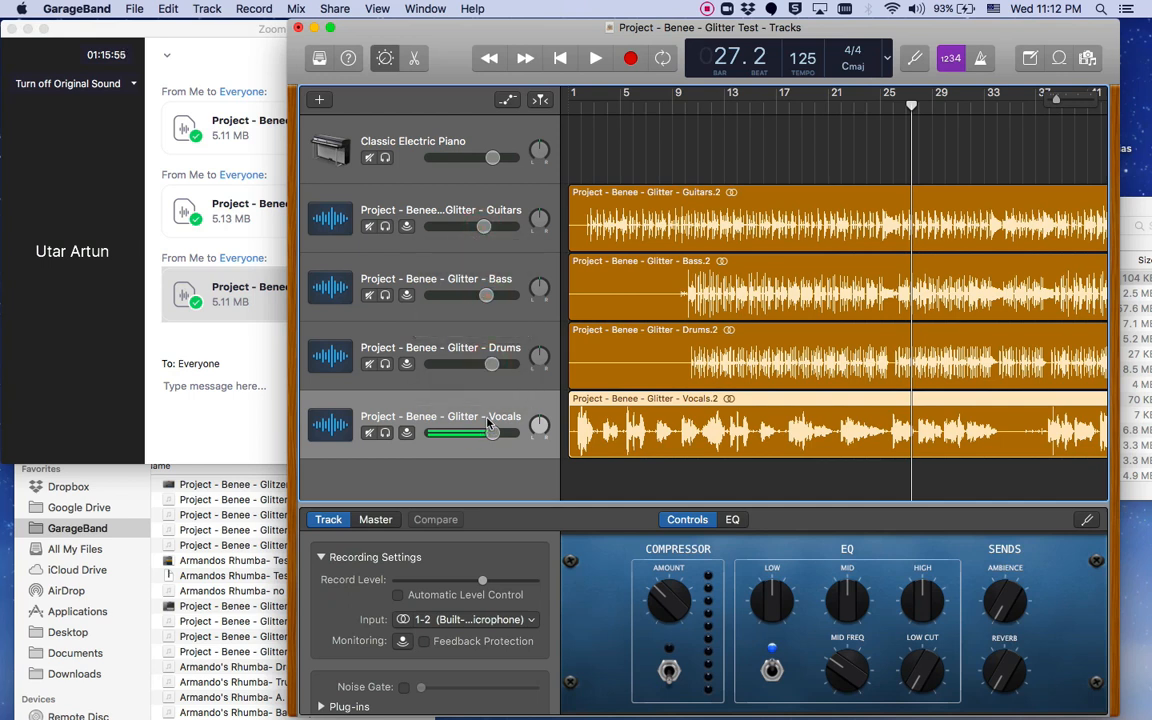
{"action": "left_click_drag", "start_coordinate": [492, 432], "coordinate": [484, 432]}
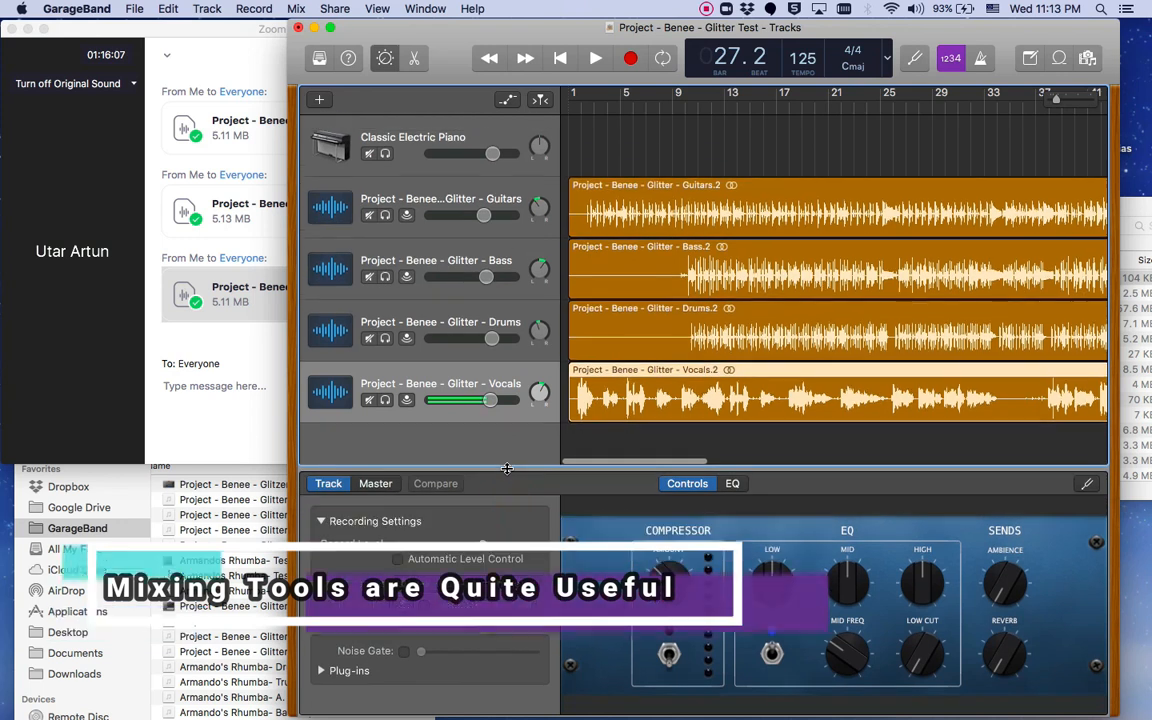
- Give the Vocals track the Voice > Female Vox 01 EQ preset
{"action": "left_click", "coordinate": [732, 482]}
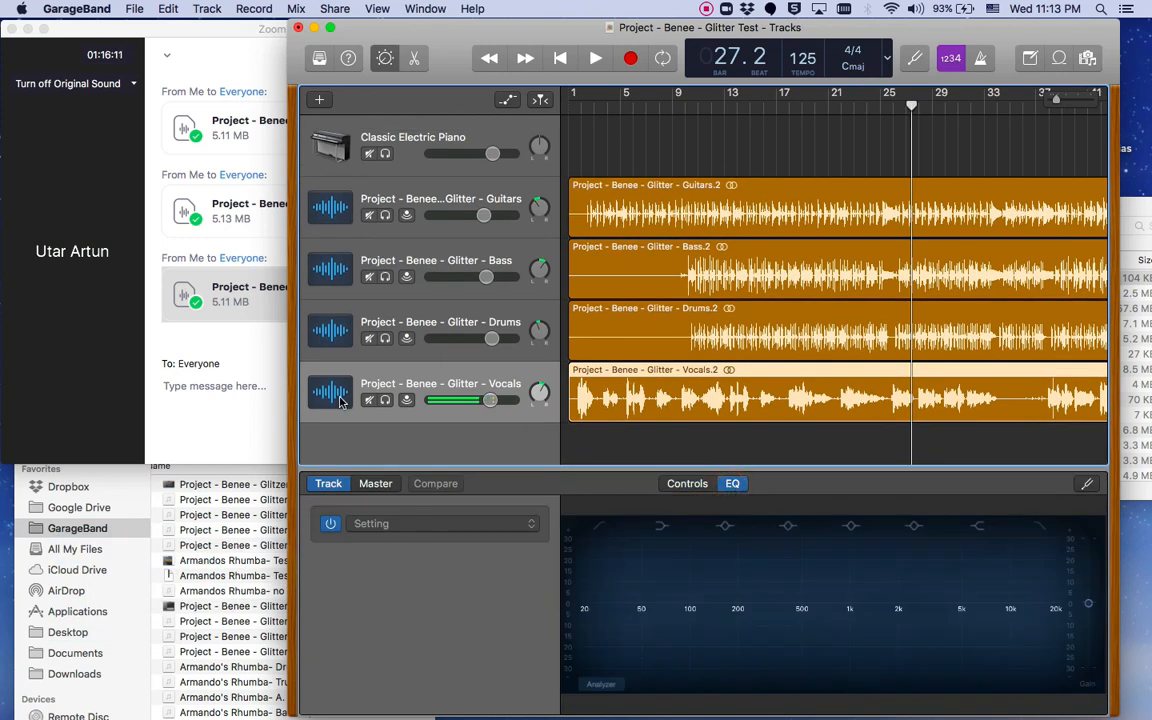
{"action": "left_click", "coordinate": [440, 524]}
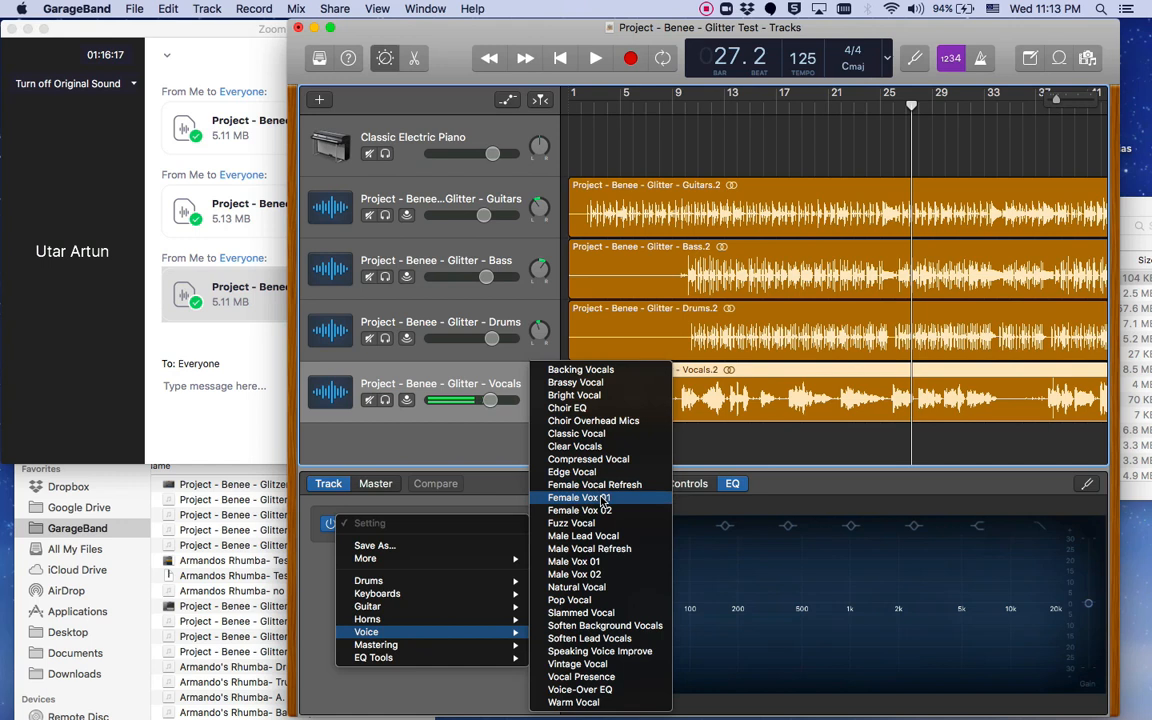
{"action": "left_click", "coordinate": [578, 496]}
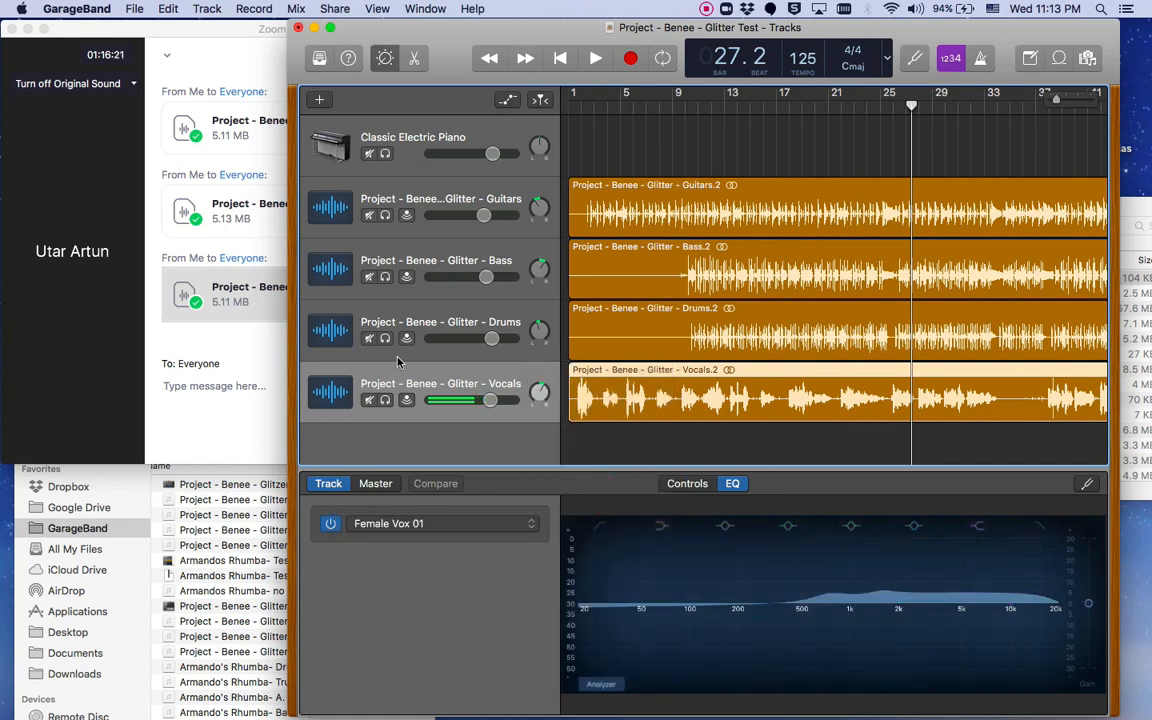
- Apply a Drums EQ preset to the drums track and return to the effect controls
{"action": "left_click", "coordinate": [444, 524]}
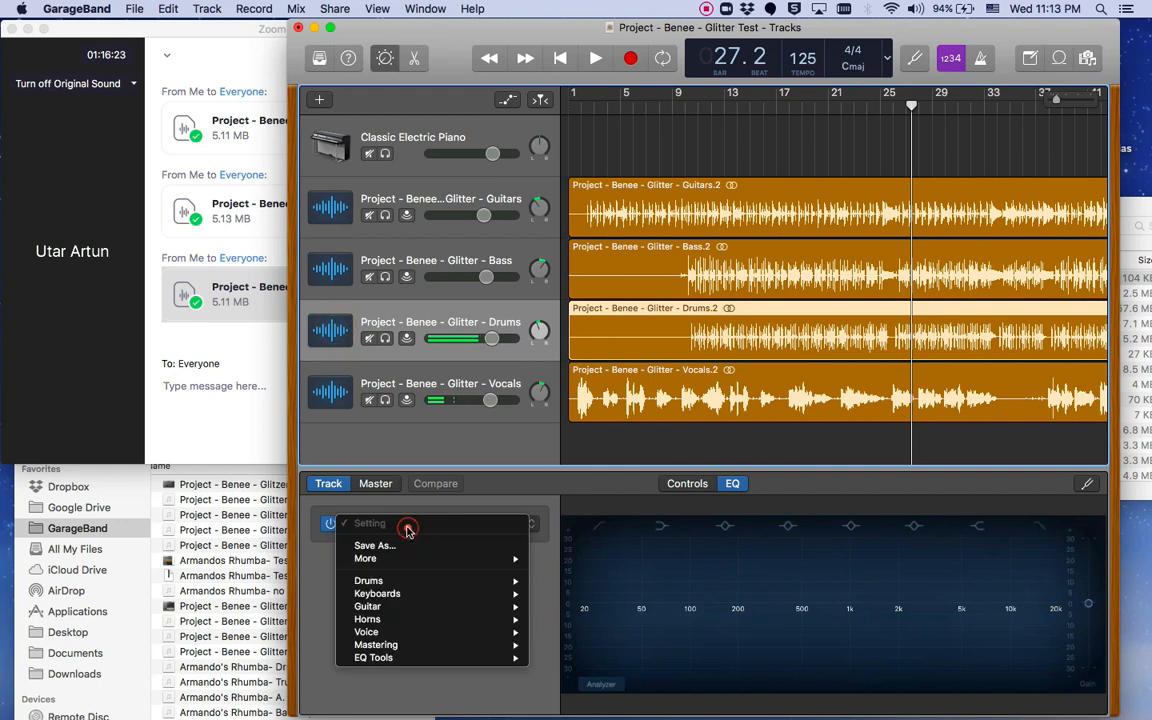
{"action": "left_click", "coordinate": [368, 580]}
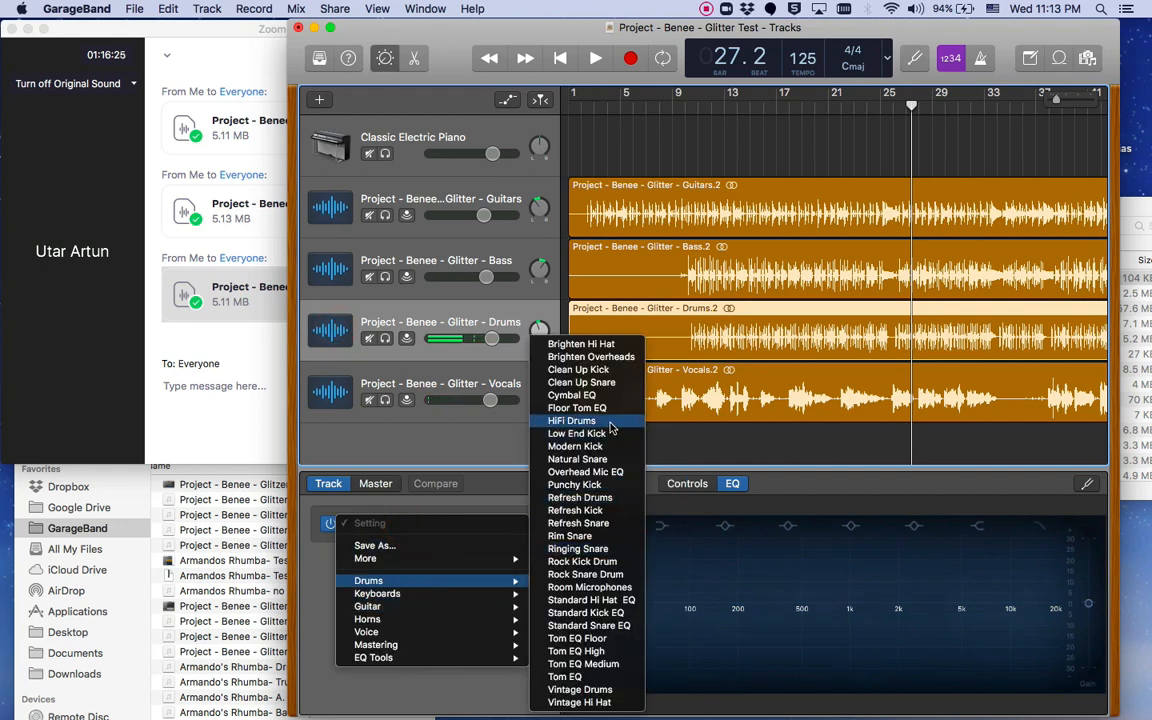
{"action": "left_click", "coordinate": [572, 420]}
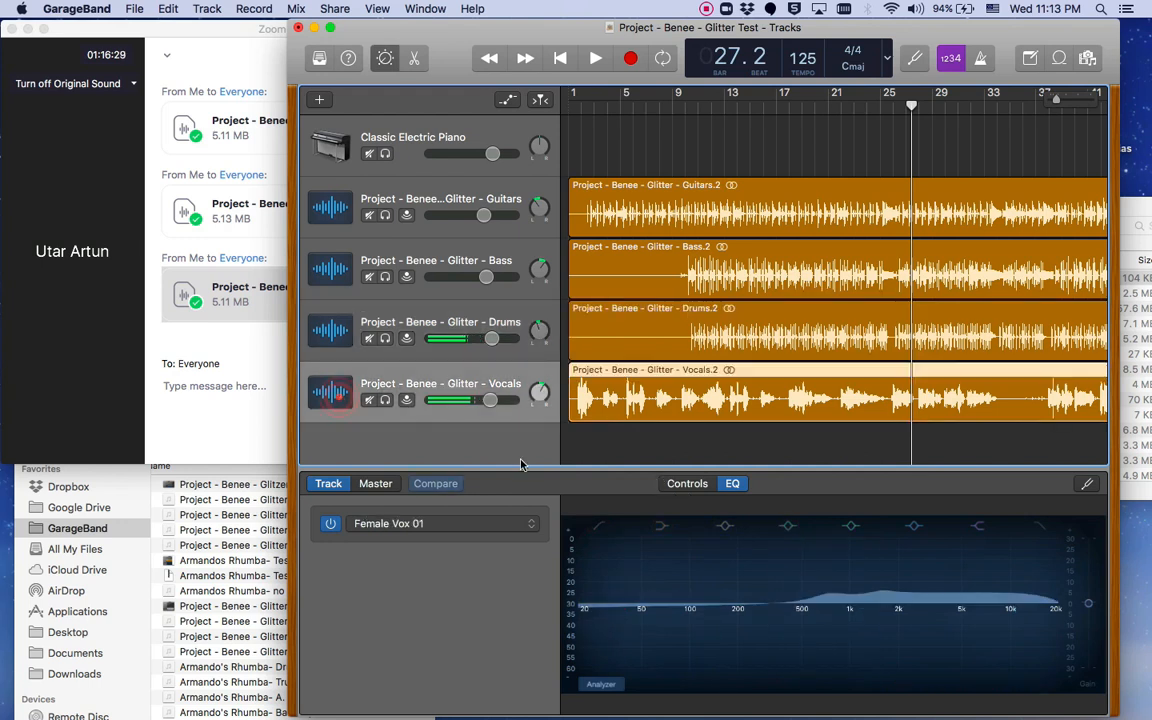
{"action": "left_click", "coordinate": [688, 482]}
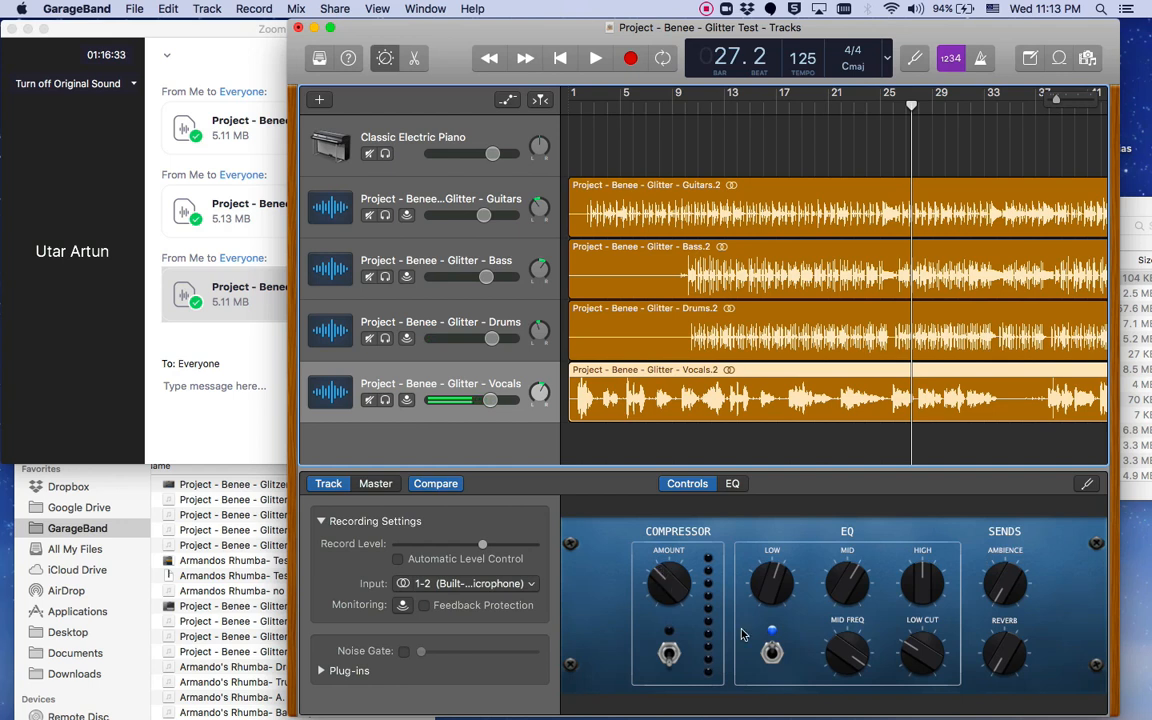
{"action": "mouse_move", "coordinate": [436, 44]}
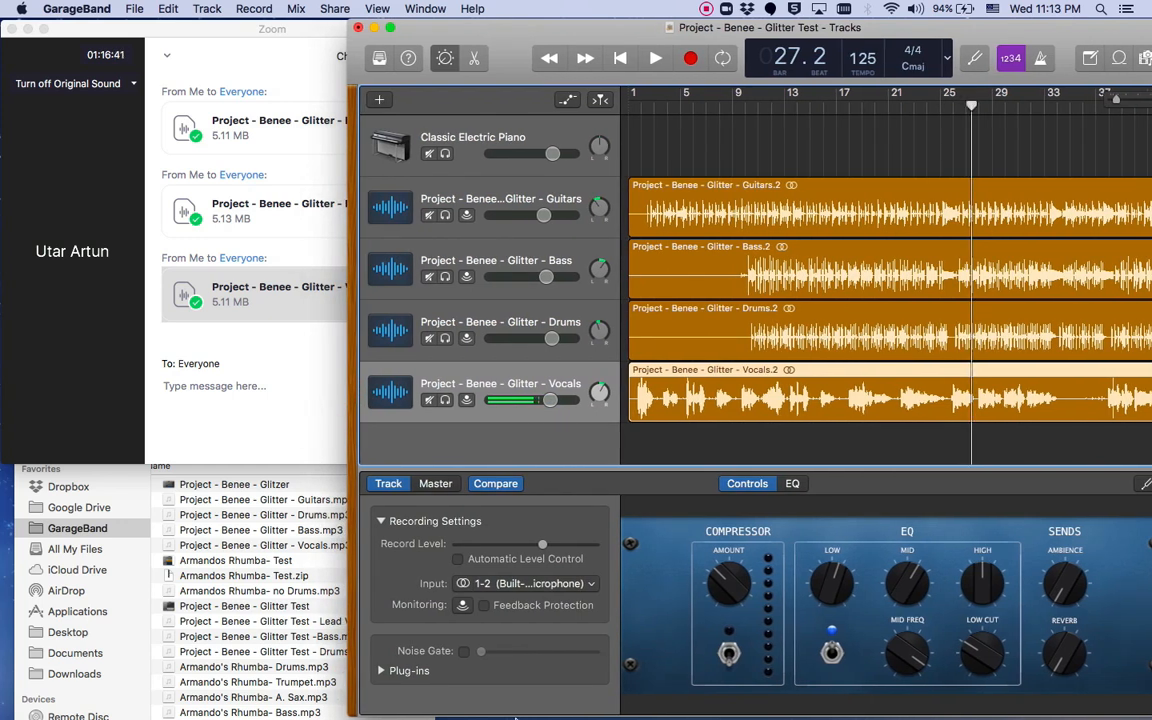
{"action": "mouse_move", "coordinate": [628, 696]}
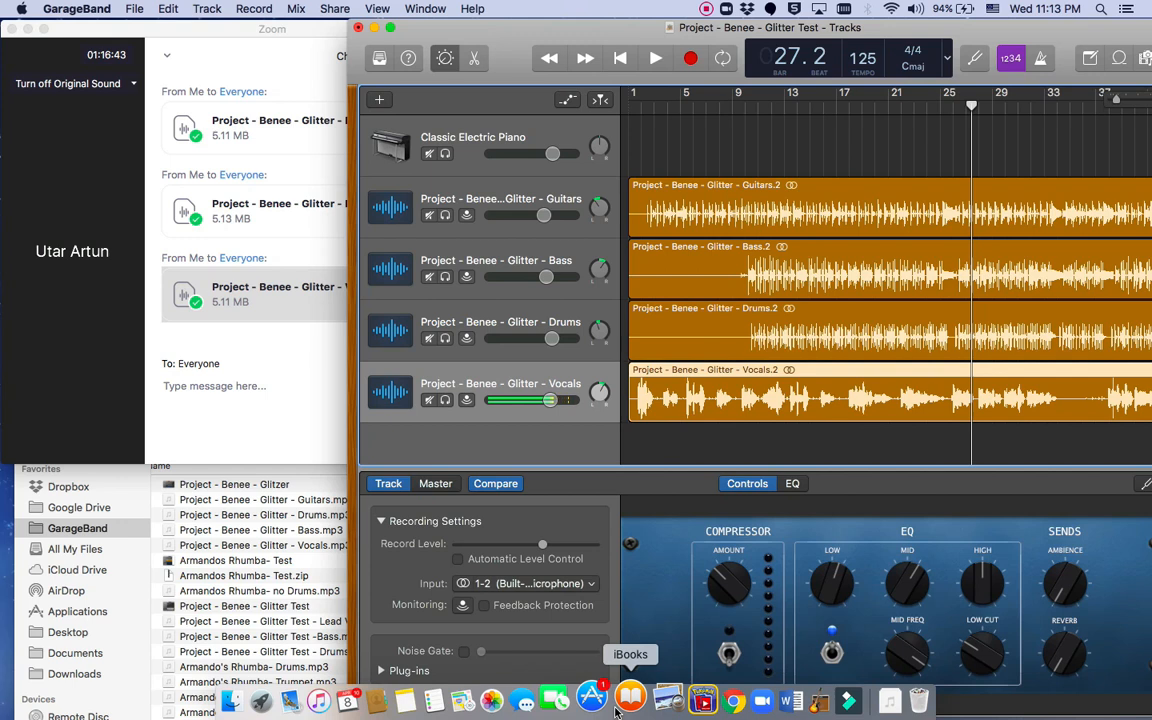